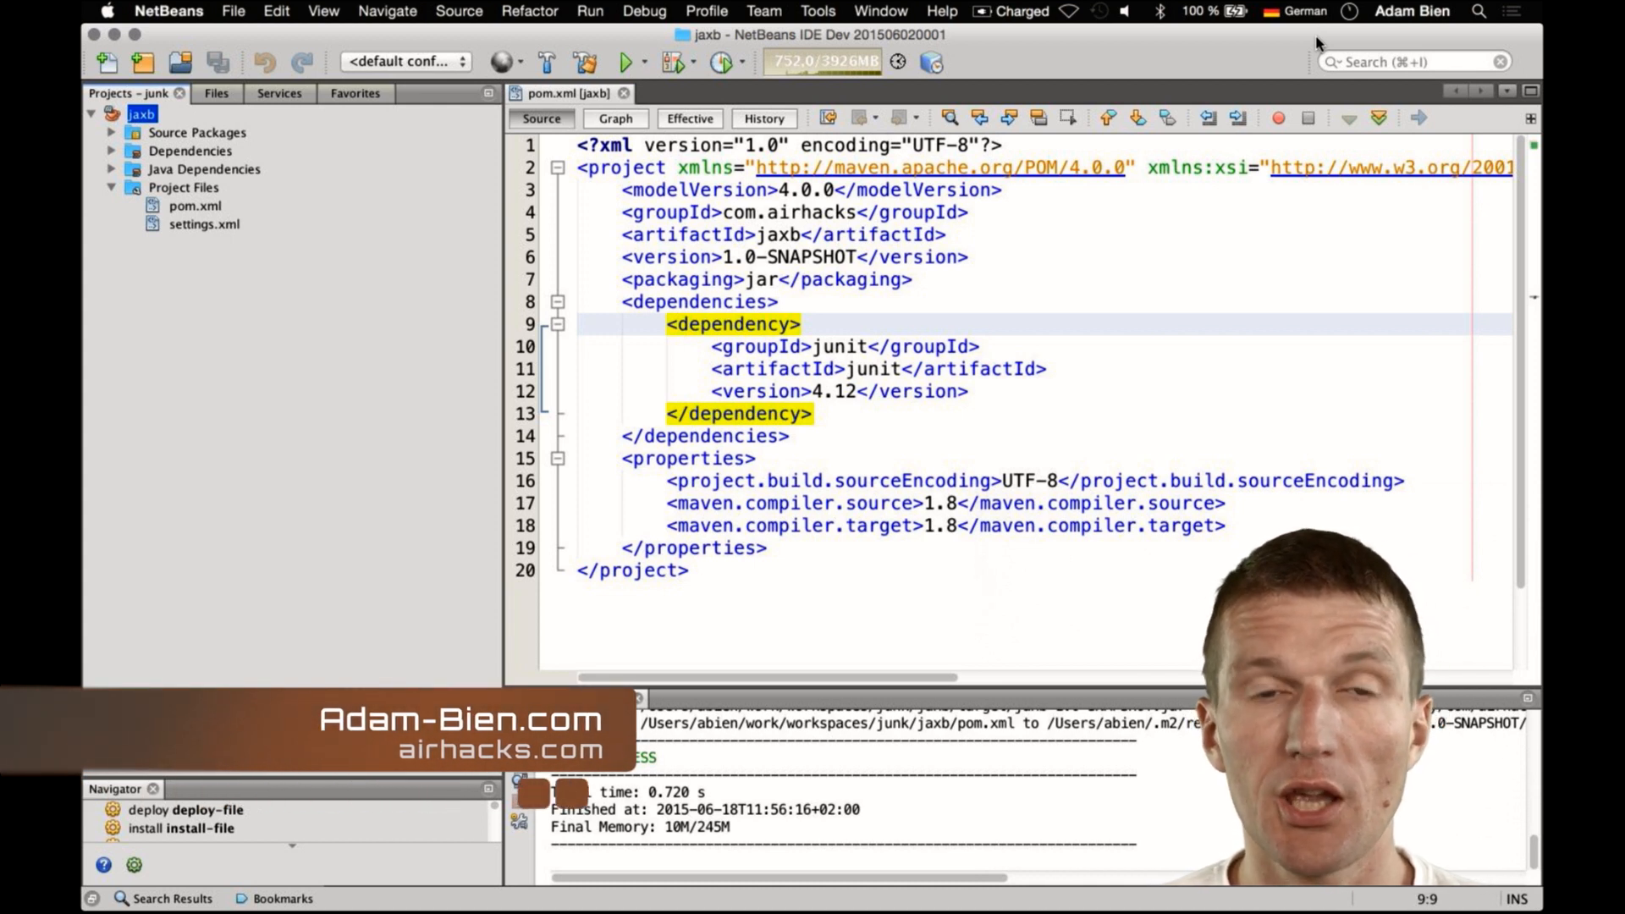
Start a new Java class from the jaxb project's Source Packages.
{"action": "left_click", "coordinate": [196, 132]}
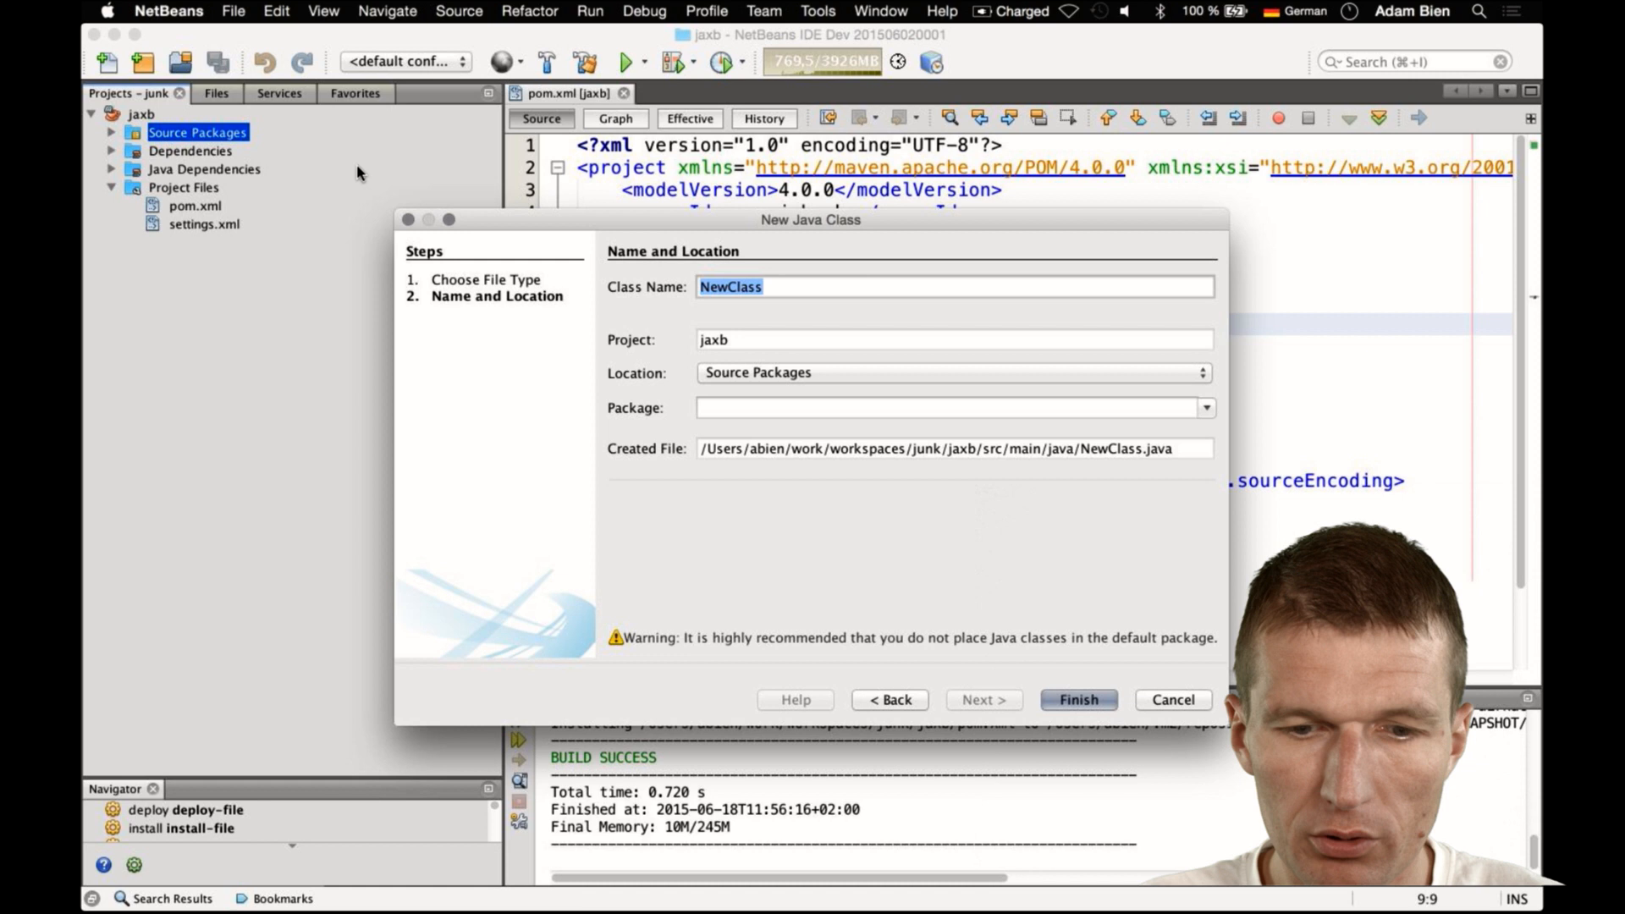
Create class Duke in com.airhacks with fields private String language and private int age.
{"action": "type", "text": "Duke"}
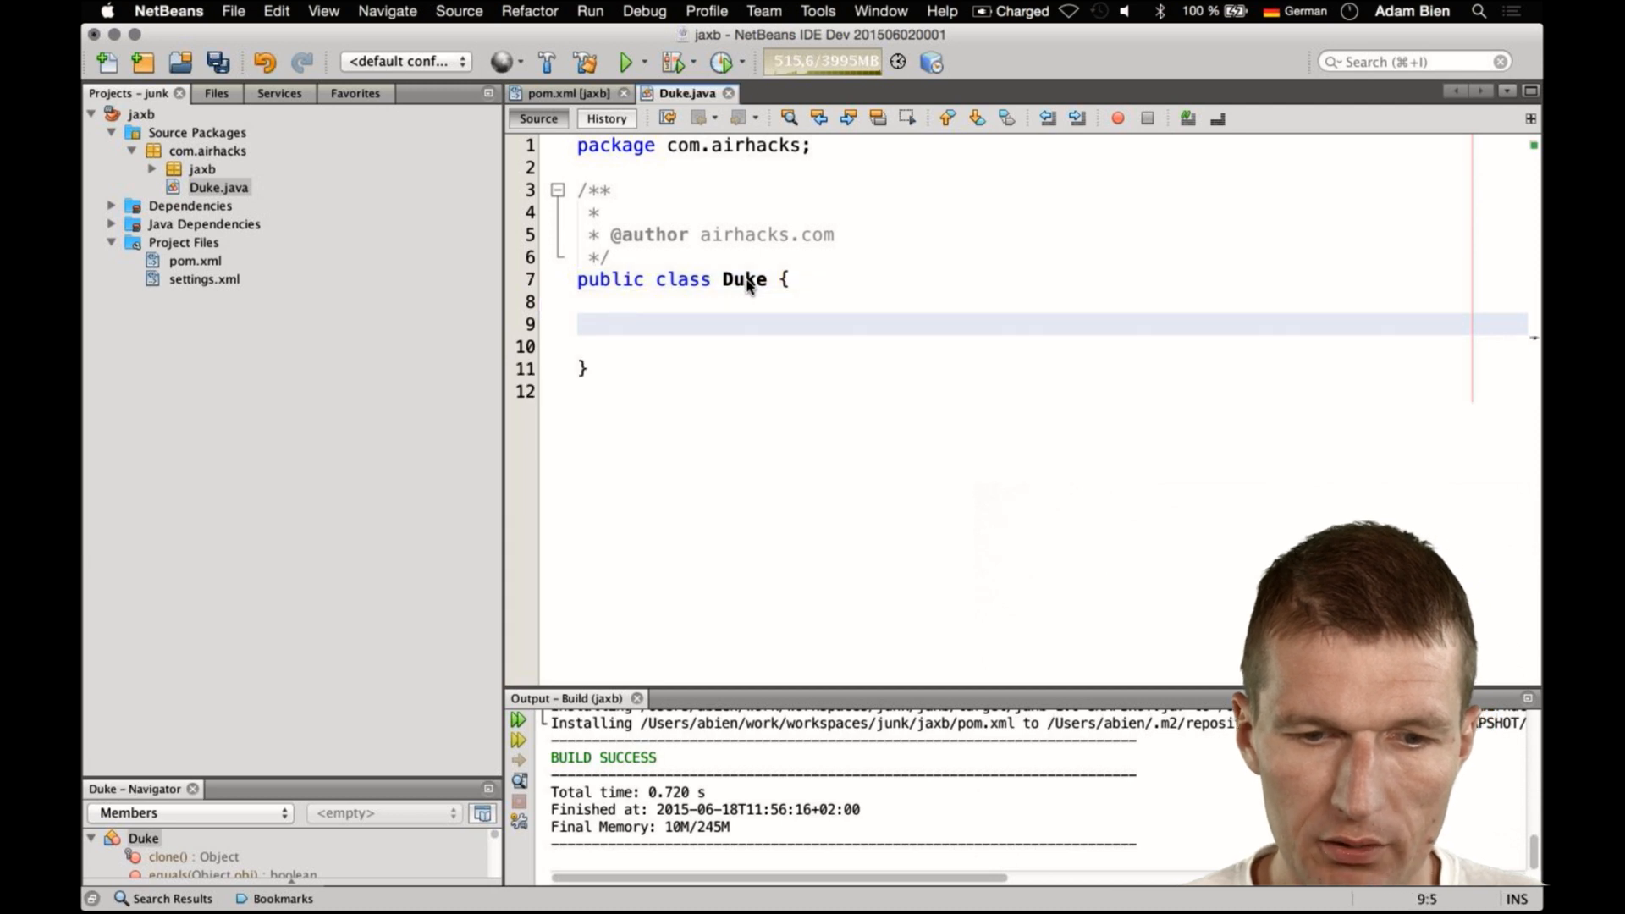
{"action": "type", "text": "private St"}
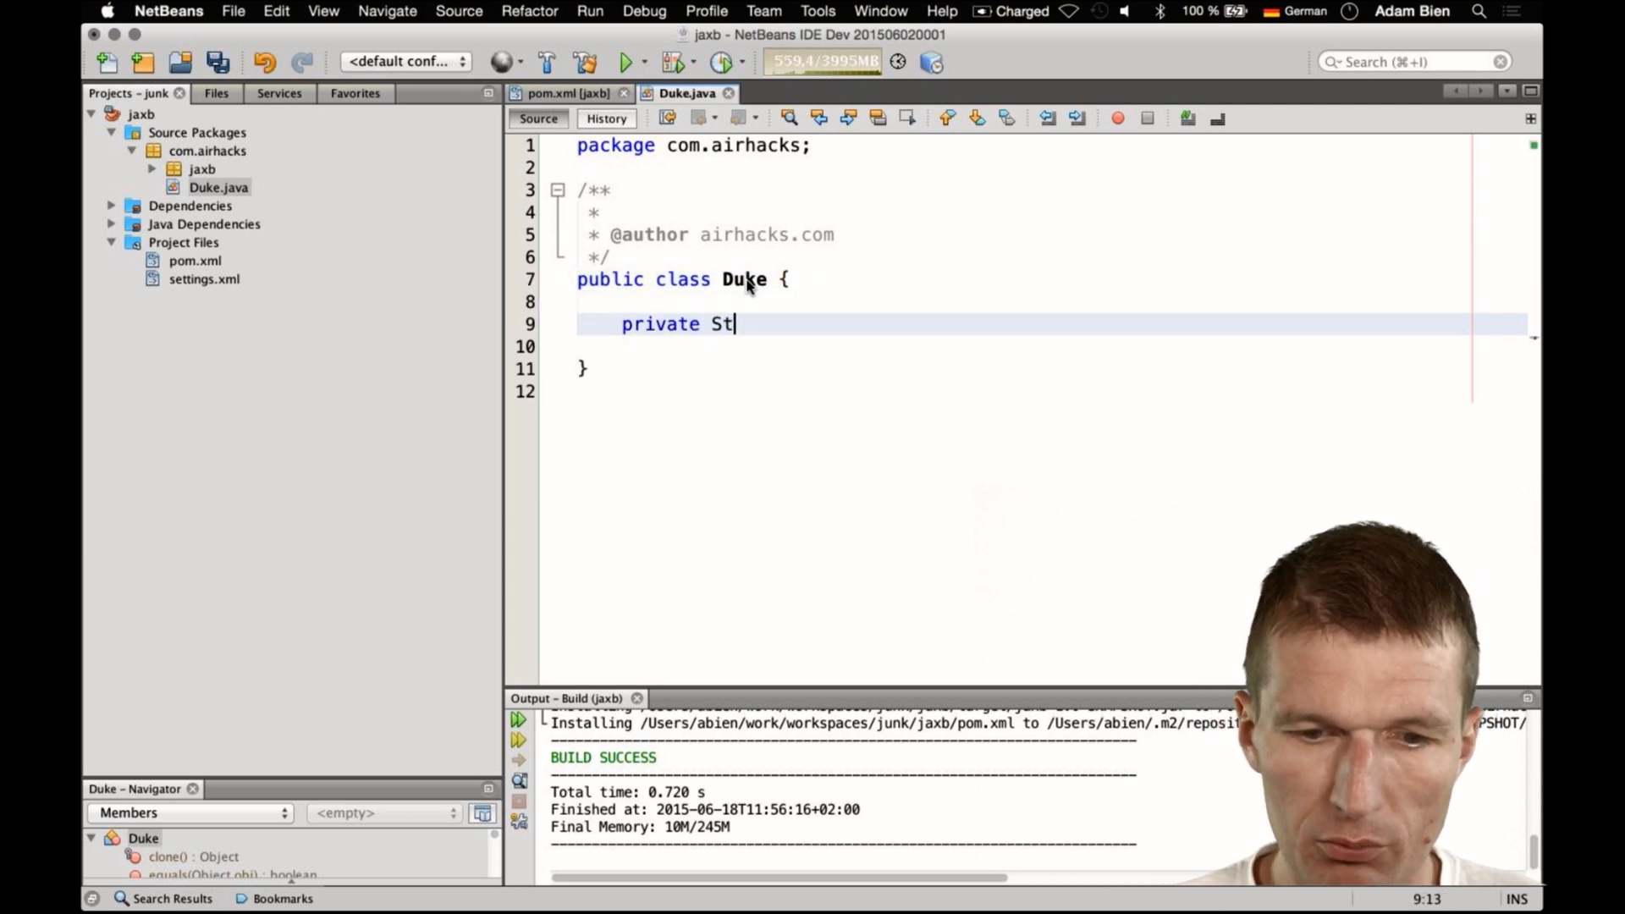
{"action": "type", "text": "ring langua"}
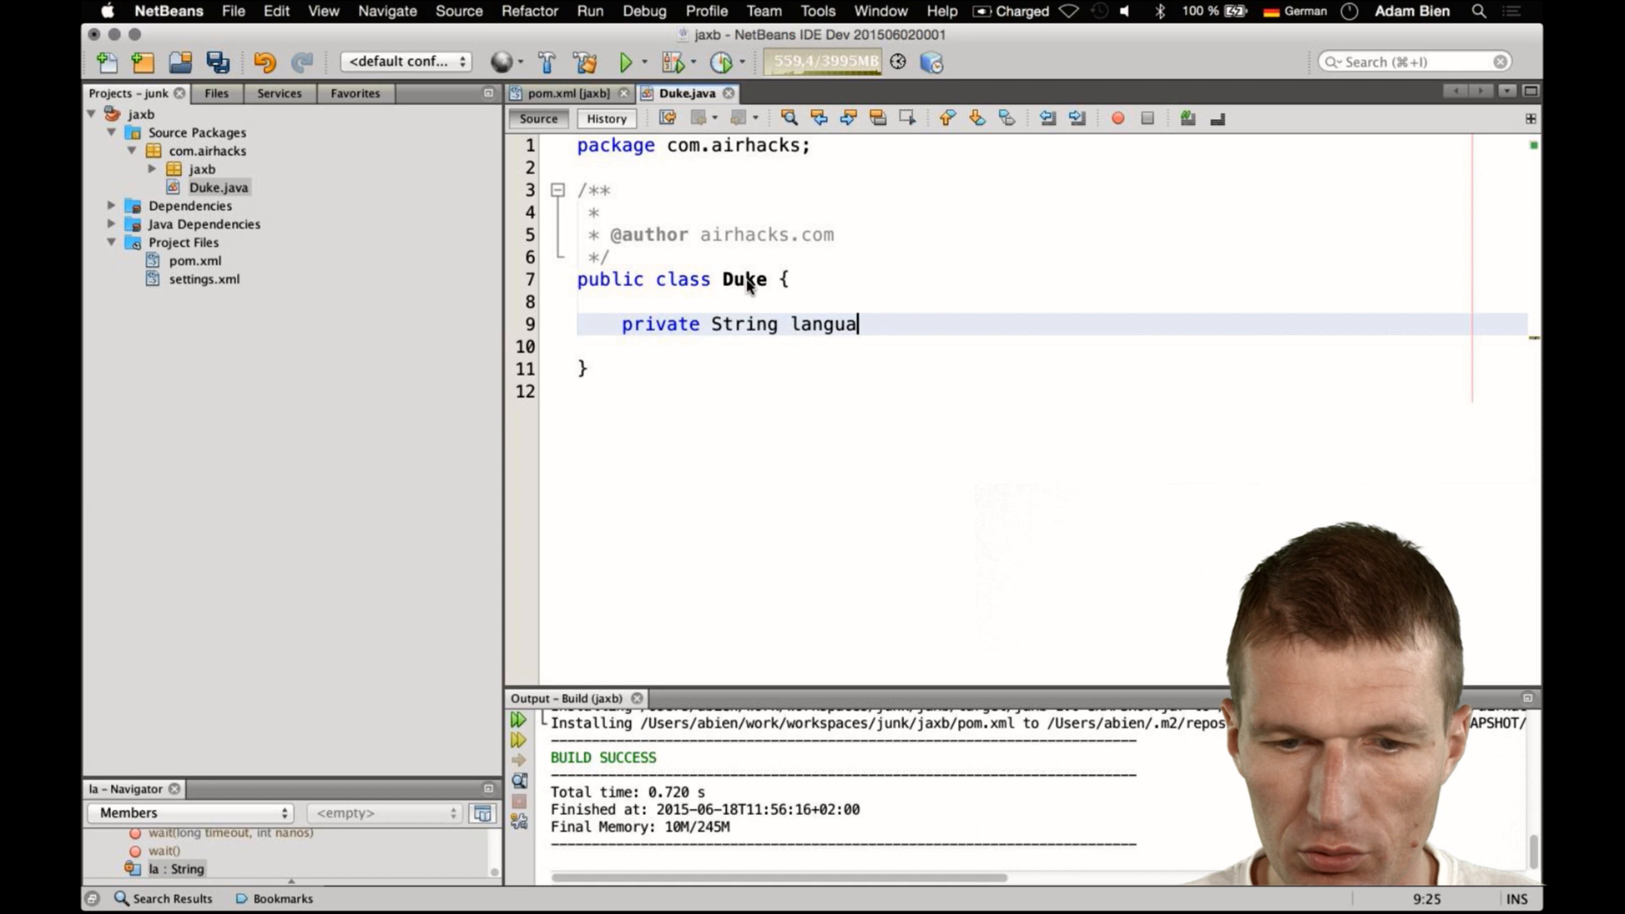
{"action": "type", "text": "ge;"}
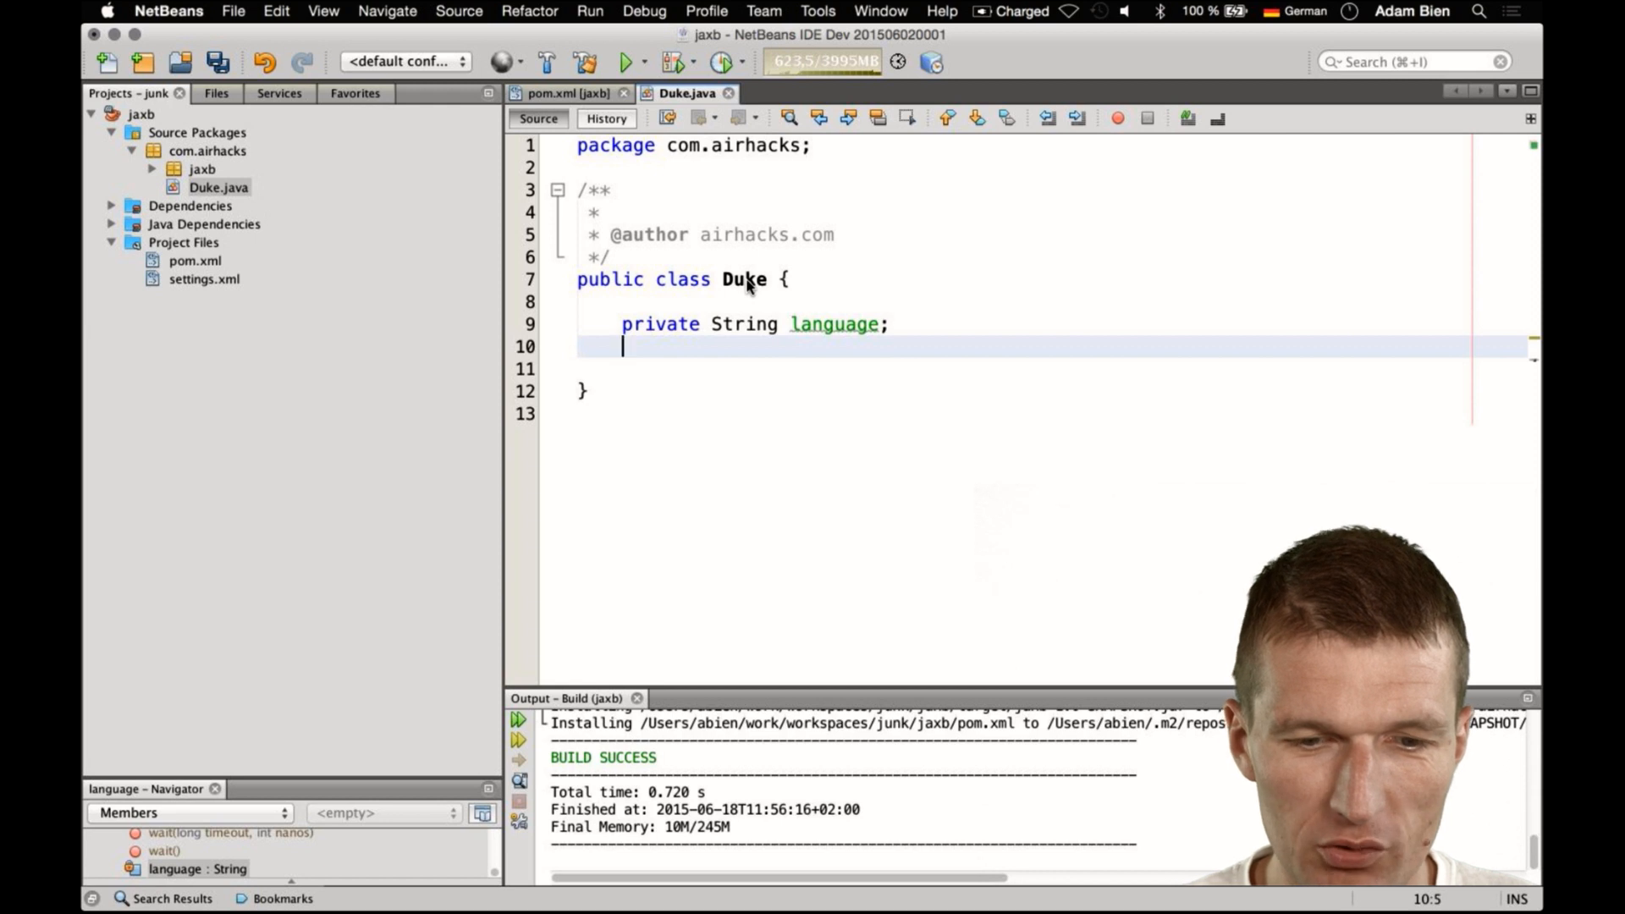
{"action": "type", "text": "priva"}
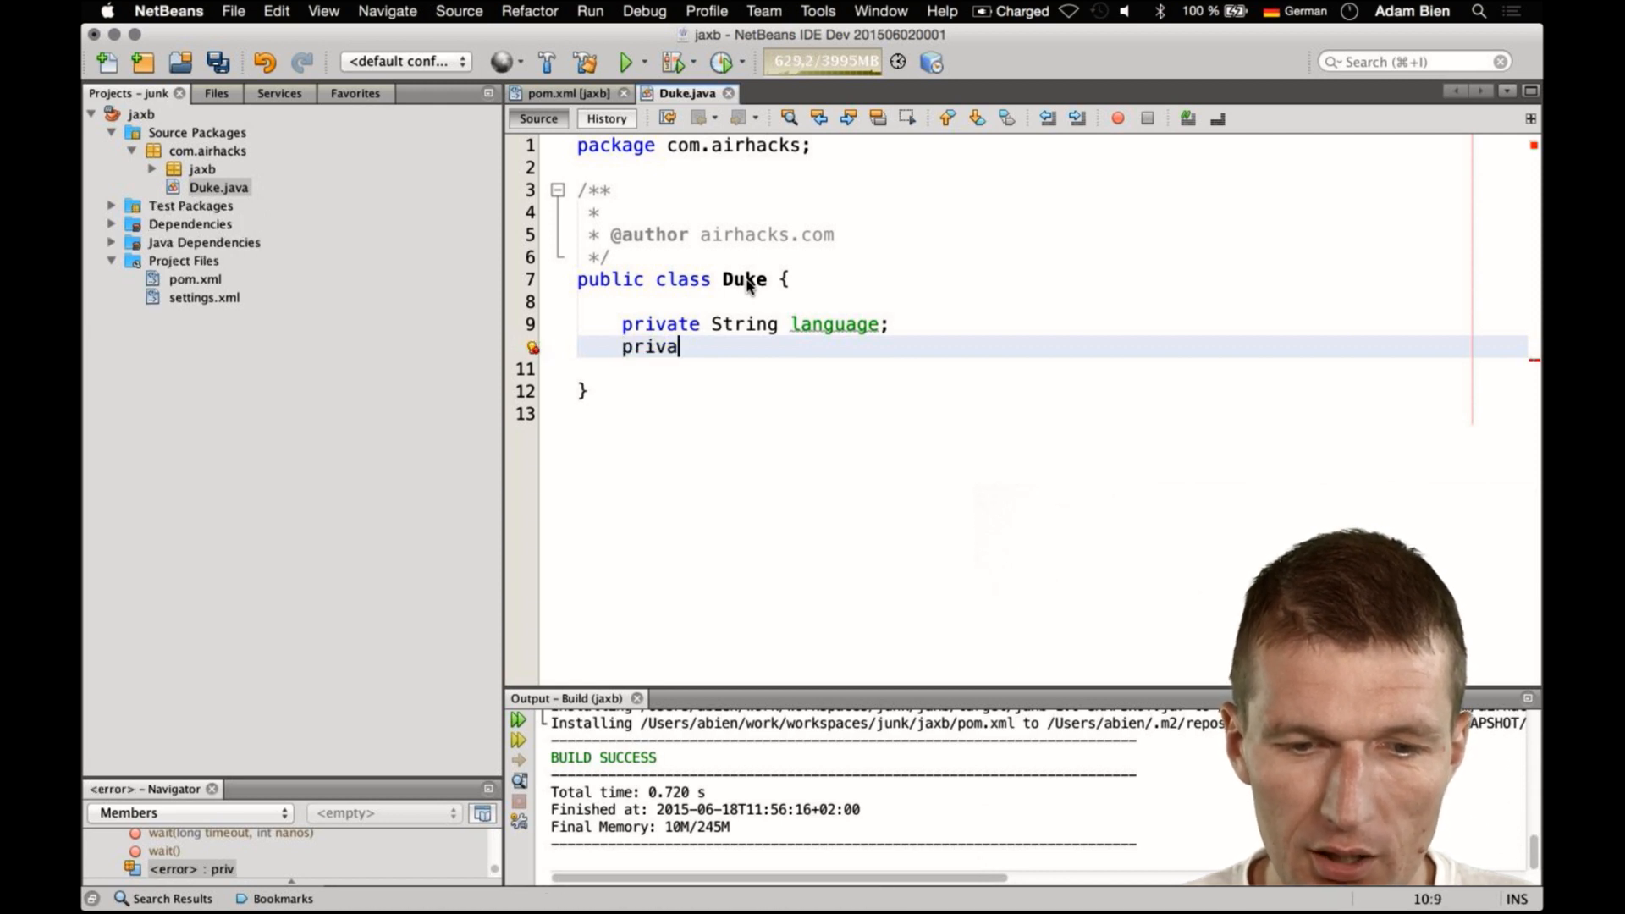
{"action": "type", "text": "te"}
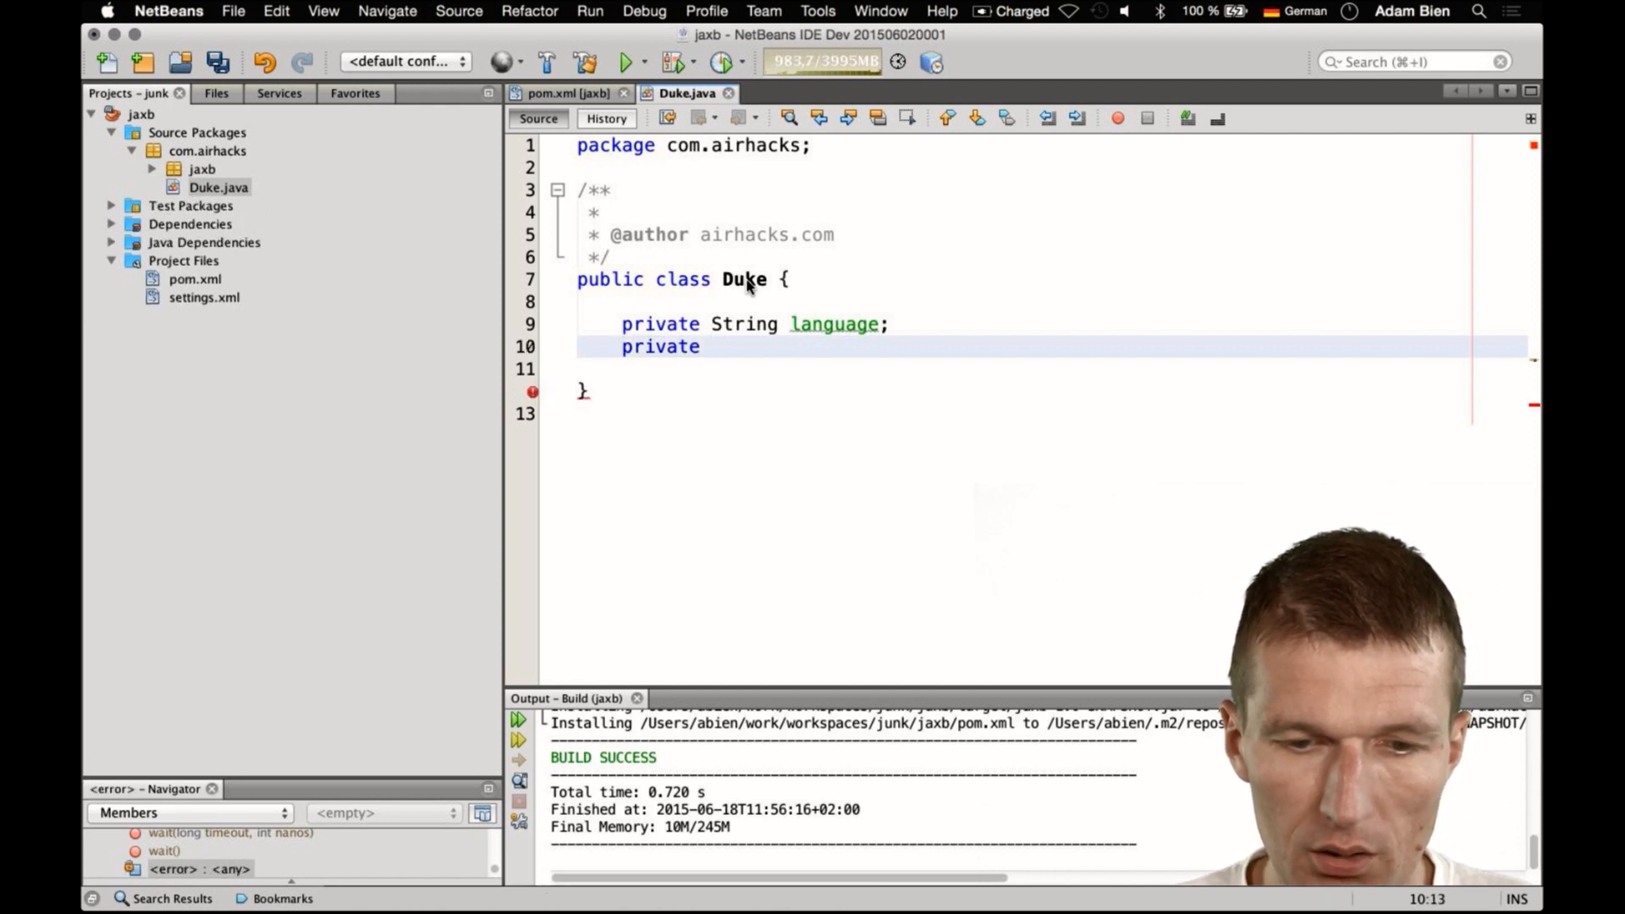
{"action": "type", "text": "int age;"}
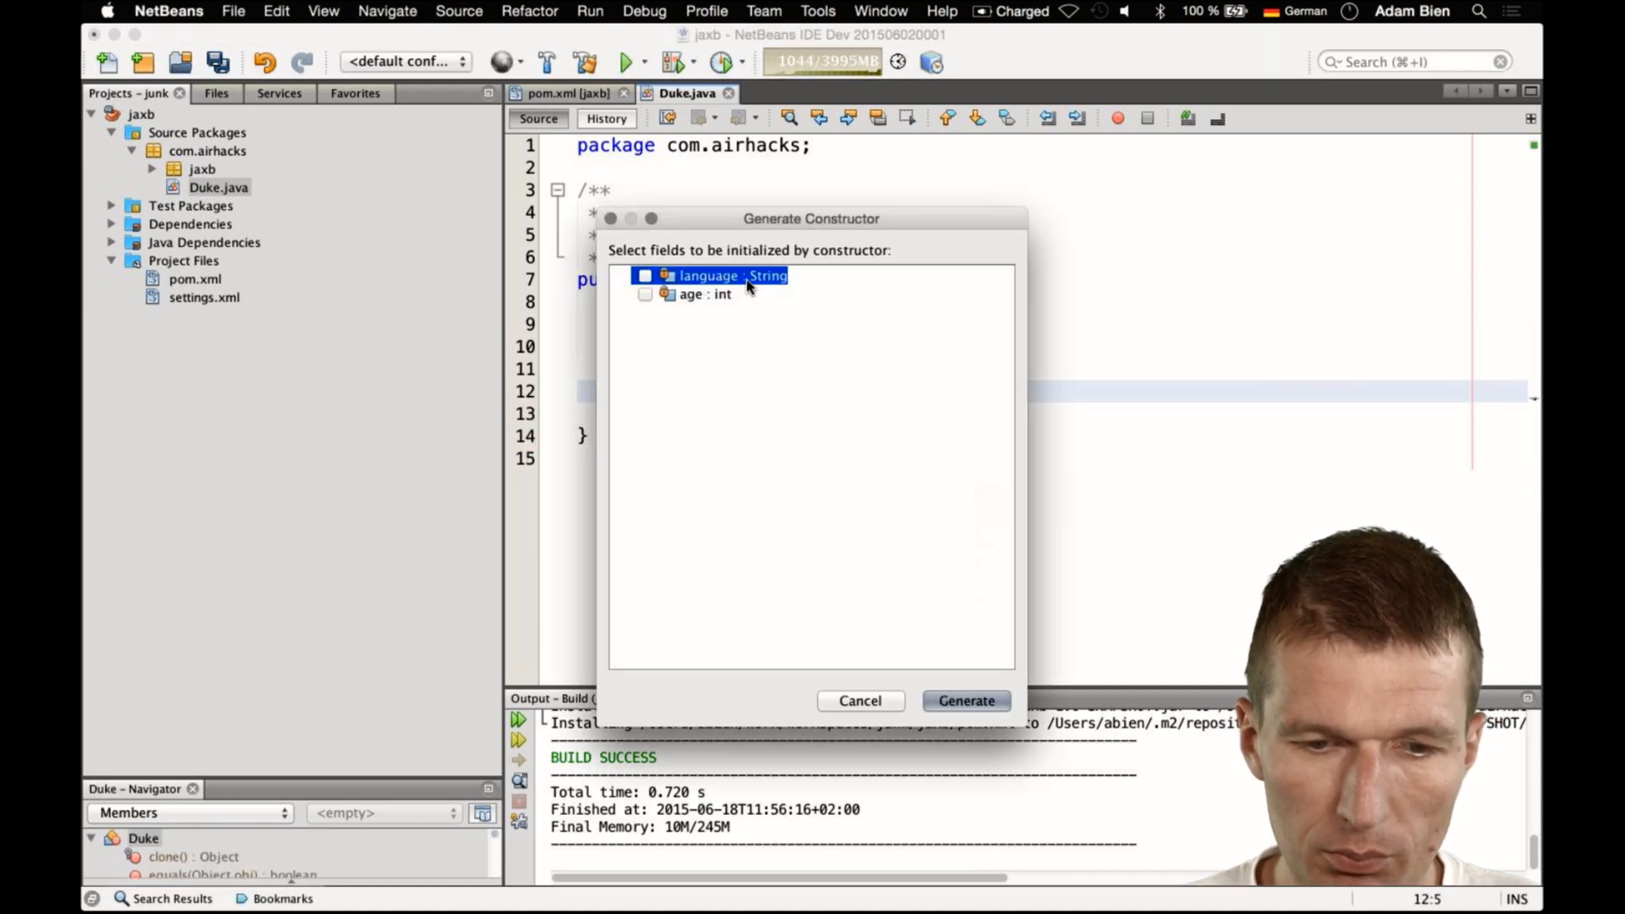
Generate a no-arg constructor, a (language, age) constructor and a toString() method for Duke.
{"action": "left_click", "coordinate": [963, 700]}
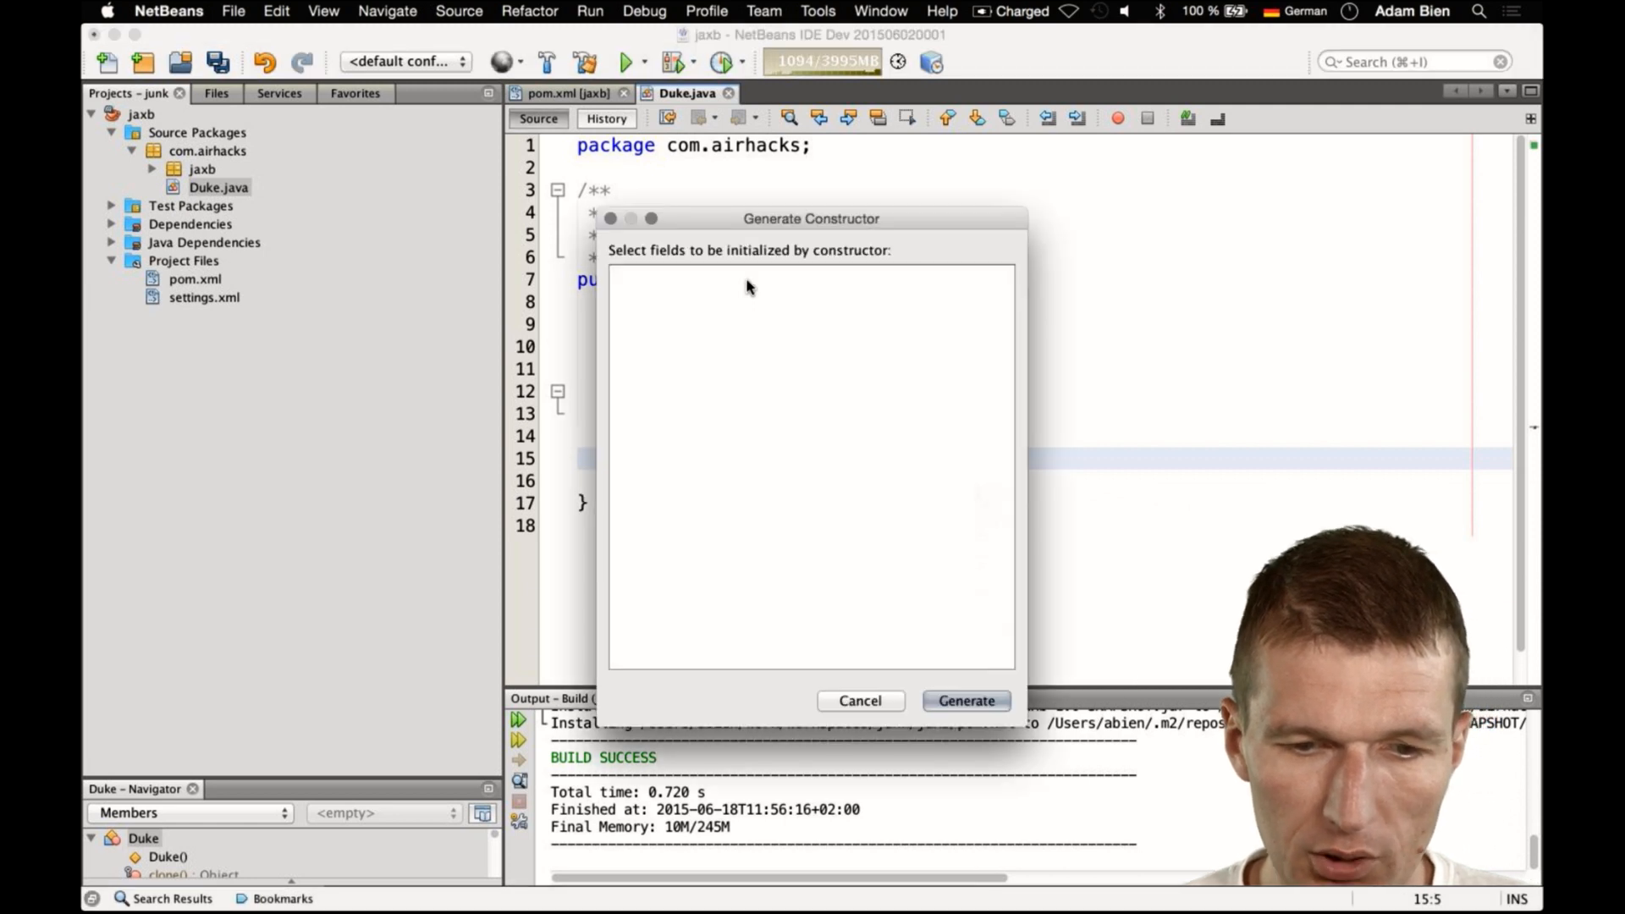
{"action": "left_click", "coordinate": [963, 701]}
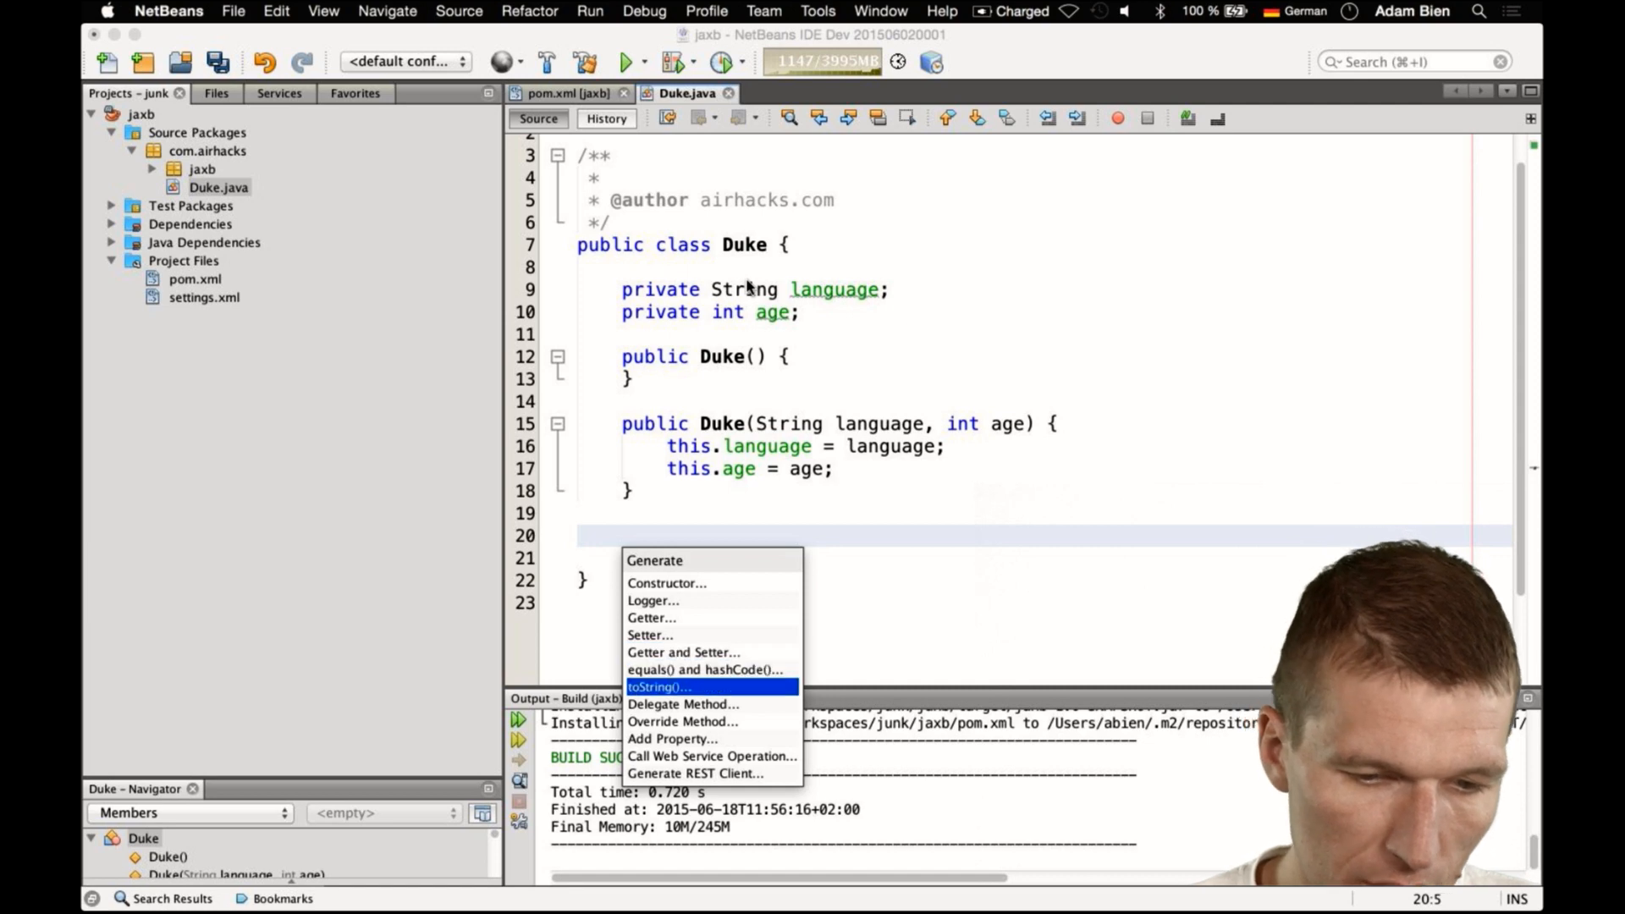
{"action": "left_click", "coordinate": [660, 685]}
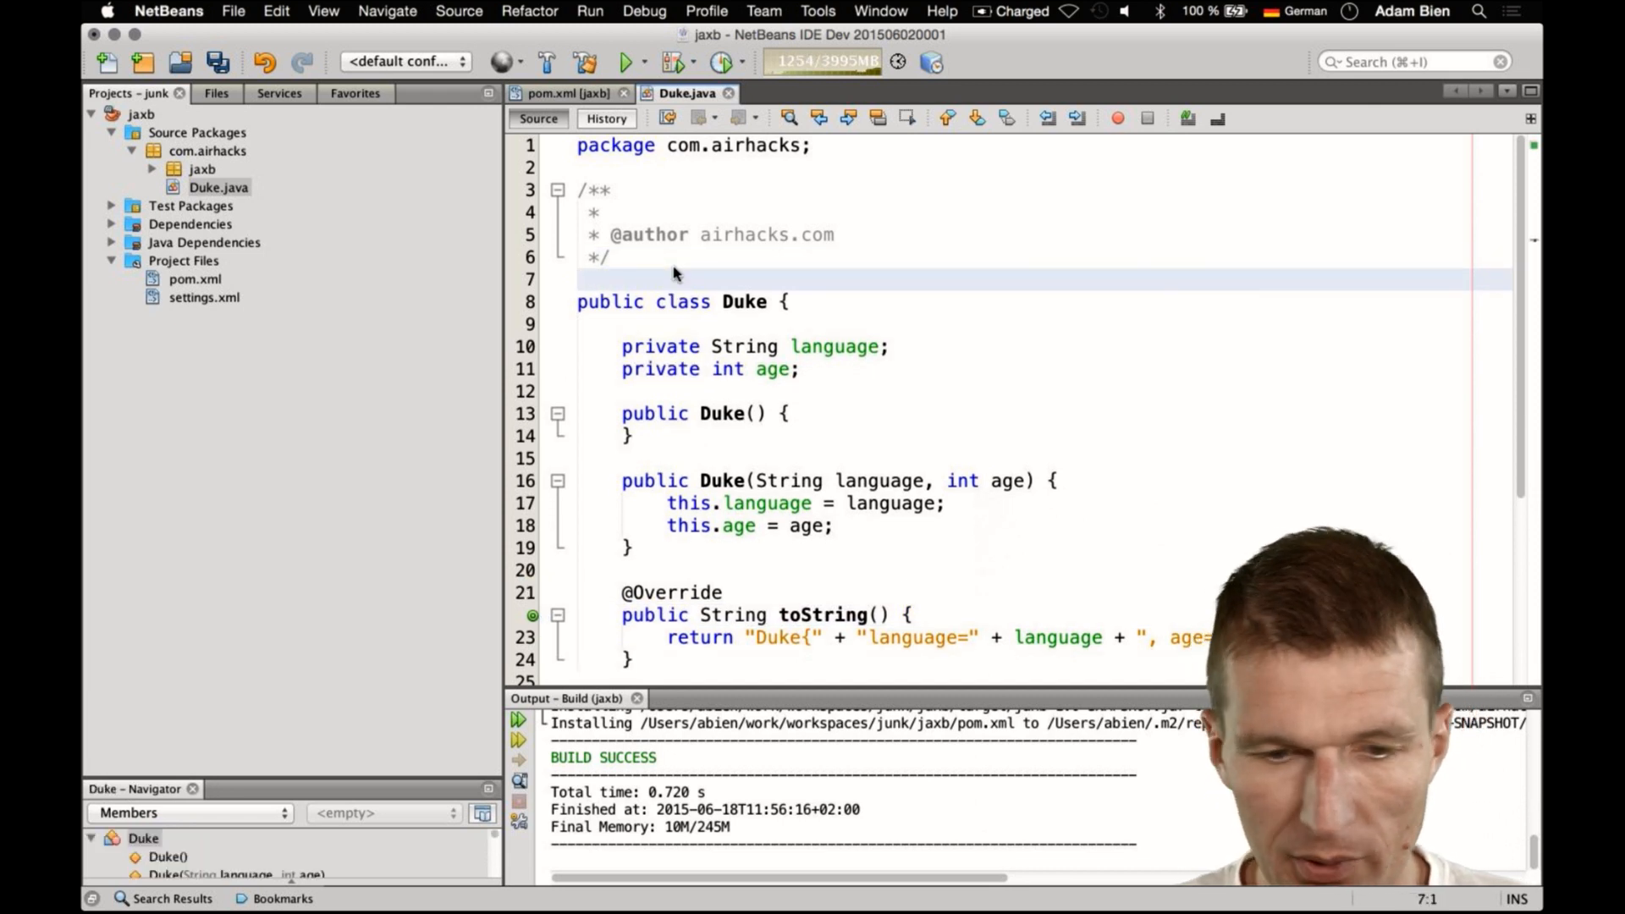
{"action": "type", "text": "@XmlRootElement"}
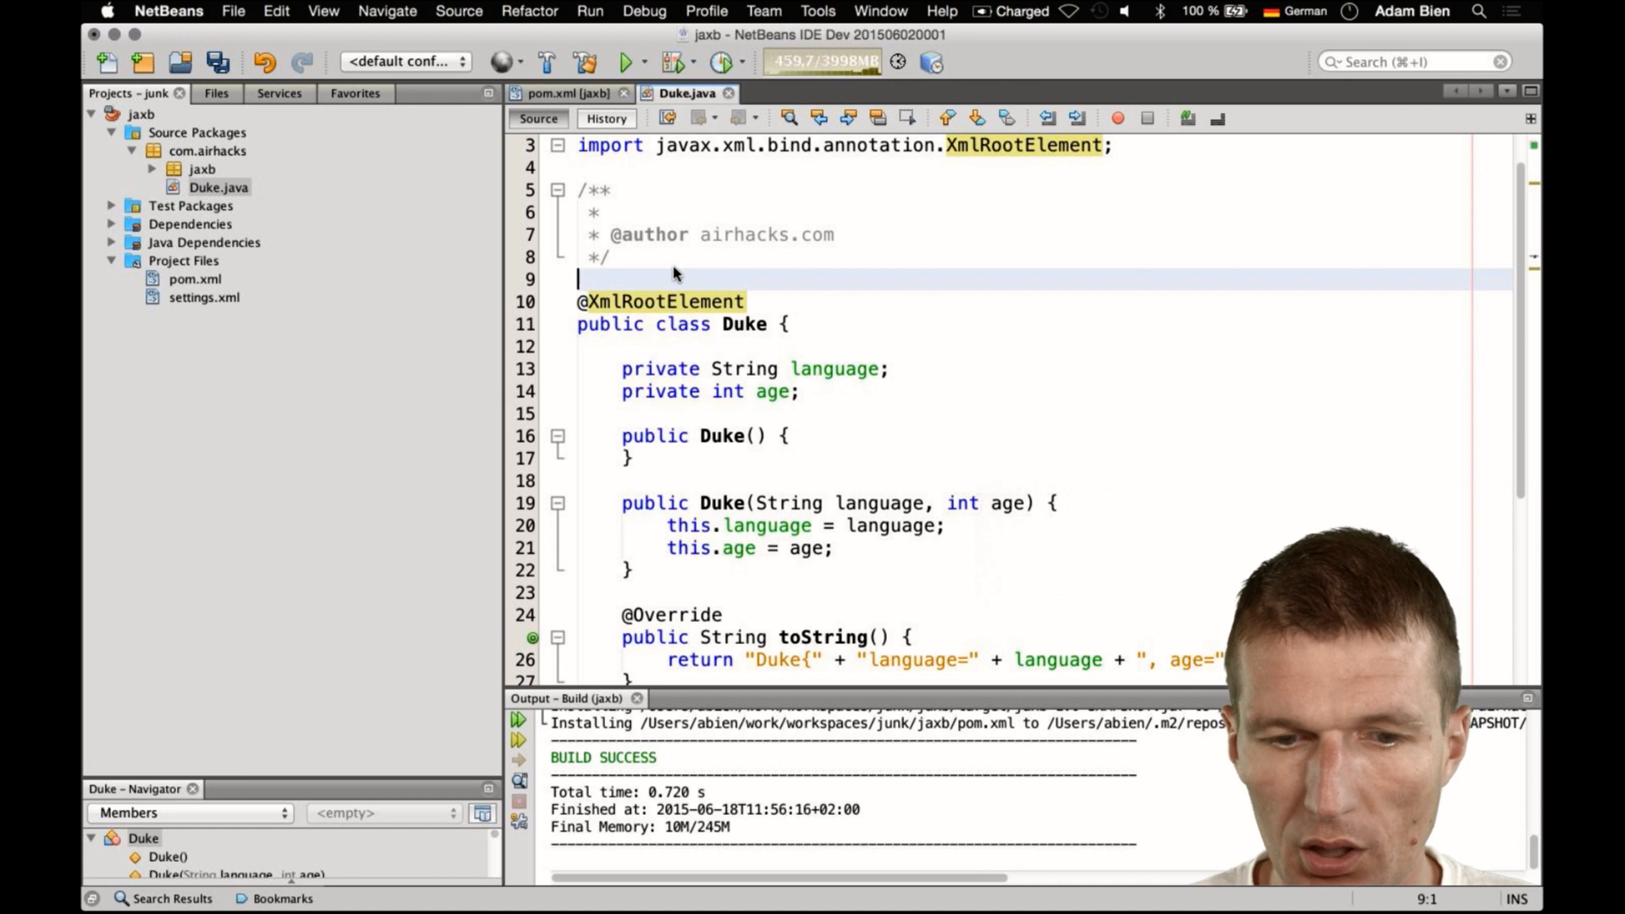
{"action": "type", "text": "@"}
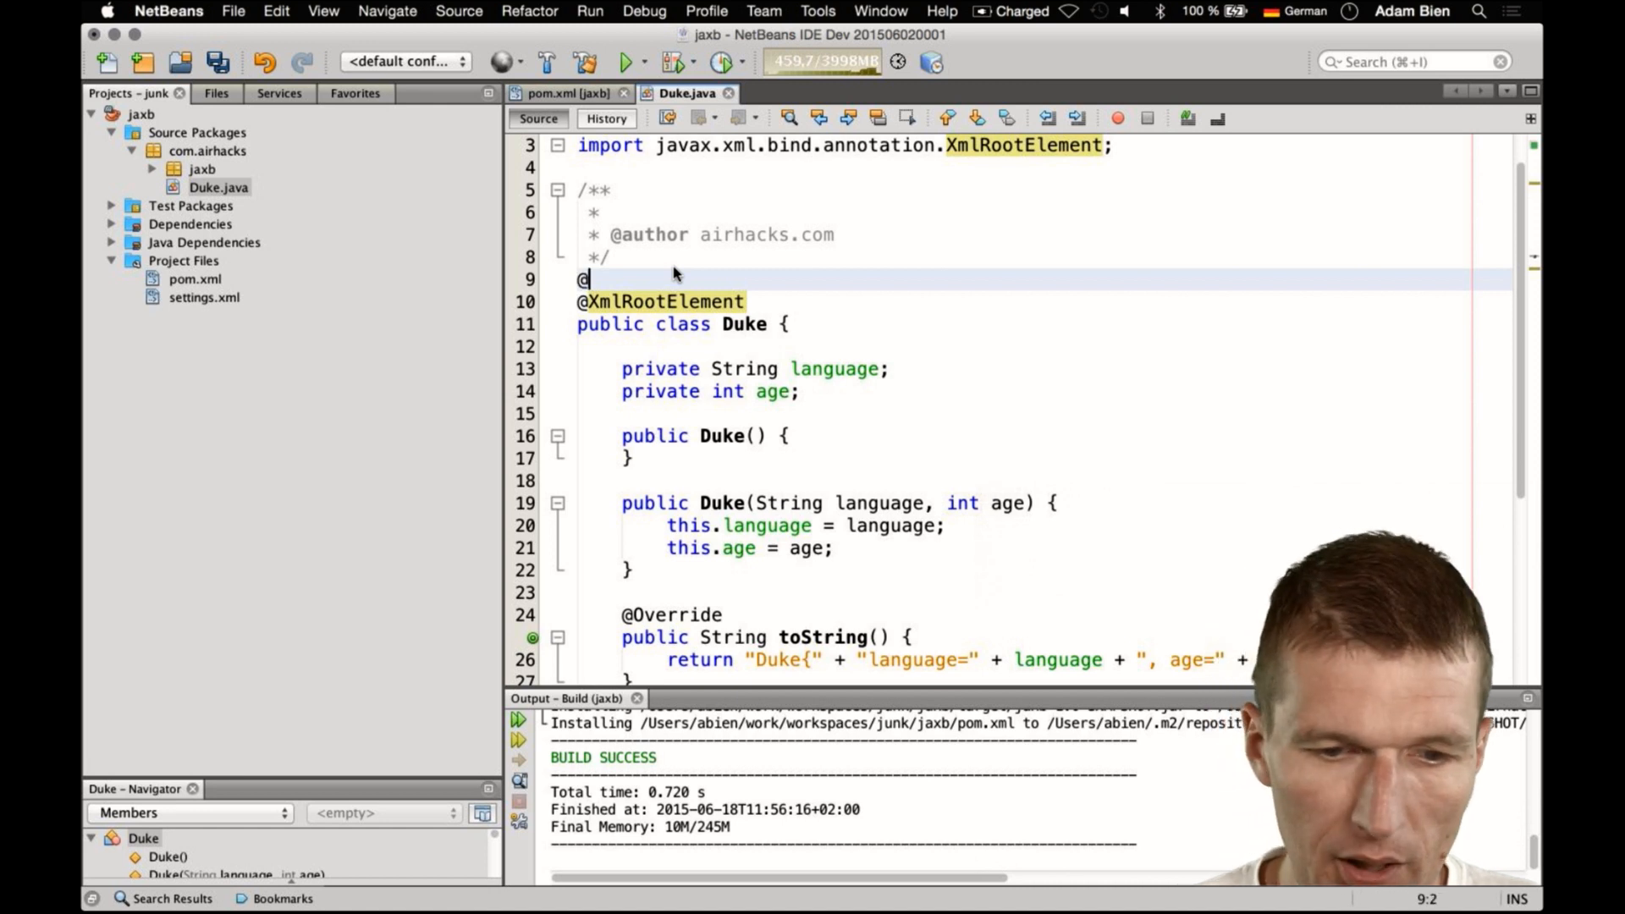
{"action": "type", "text": "Xml"}
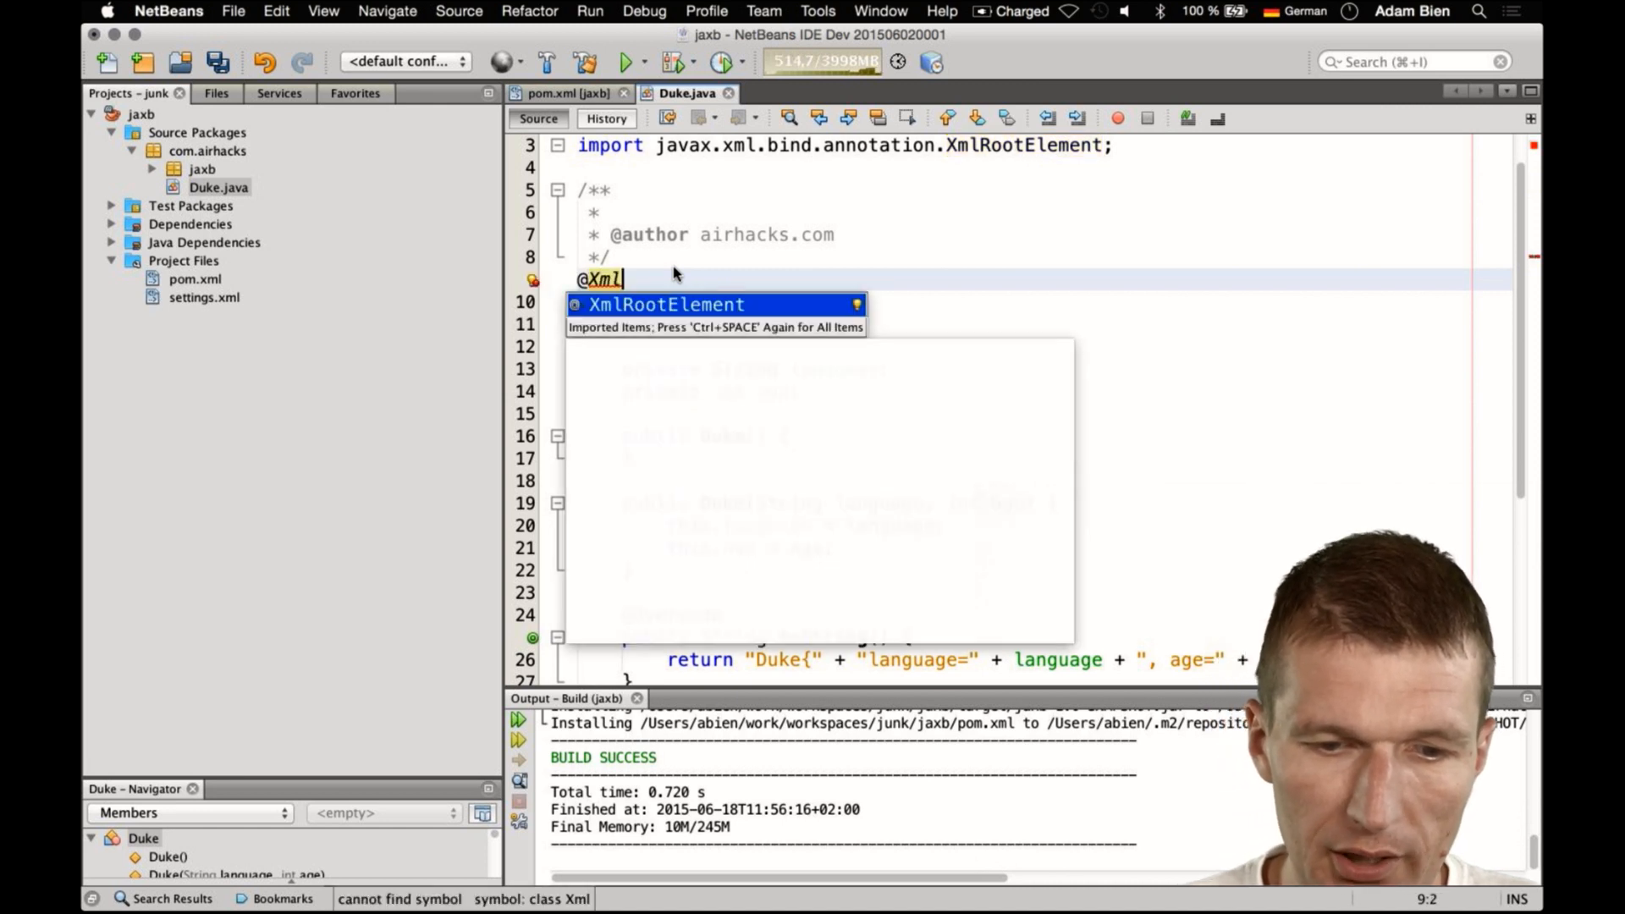
{"action": "type", "text": "AccessorType("}
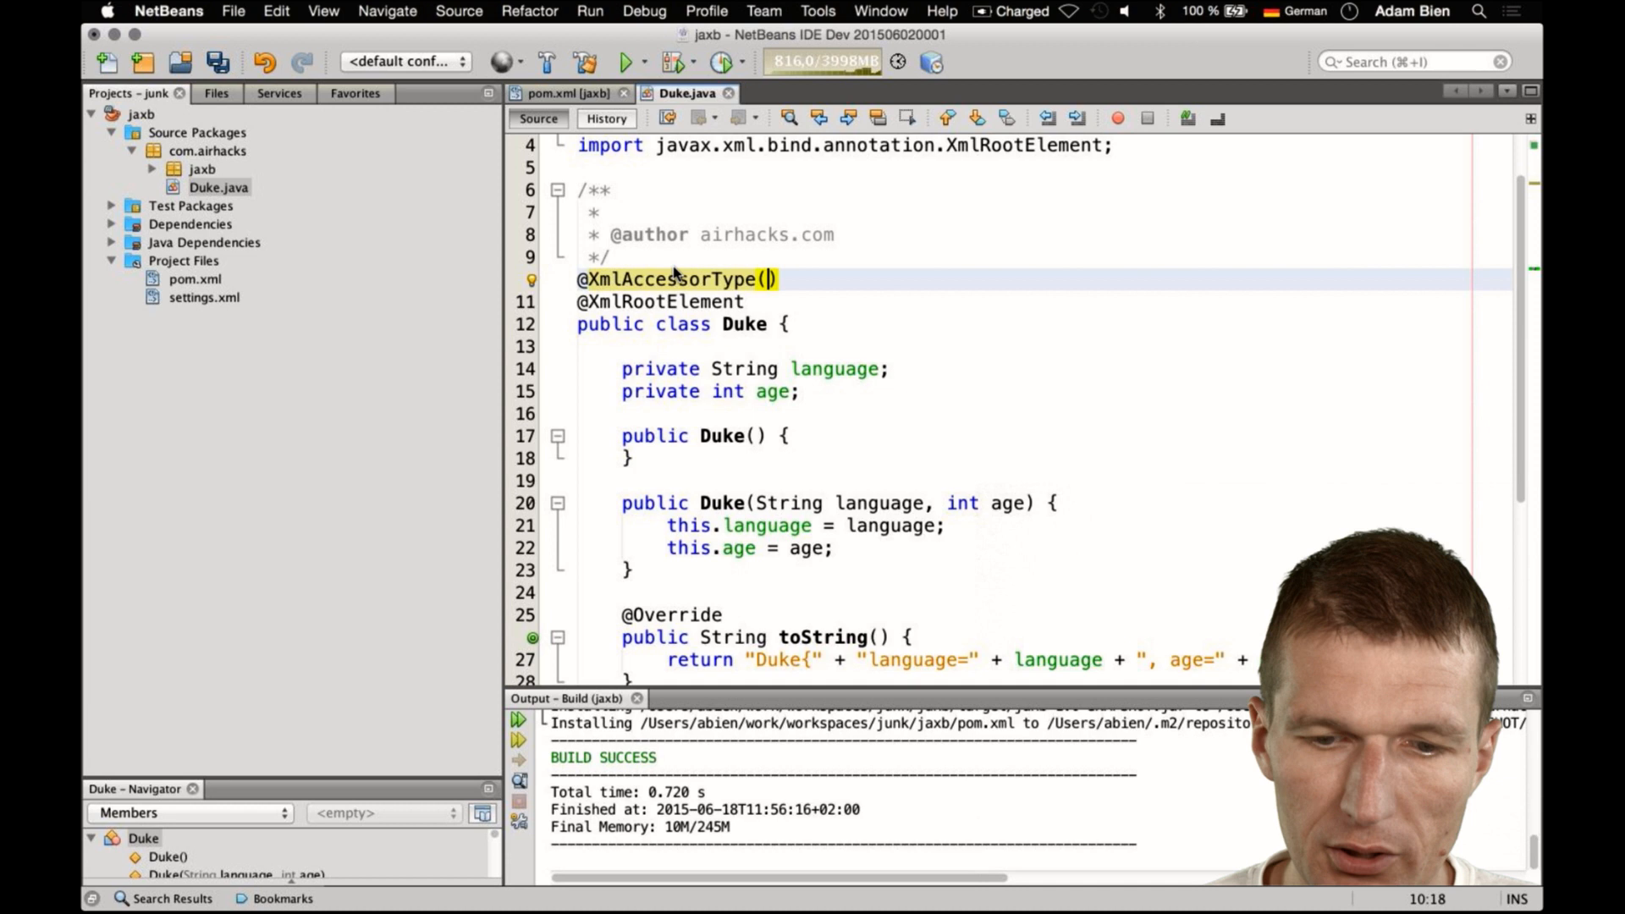
{"action": "type", "text": "XmlAccessType.FIELD"}
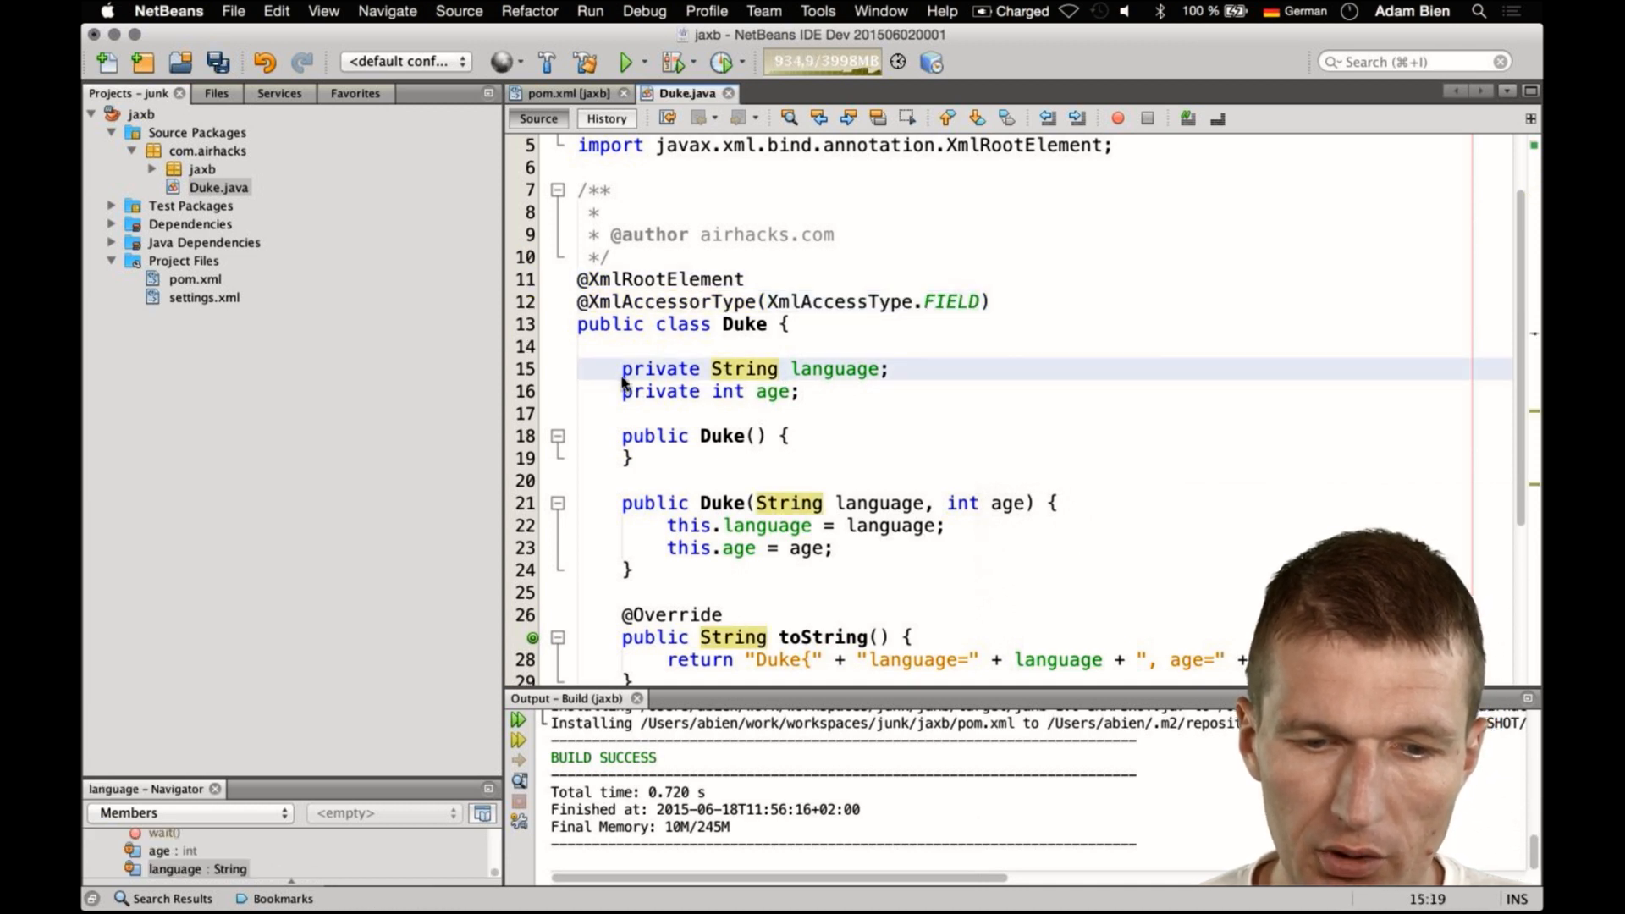
{"action": "left_click_drag", "start_coordinate": [621, 369], "coordinate": [797, 391]}
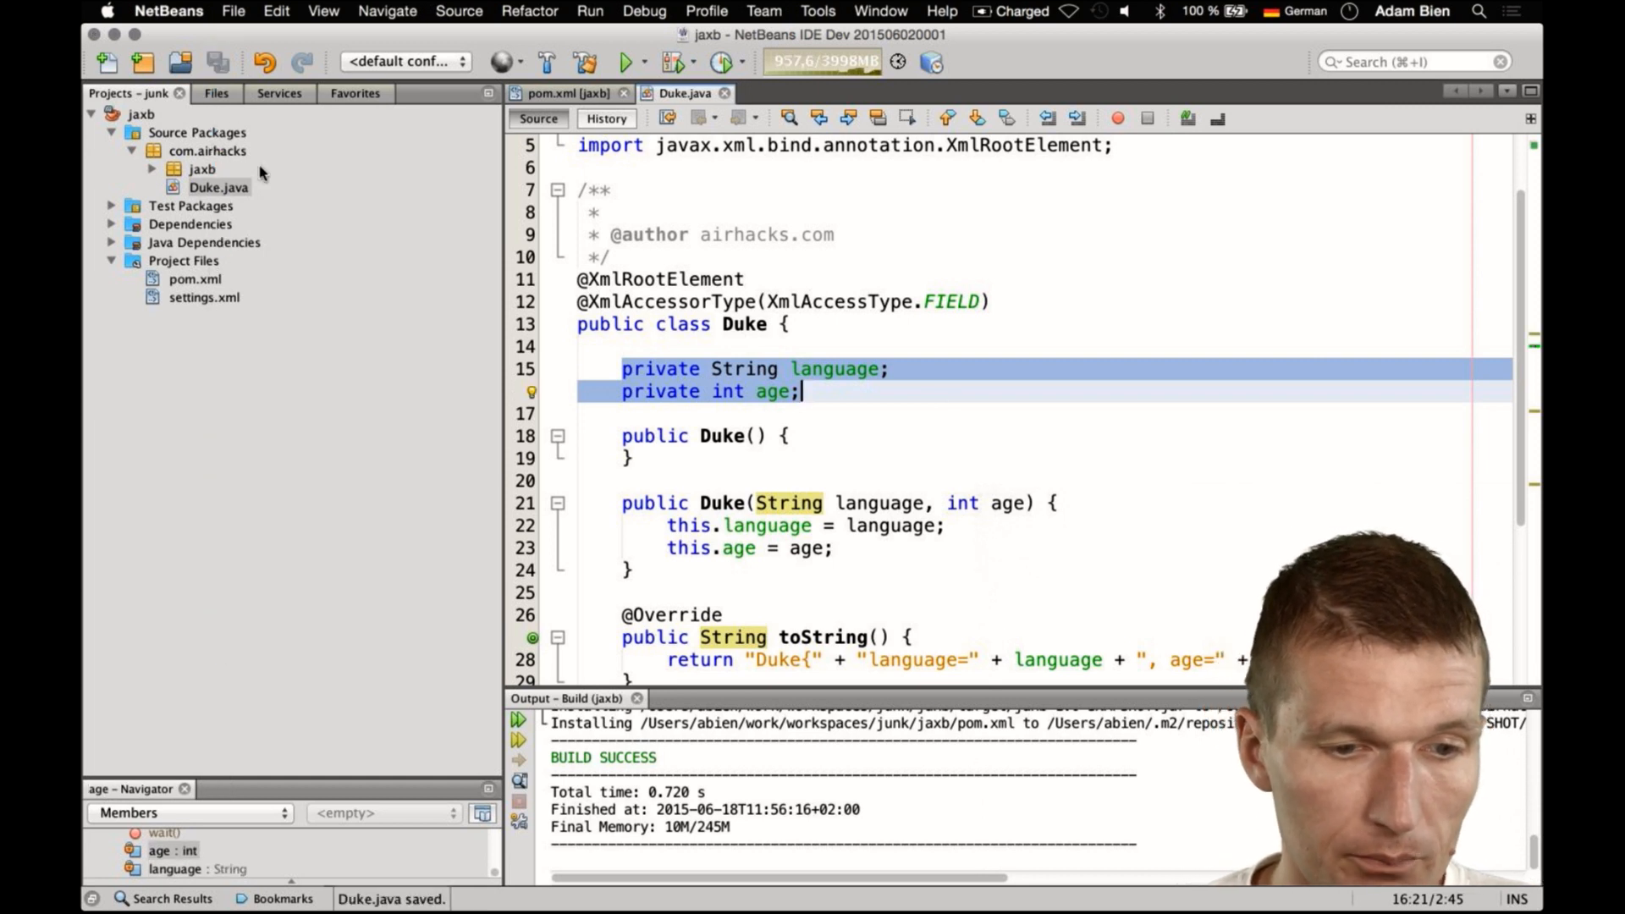
Create the JUnit test class DukeTest for Duke.java via Tools > Create/Update Tests.
{"action": "left_click", "coordinate": [206, 151]}
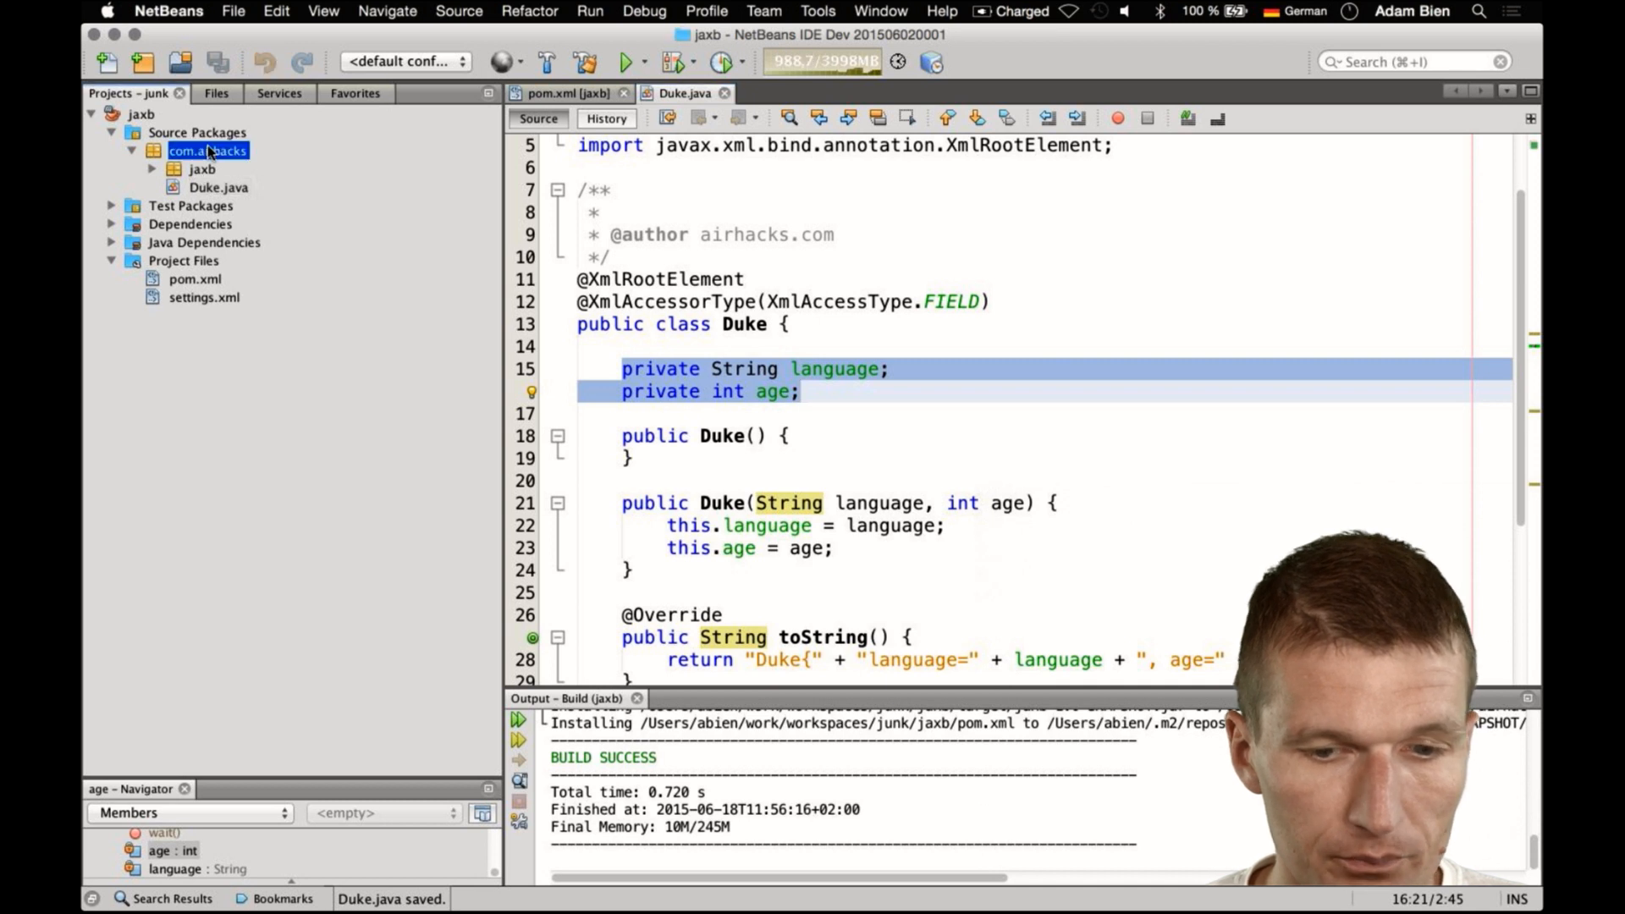
{"action": "right_click", "coordinate": [205, 151]}
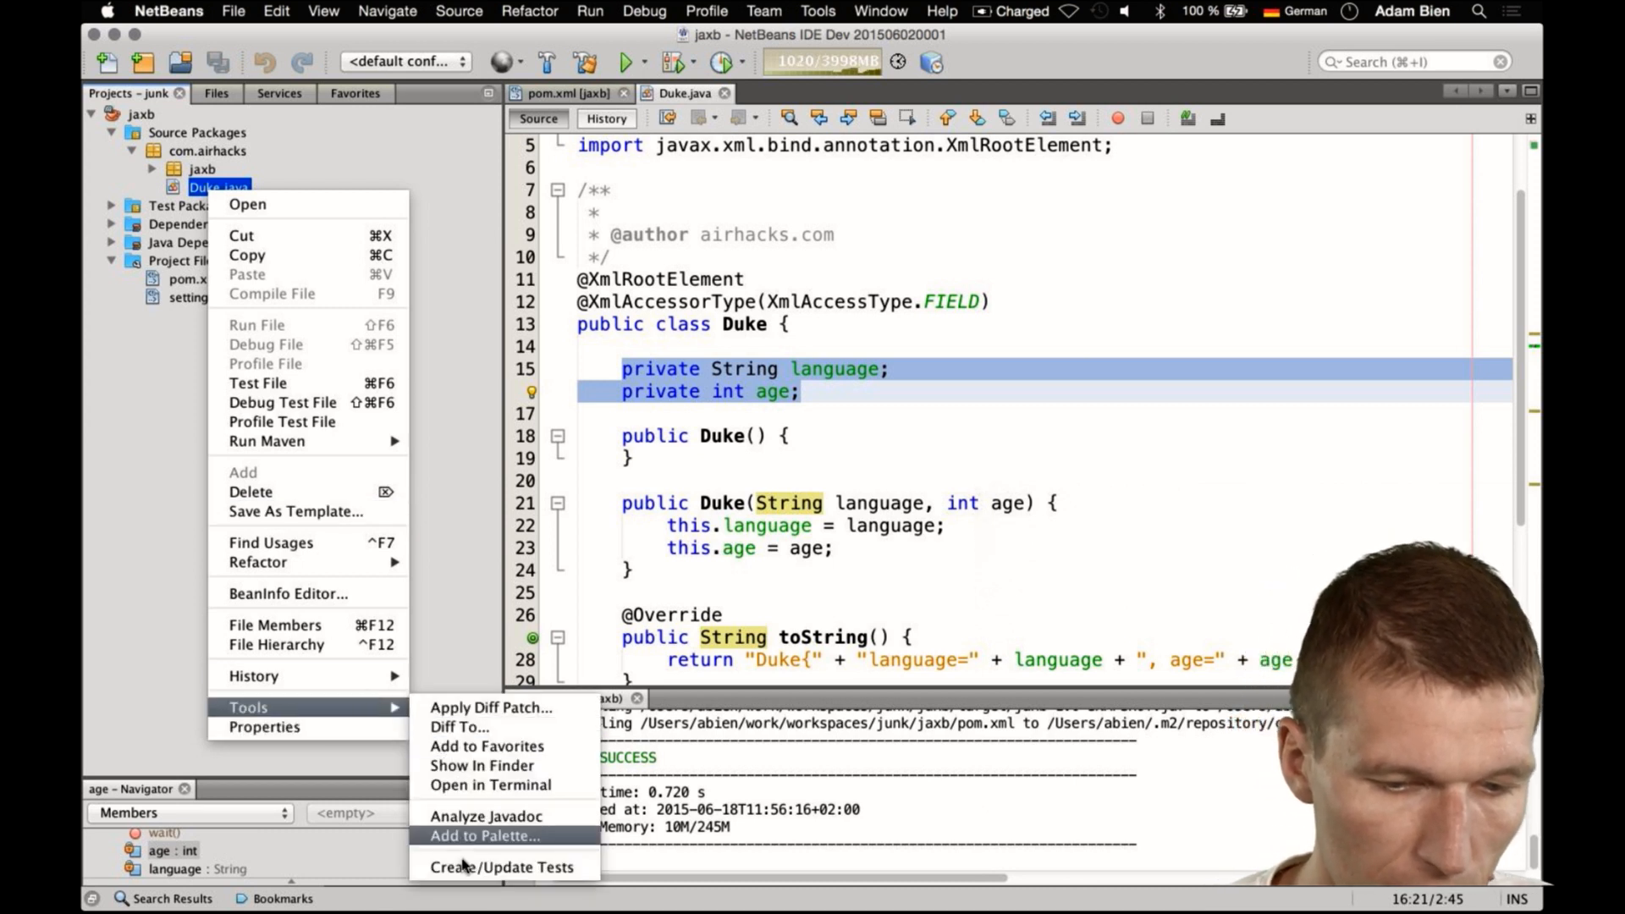
{"action": "left_click", "coordinate": [501, 866]}
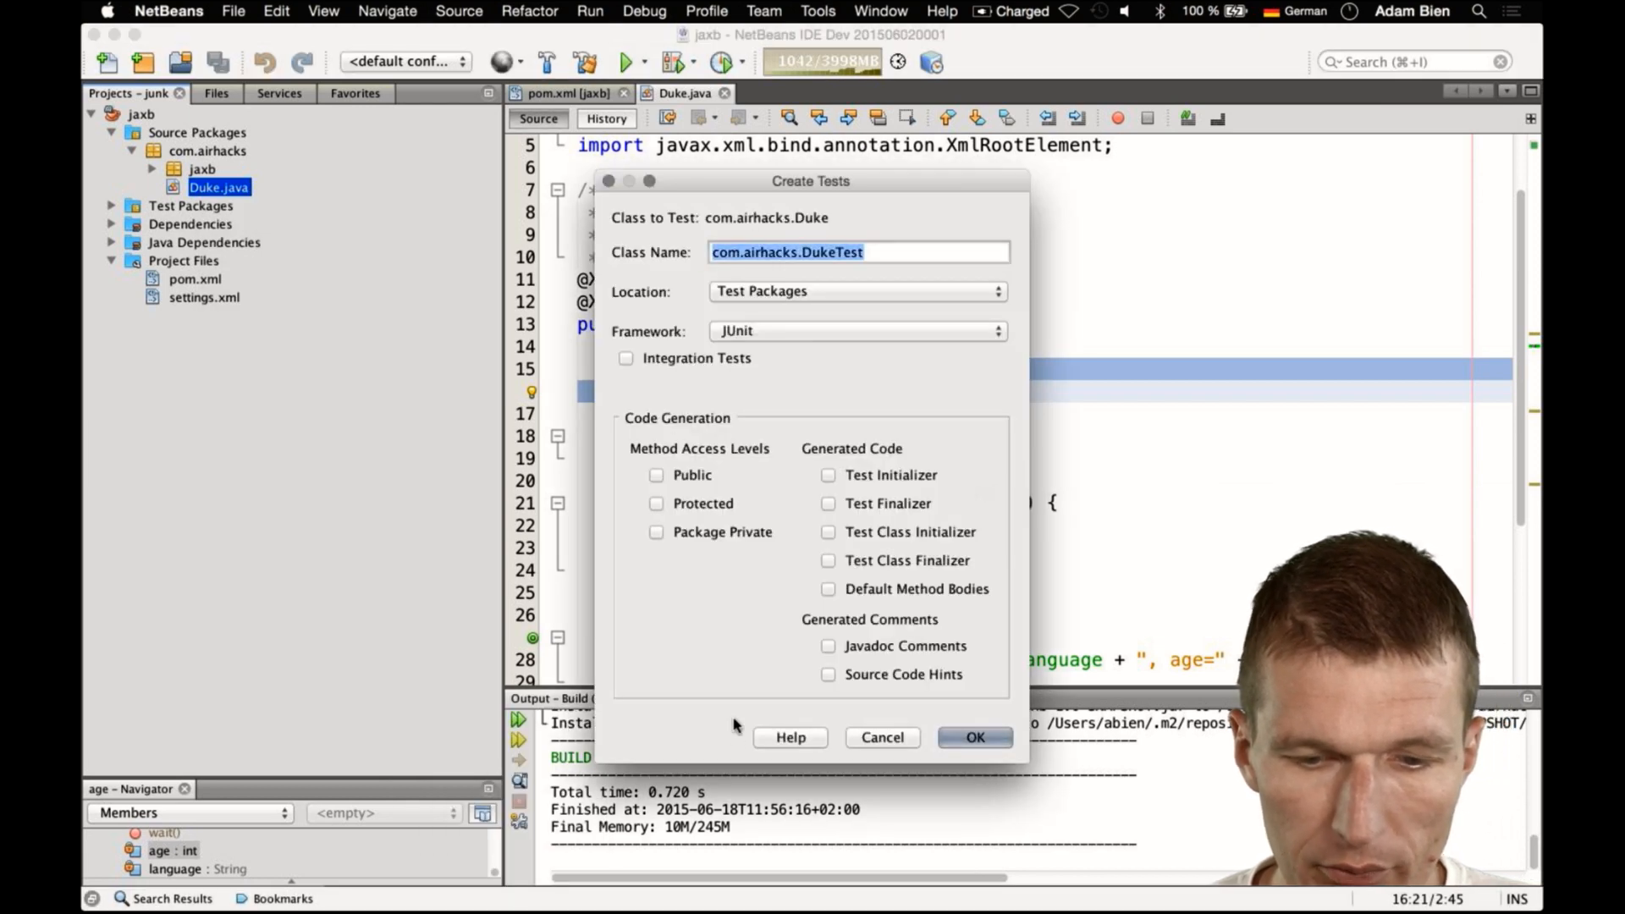
{"action": "left_click", "coordinate": [971, 736]}
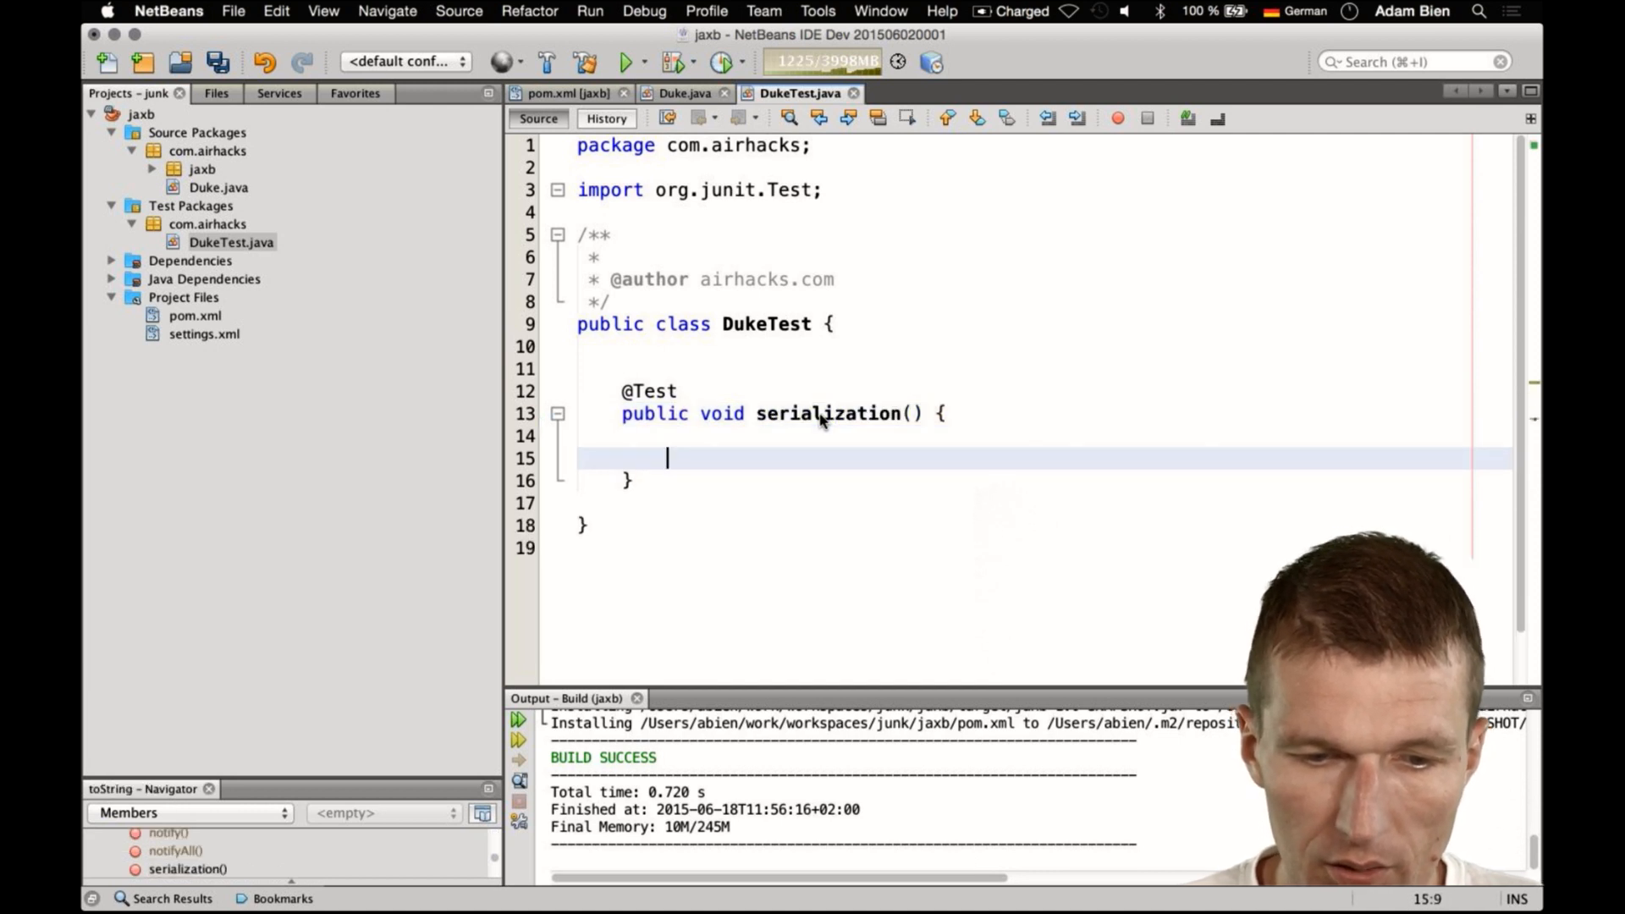
{"action": "type", "text": "JAXBContext.newInstance(classesToBeBound"}
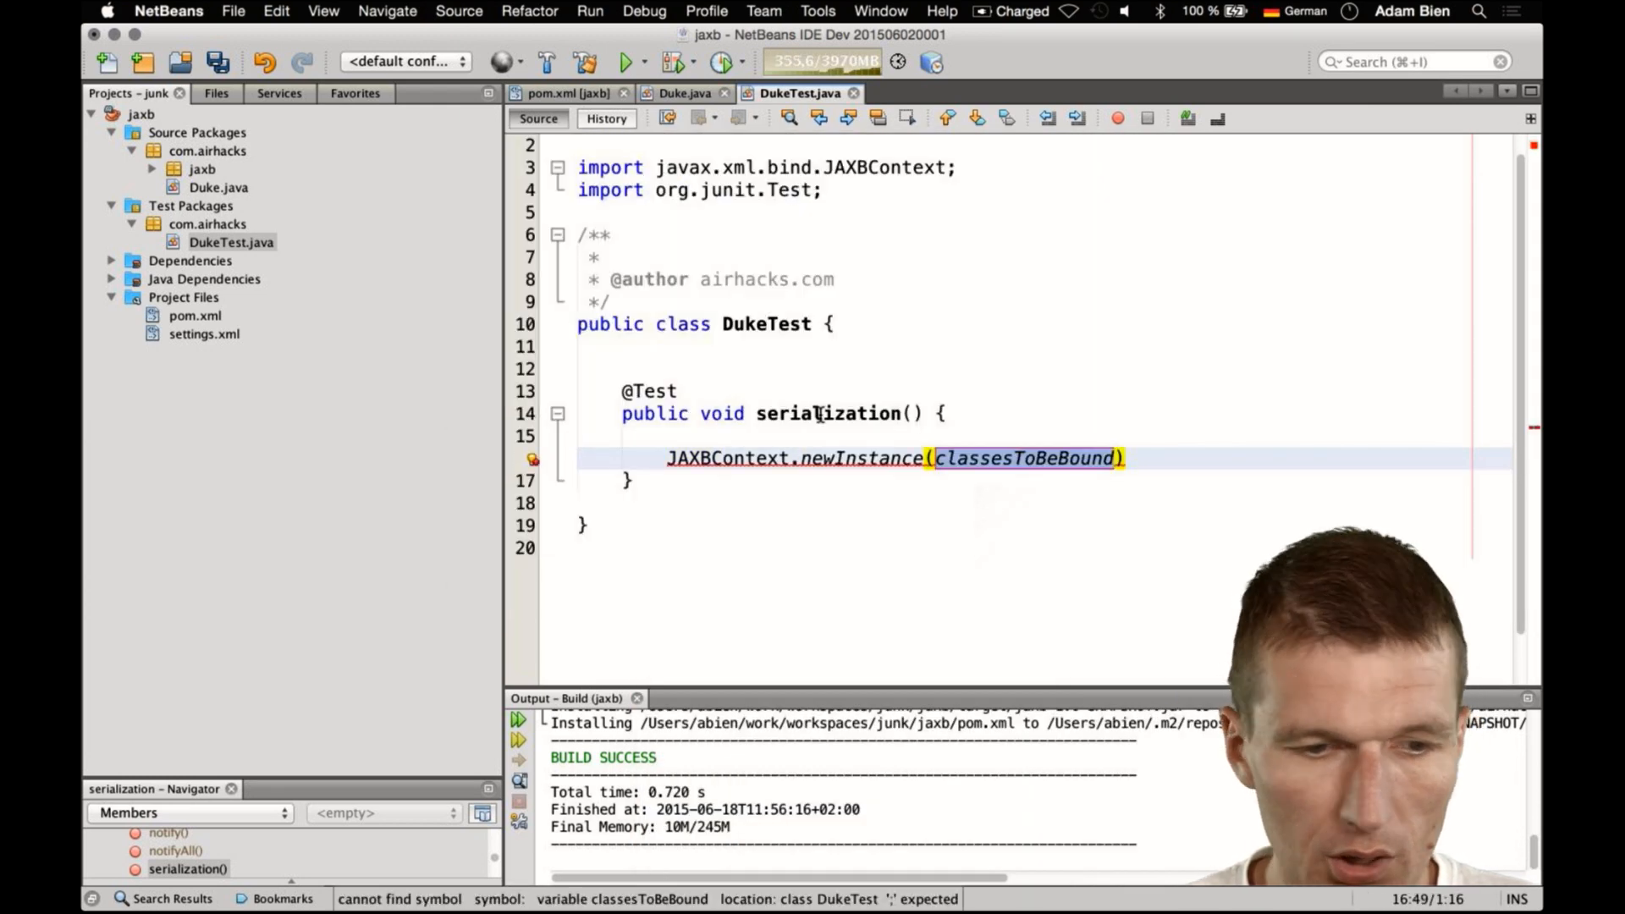
{"action": "type", "text": "Duke.cl"}
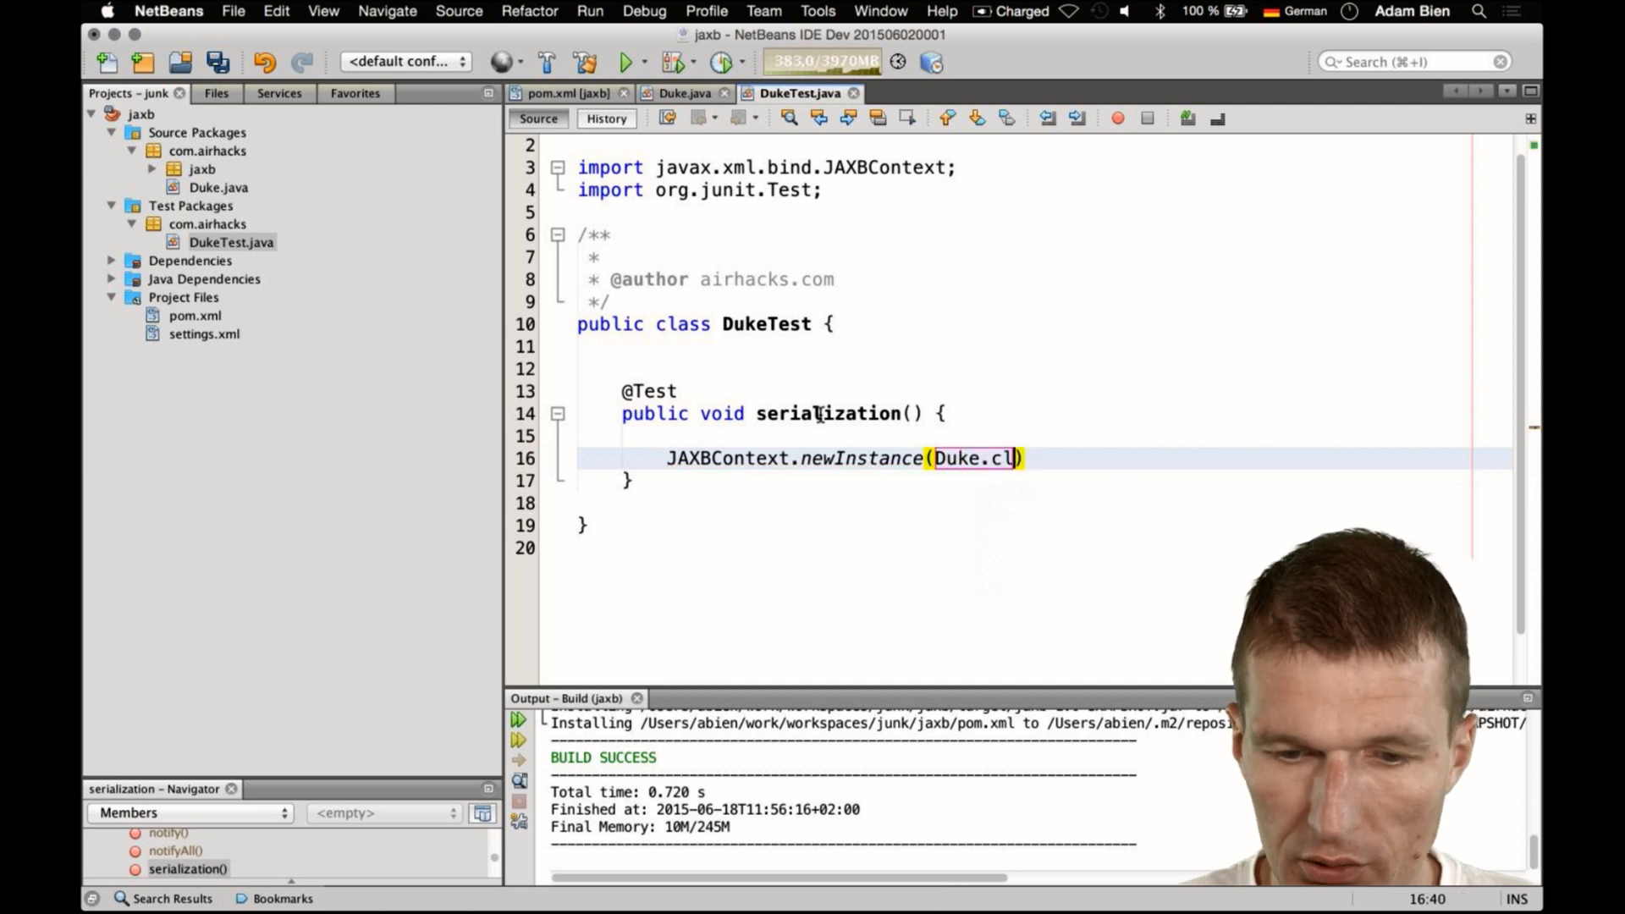
{"action": "type", "text": "ass);"}
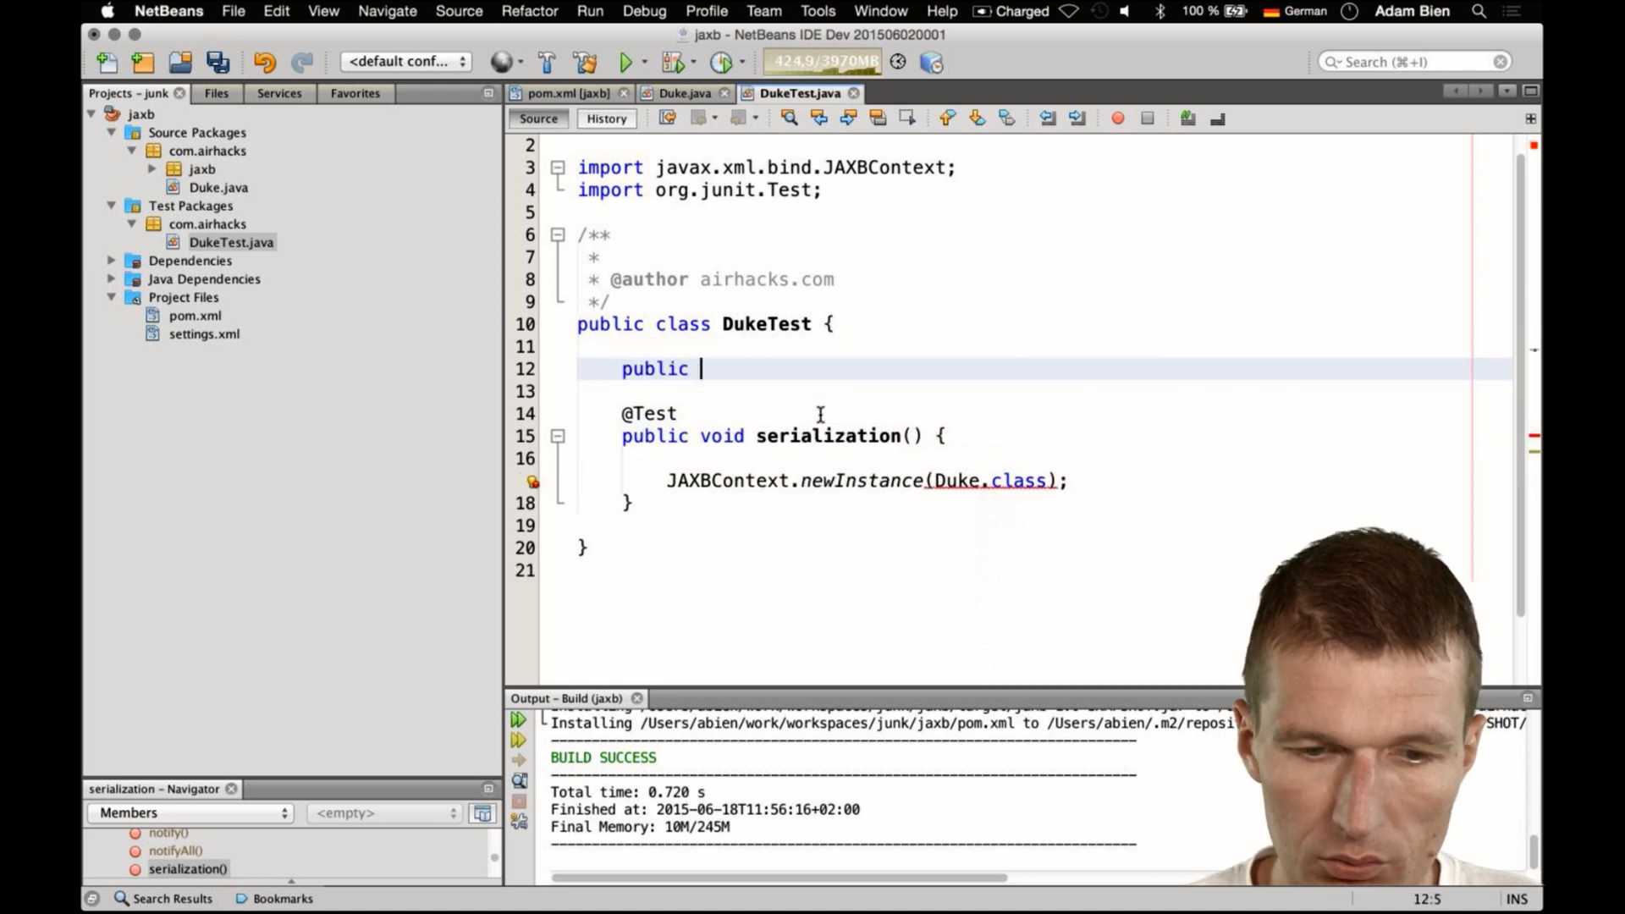
{"action": "type", "text": "void init"}
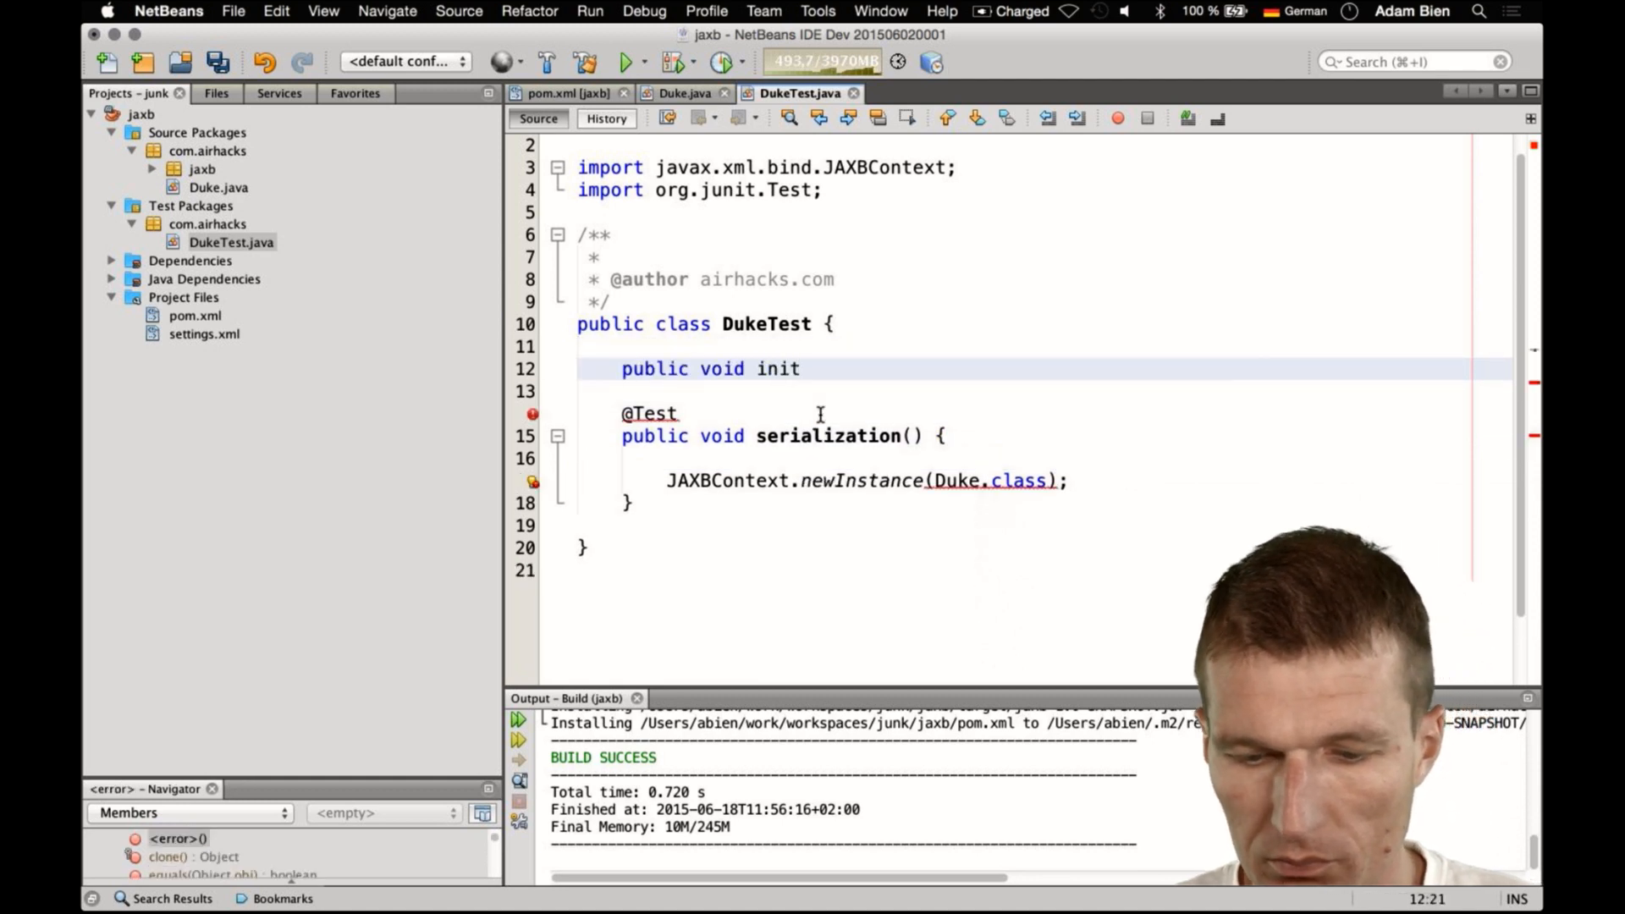
{"action": "type", "text": "(){"}
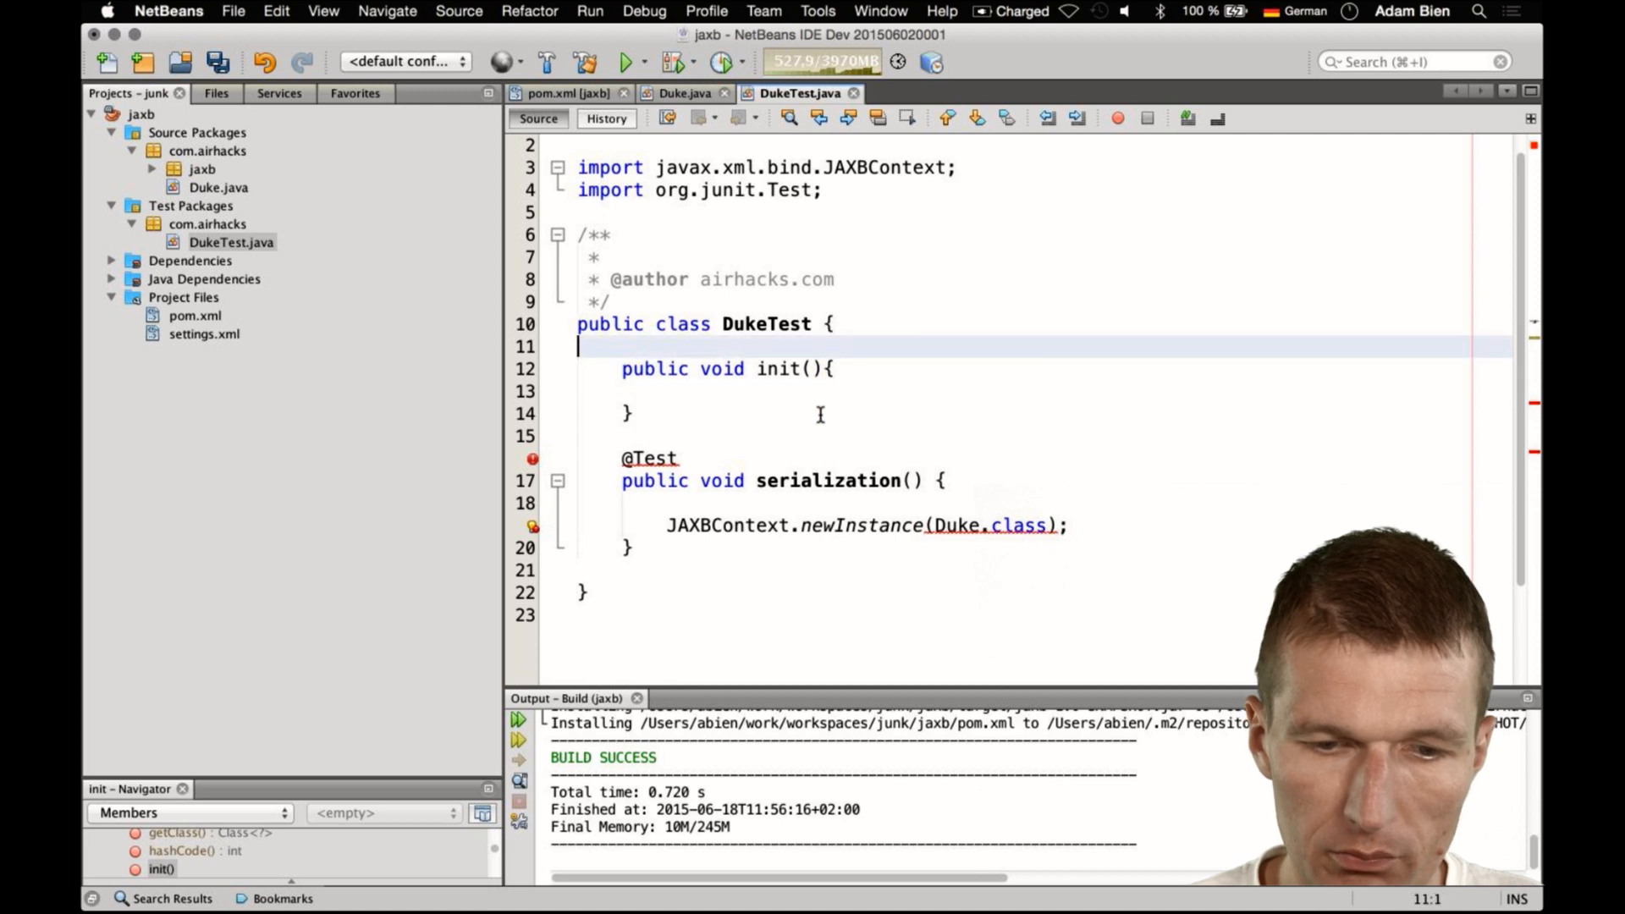
{"action": "type", "text": "@Before"}
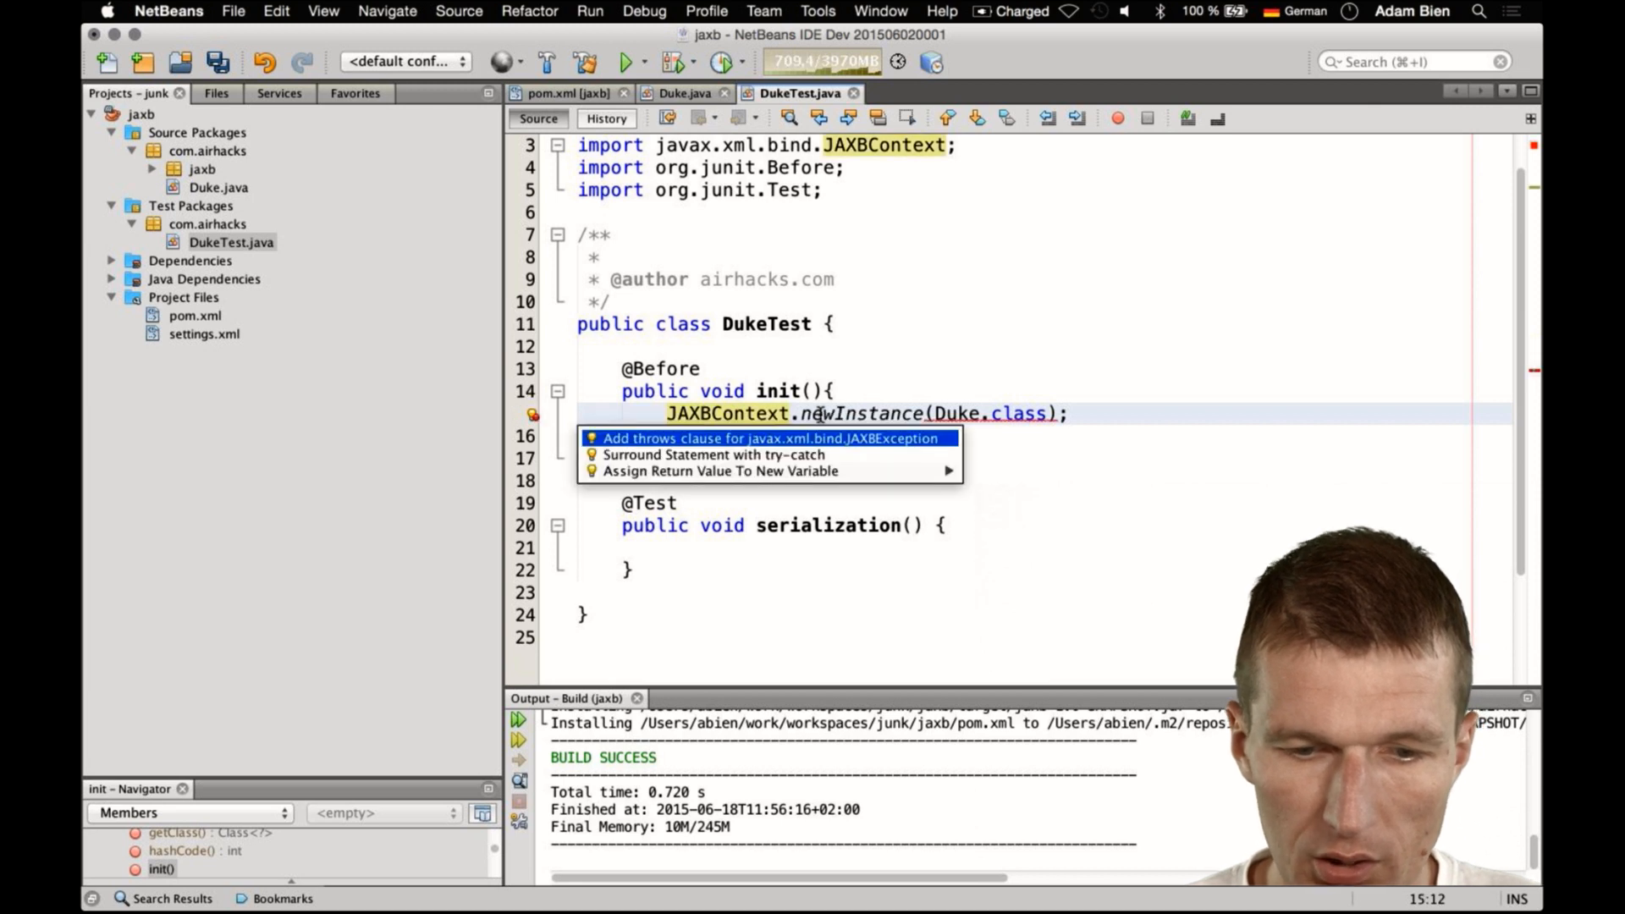
{"action": "left_click", "coordinate": [770, 437]}
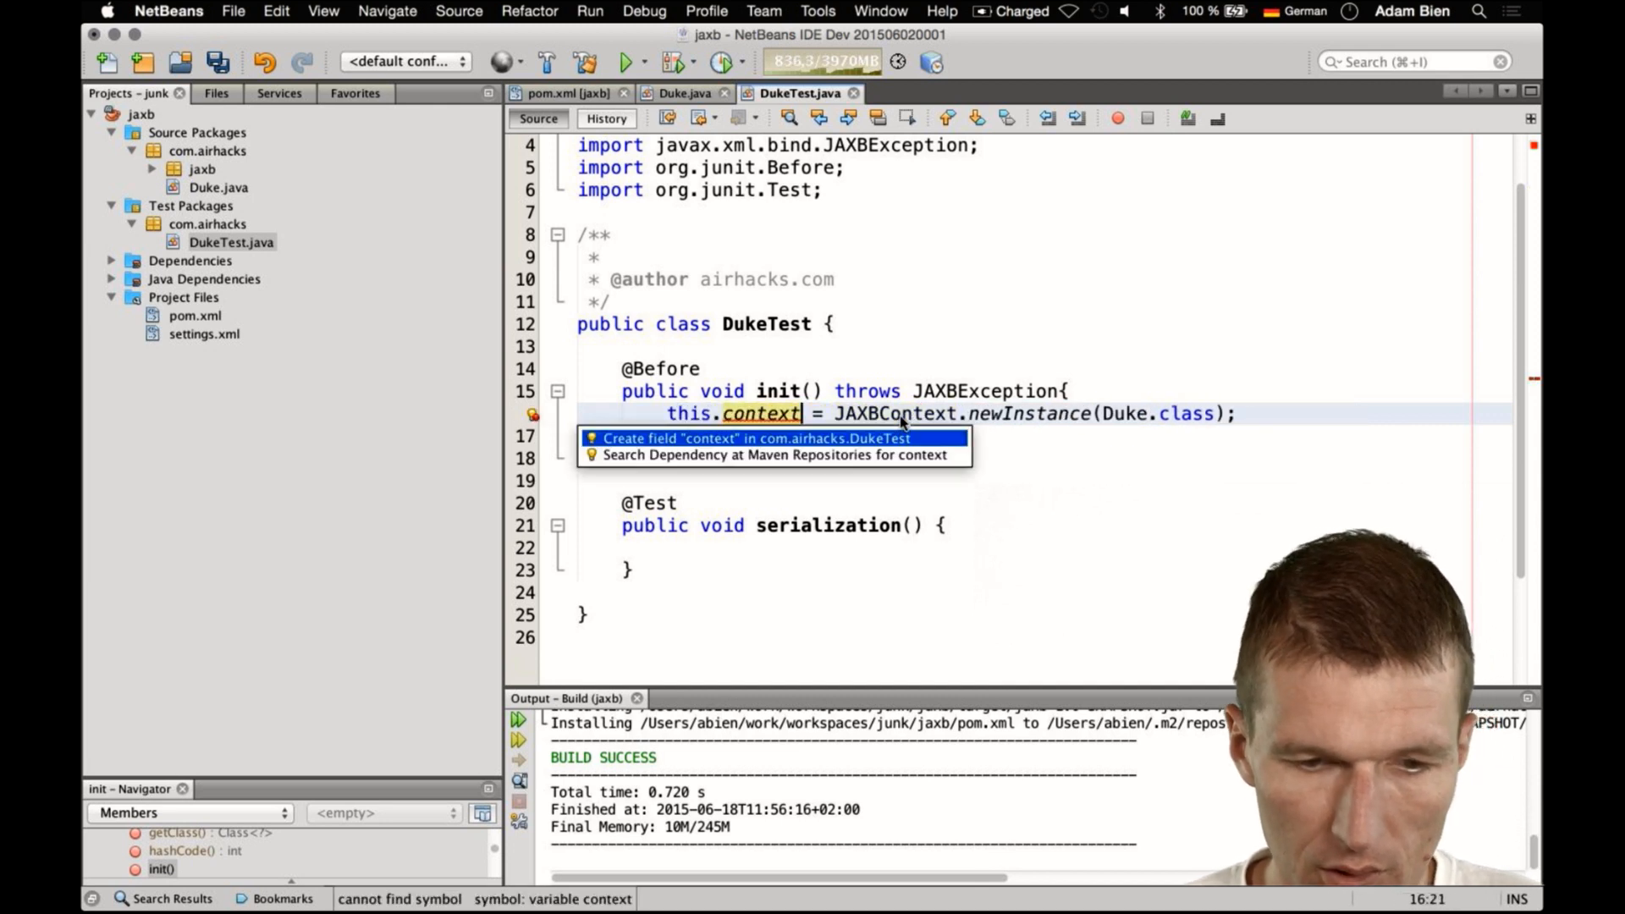
{"action": "left_click", "coordinate": [746, 437]}
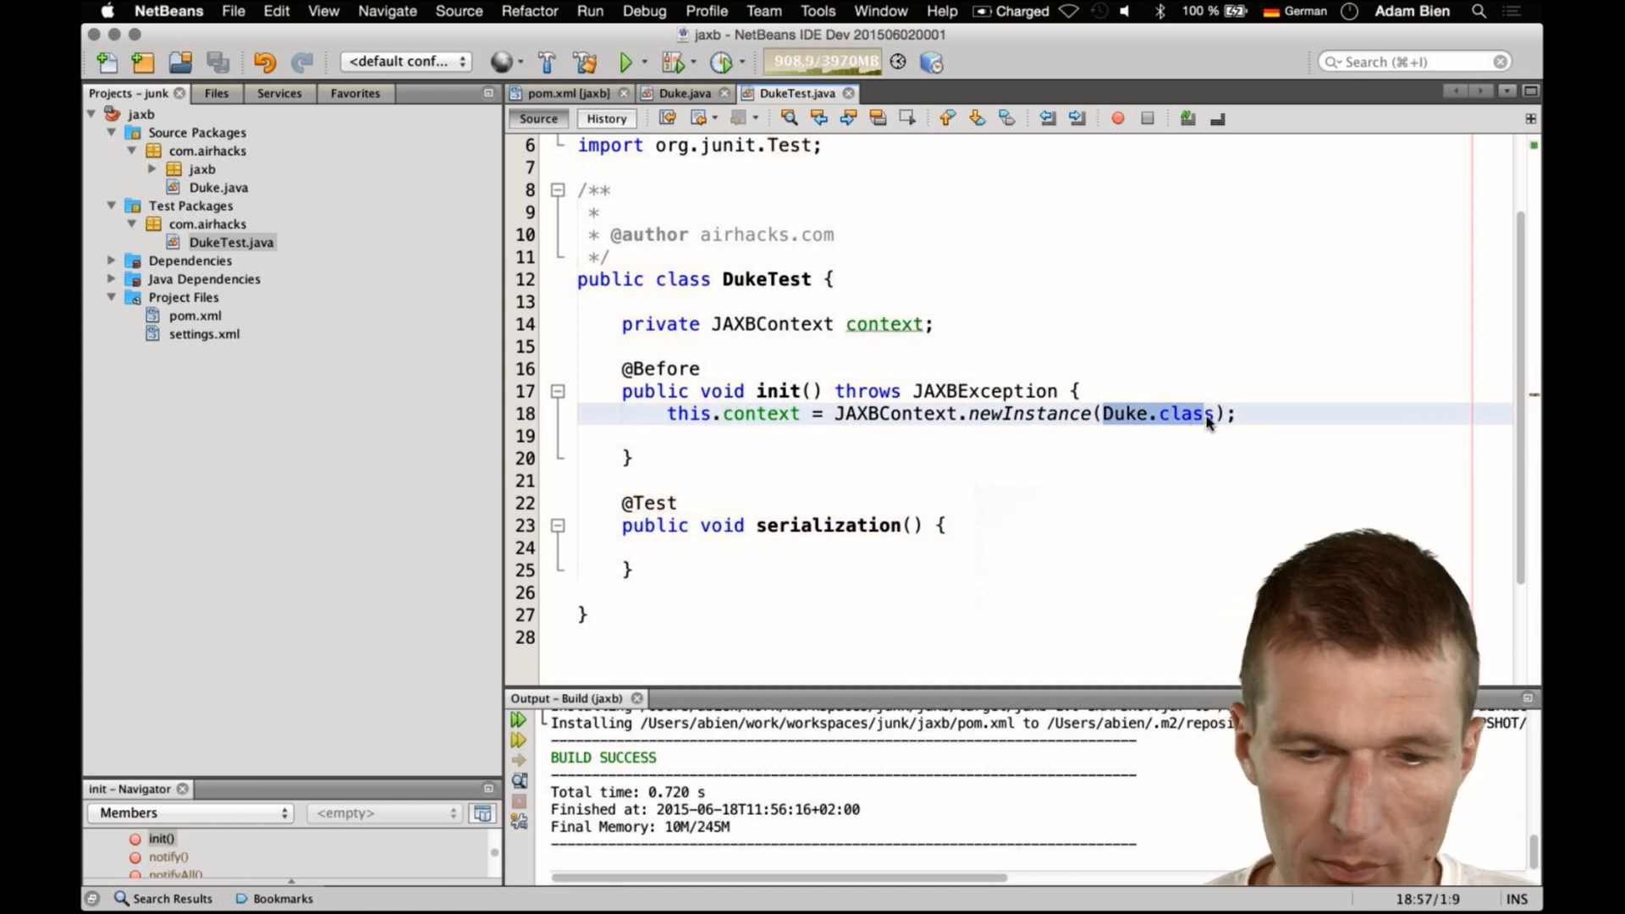
In serialization(), create a Marshaller and marshal new Duke("java", 2) to new File("duke.xml"), then run the test.
{"action": "scroll", "scroll_direction": "down", "scroll_amount": 3}
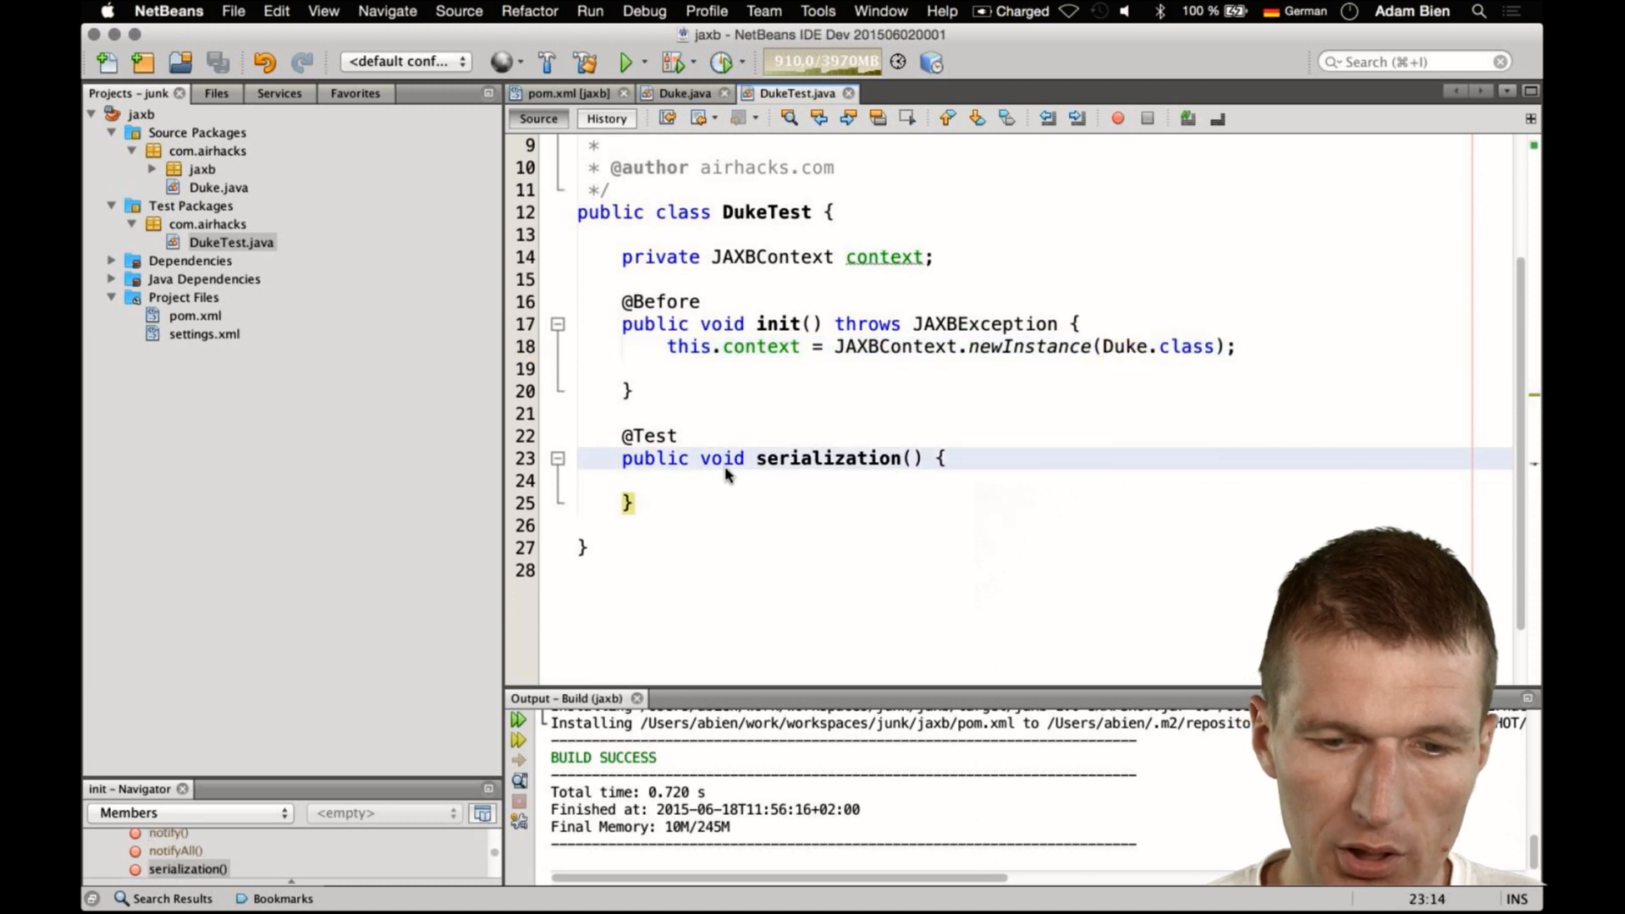
{"action": "type", "text": "this."}
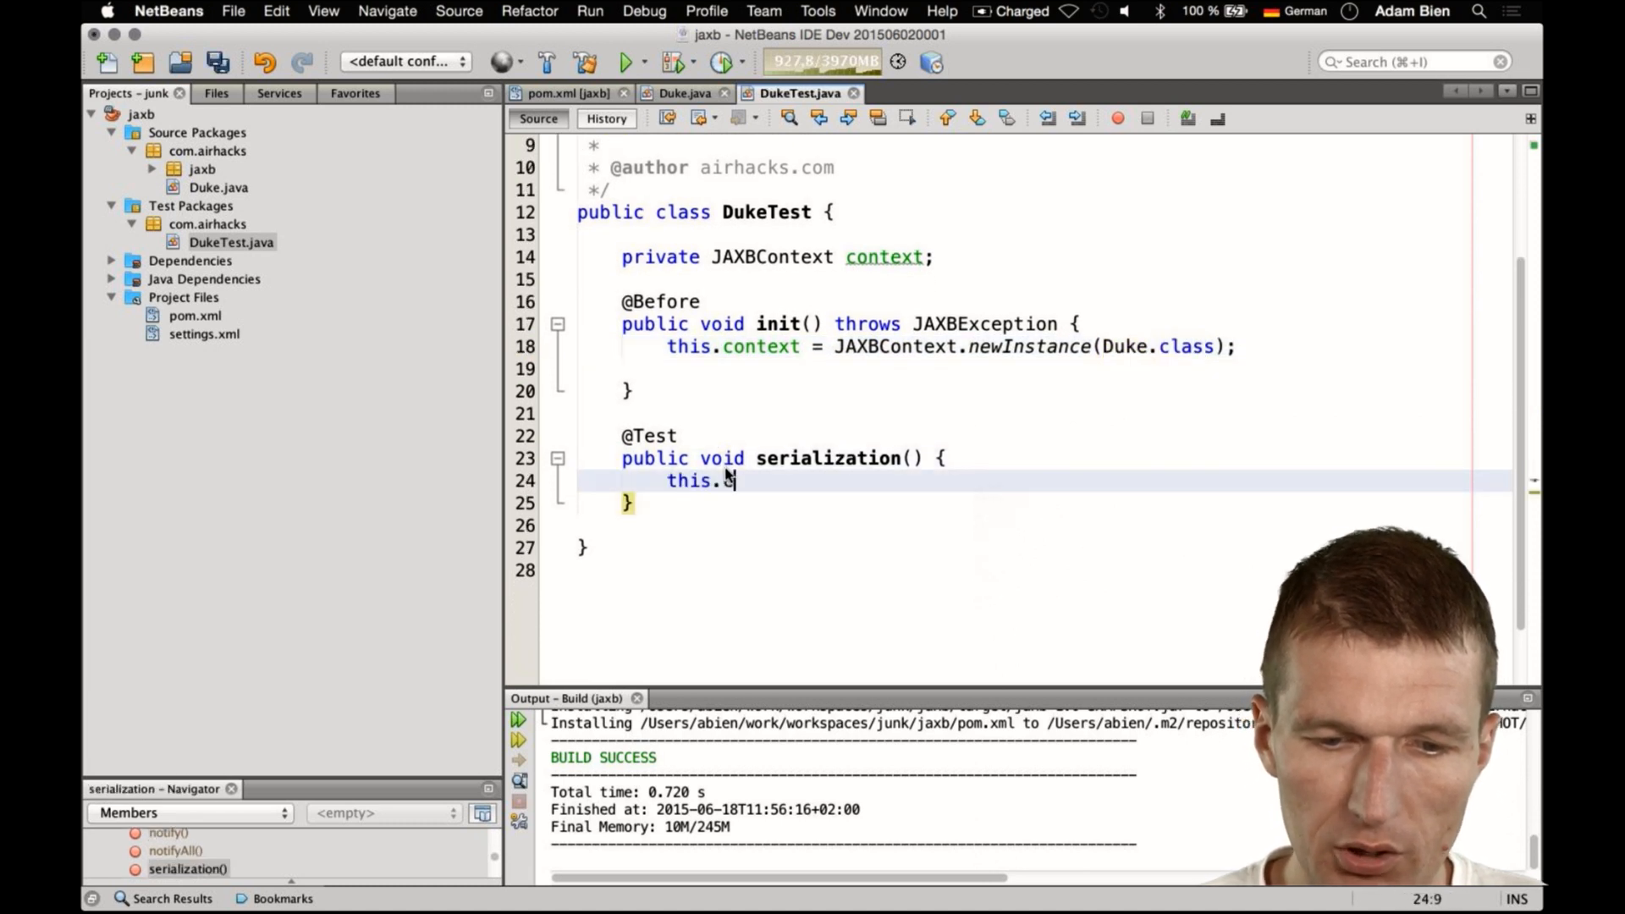
{"action": "type", "text": "context.createMarshaller();"}
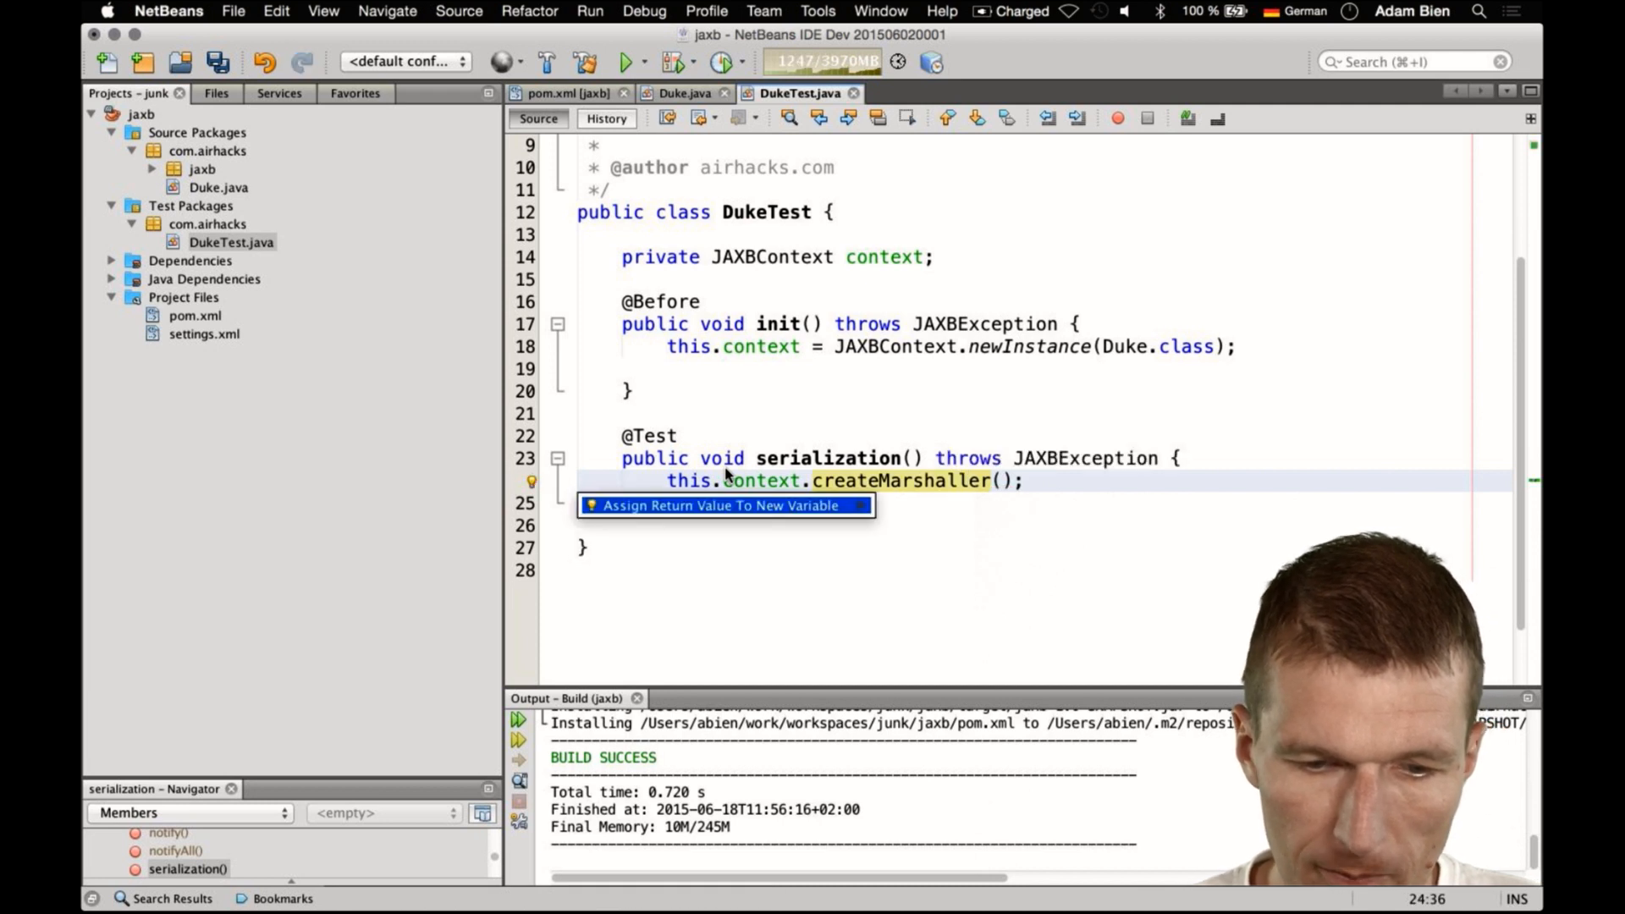
{"action": "left_click", "coordinate": [722, 504]}
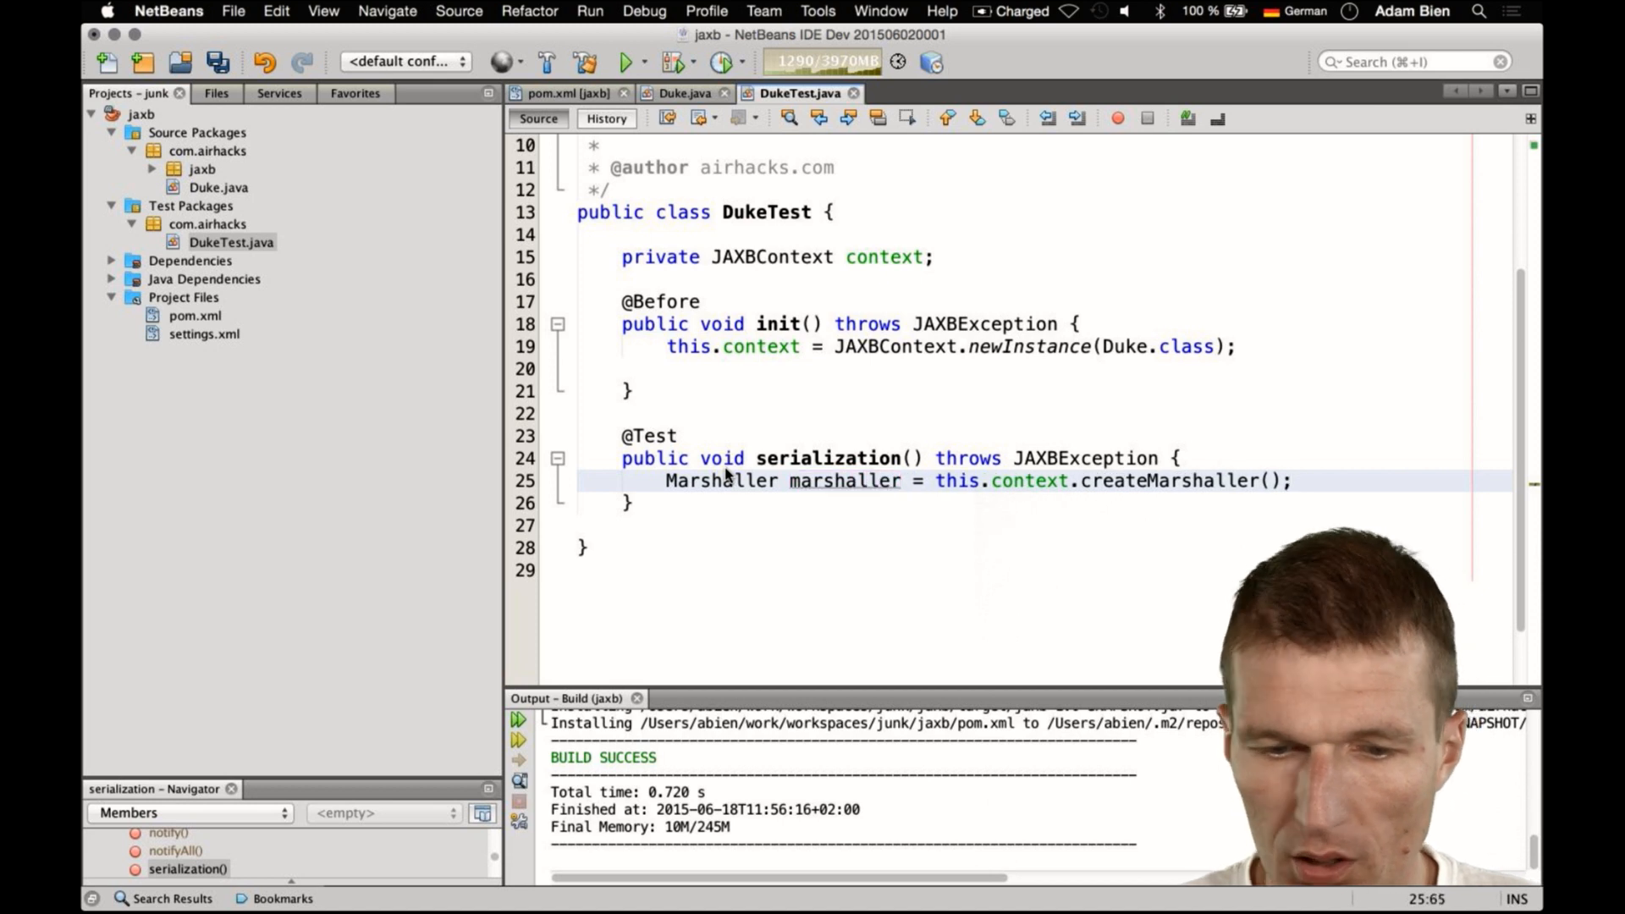
{"action": "type", "text": "m"}
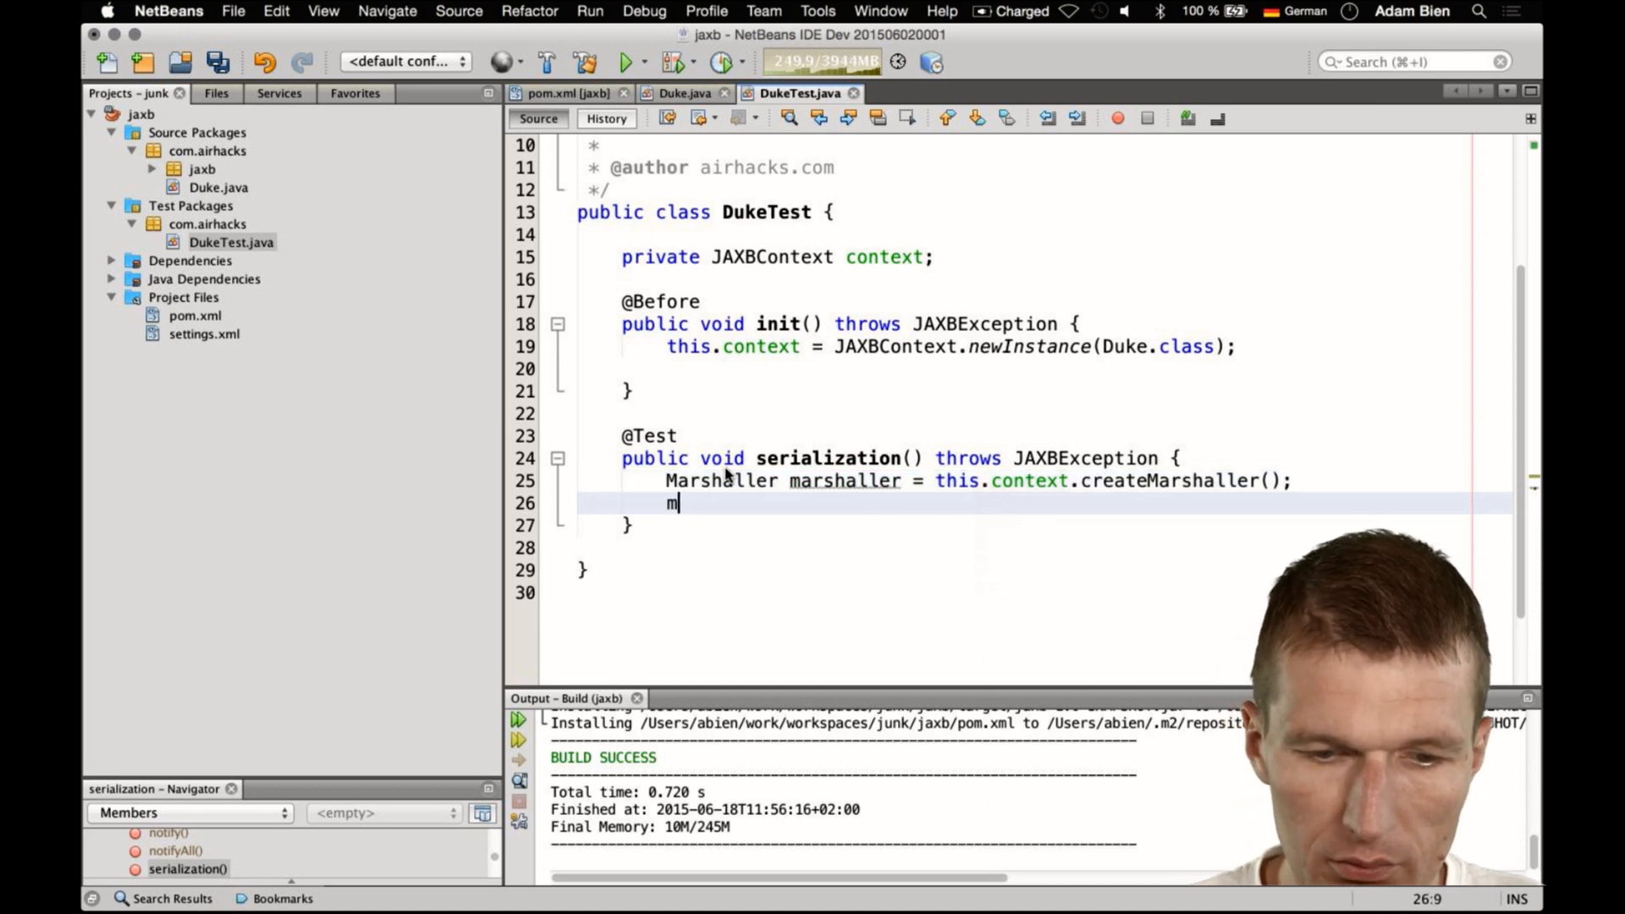
{"action": "type", "text": "arshaller"}
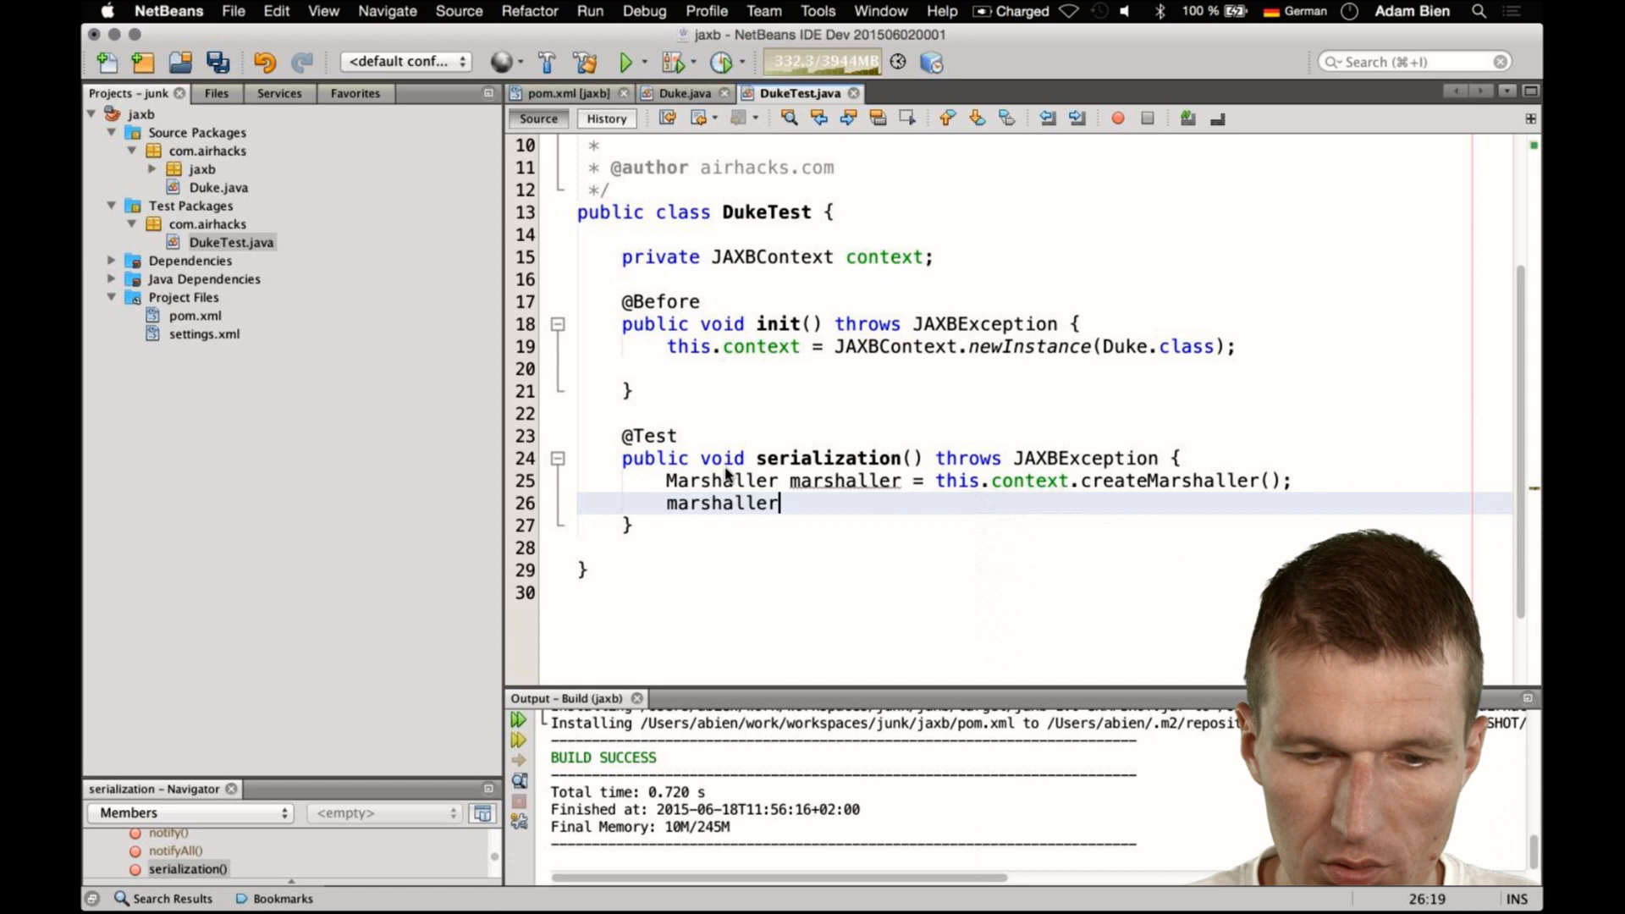
{"action": "type", "text": ".m"}
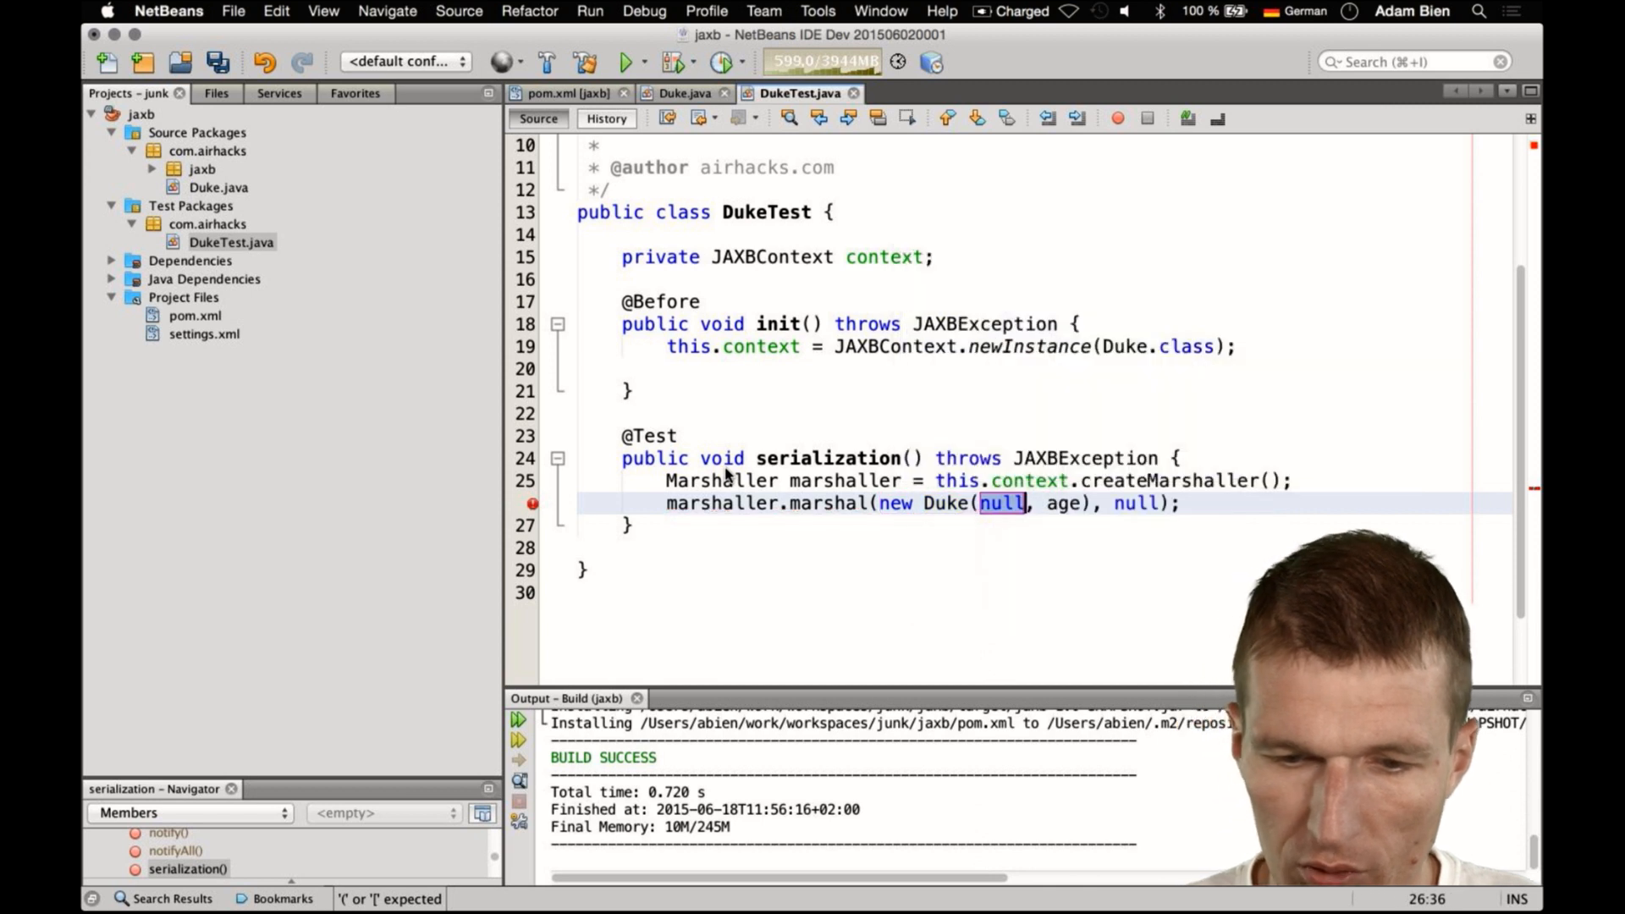
{"action": "type", "text": "\"java\""}
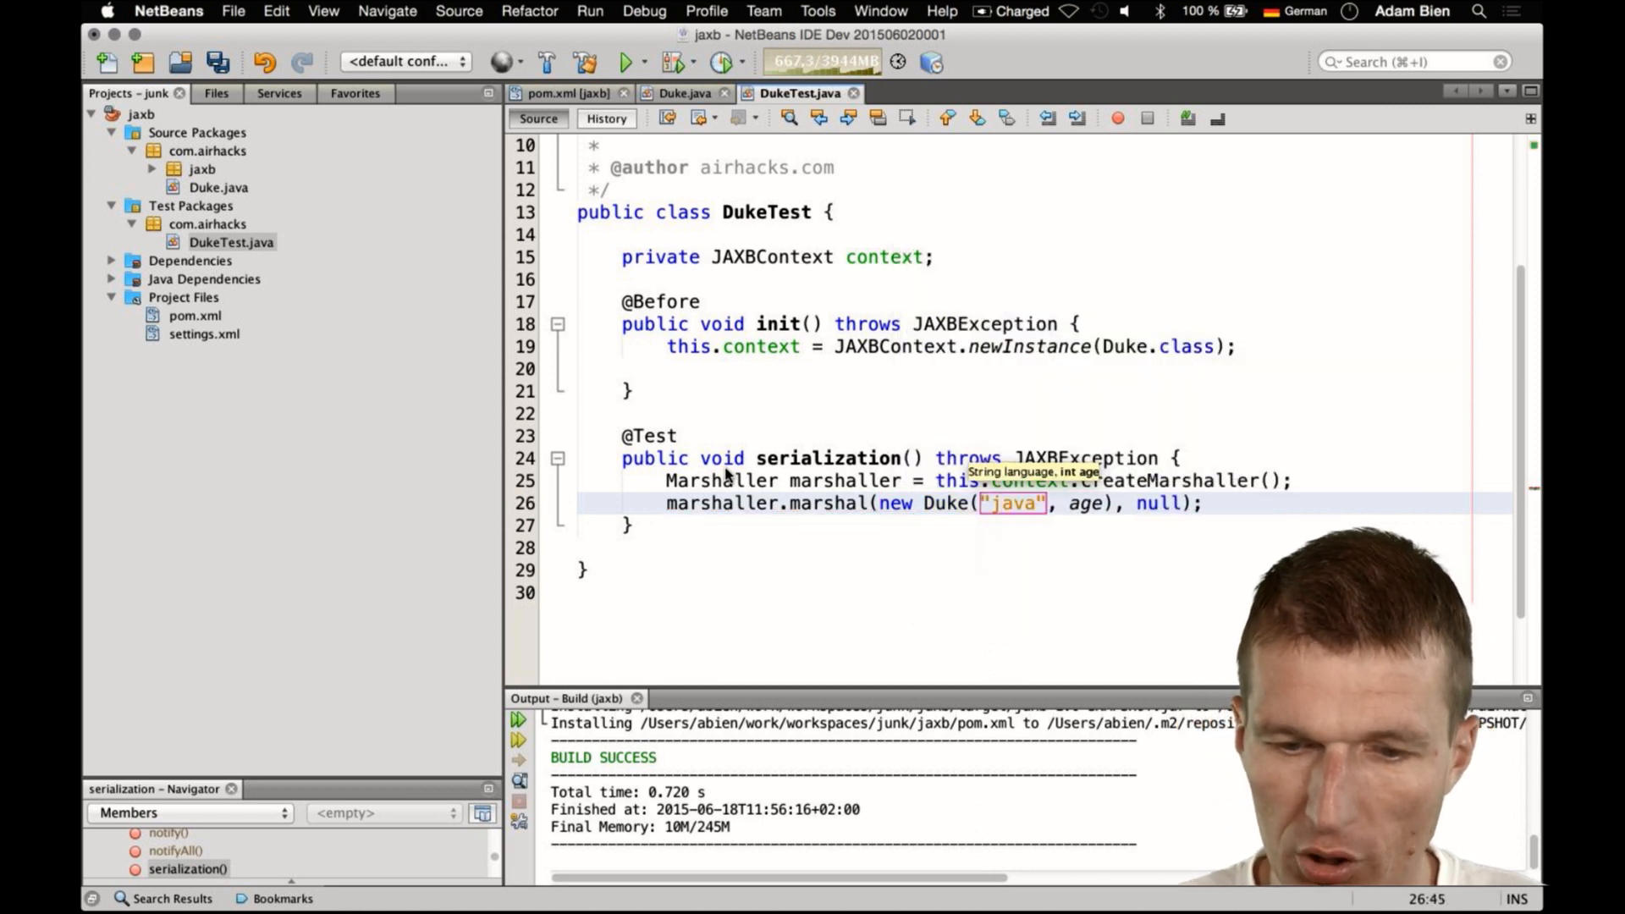
{"action": "type", "text": "2"}
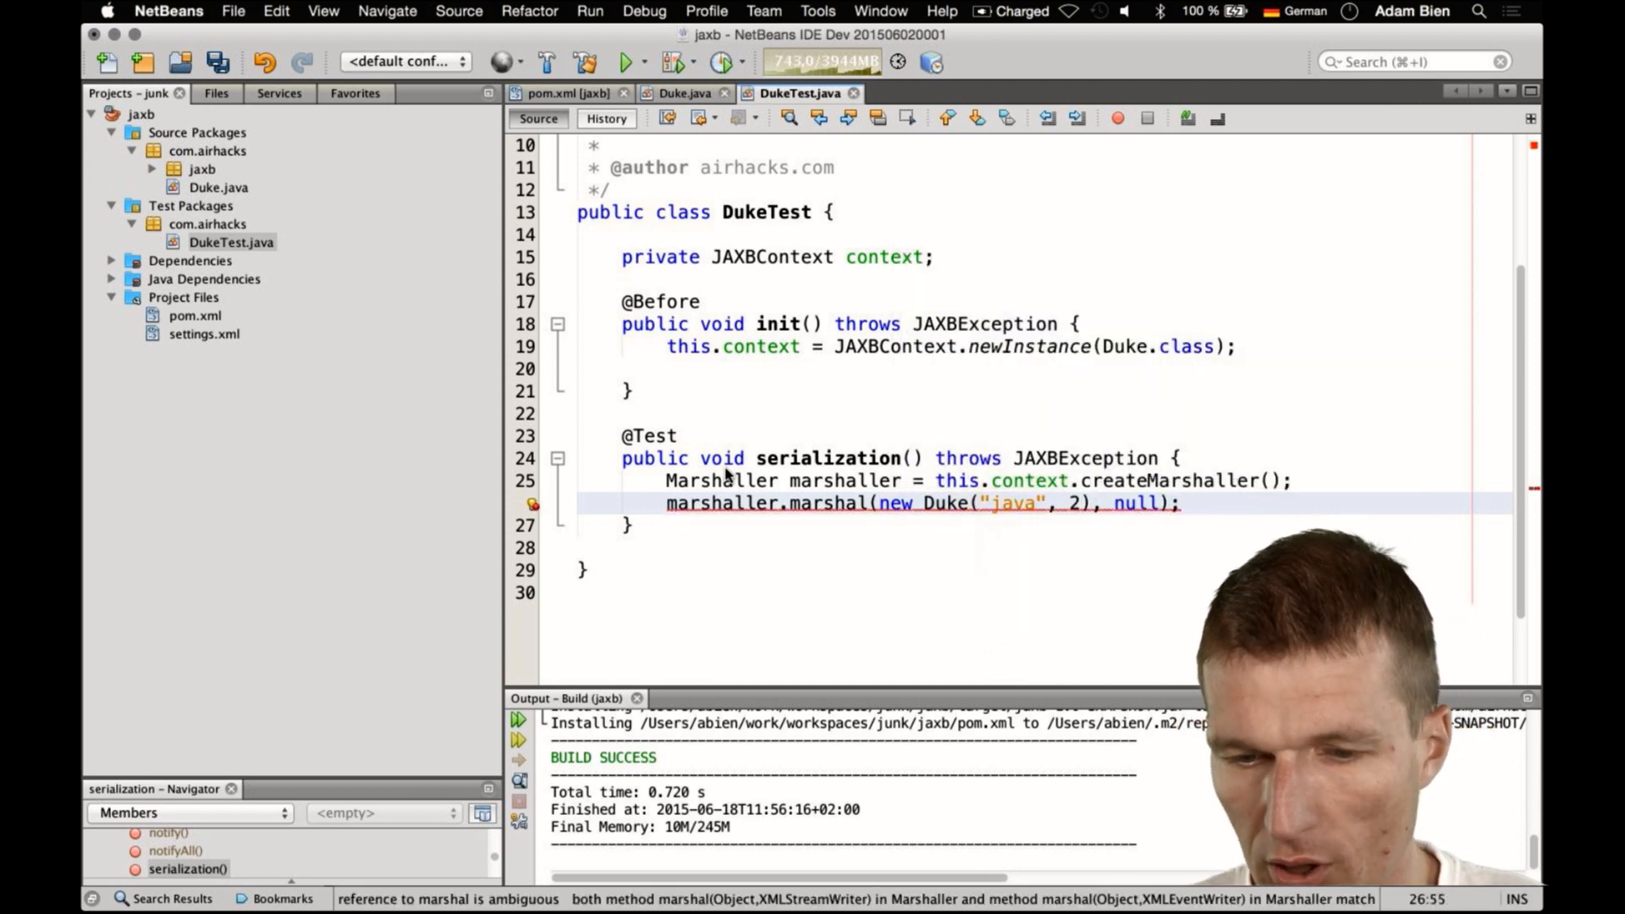
{"action": "double_click", "coordinate": [1139, 502]}
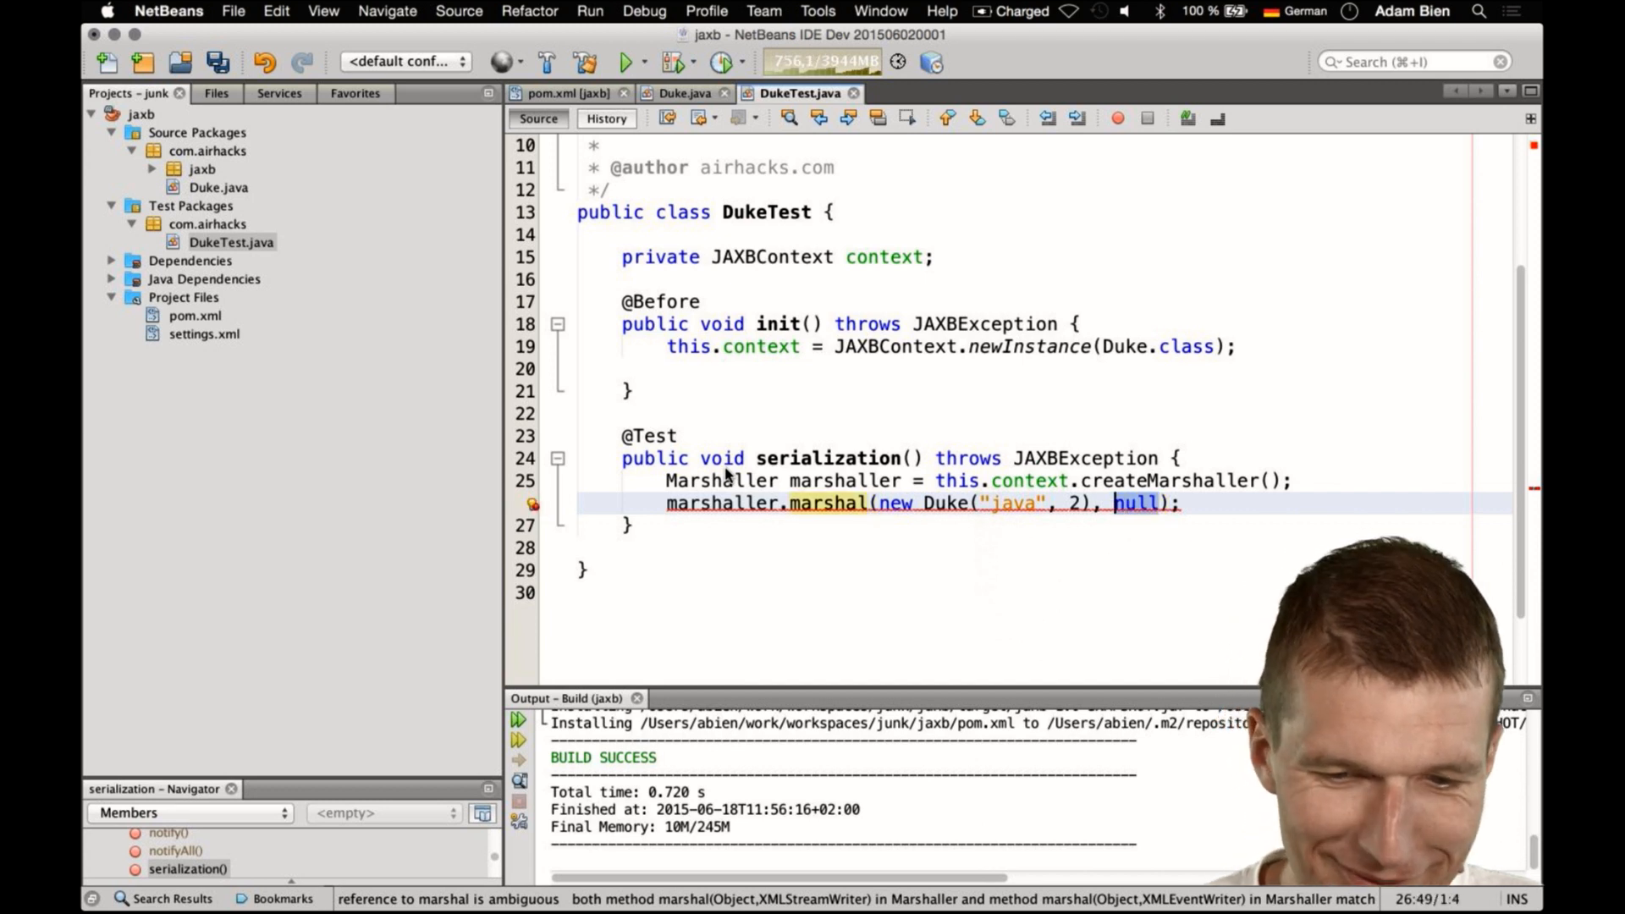
{"action": "type", "text": "new FIl"}
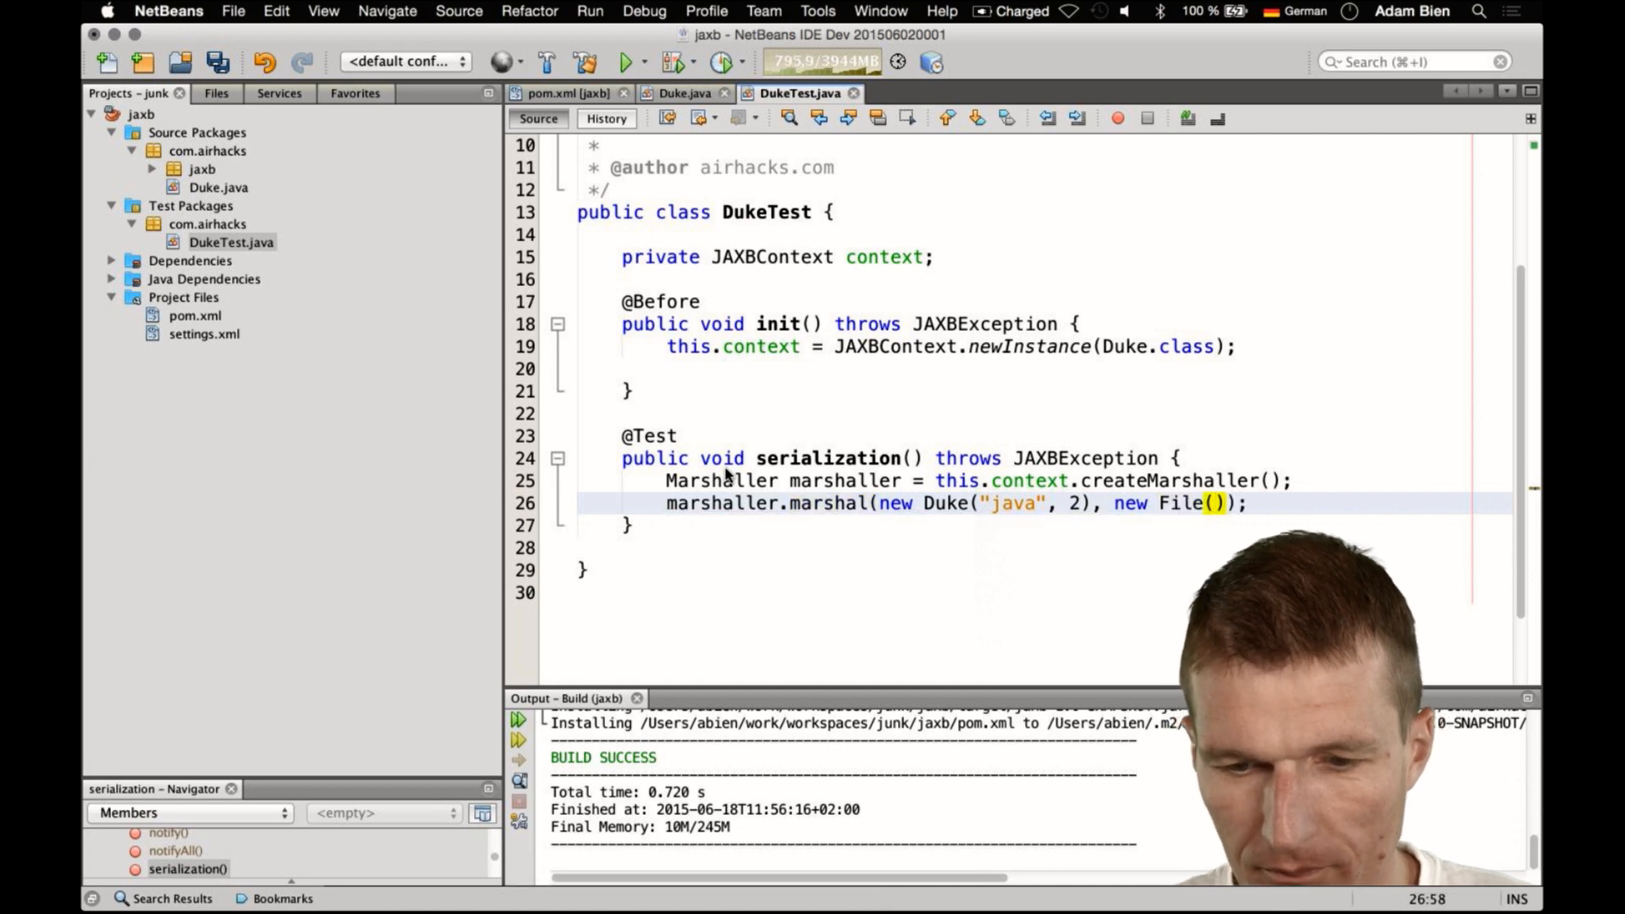
{"action": "type", "text": "duke.xml\""}
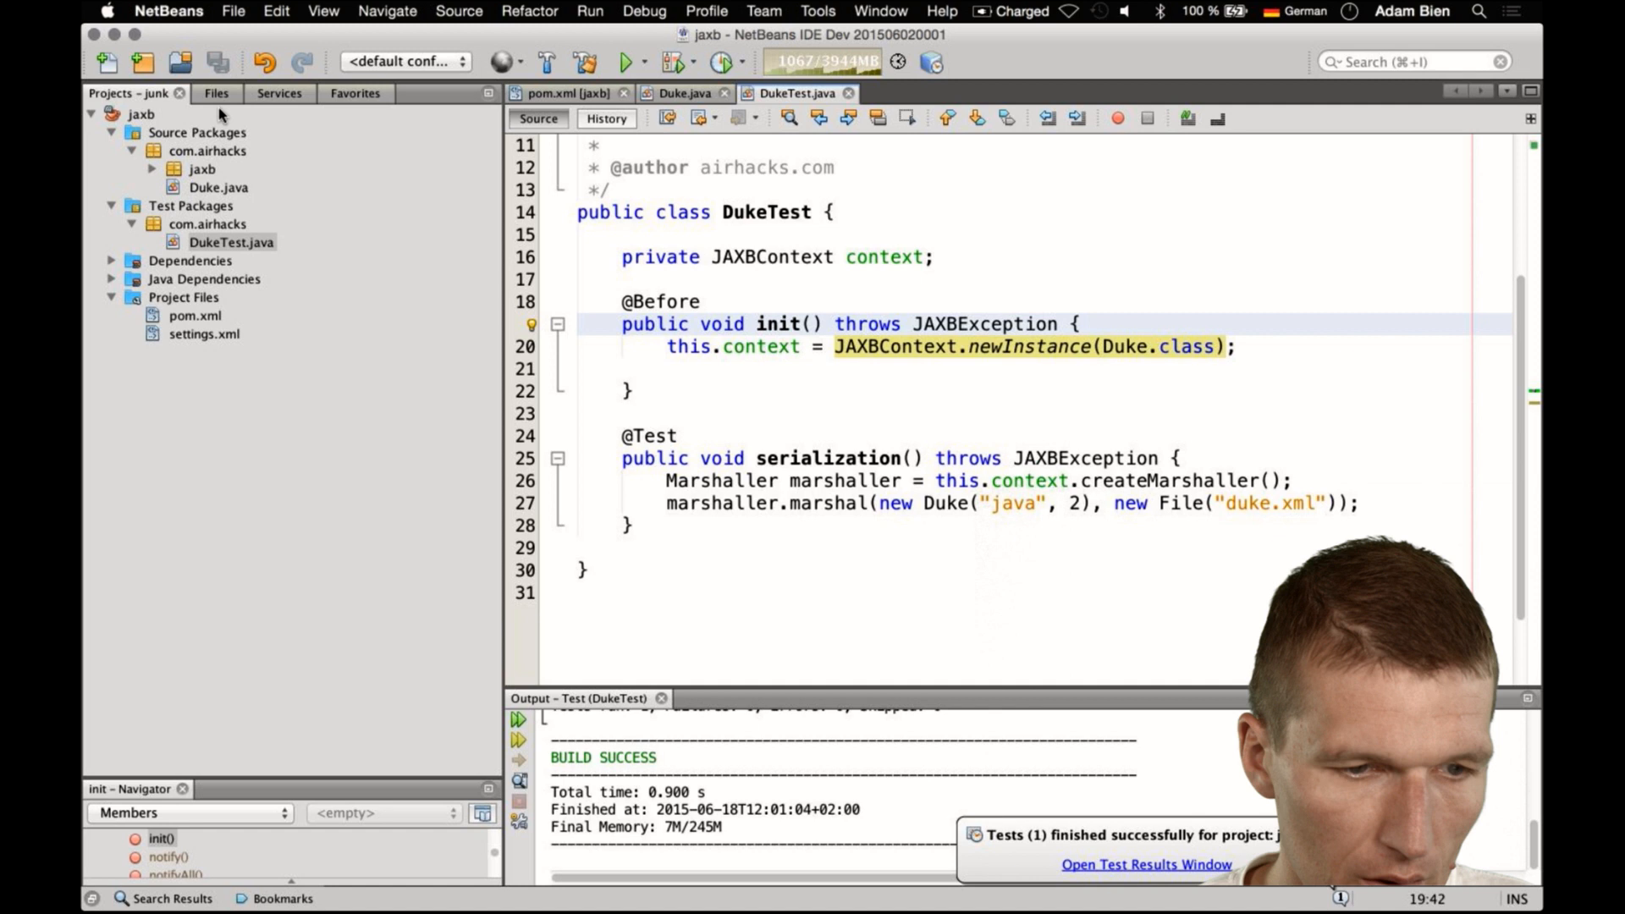
View the generated duke.xml from the Files view, then return to the DukeTest.java editor.
{"action": "left_click", "coordinate": [214, 93]}
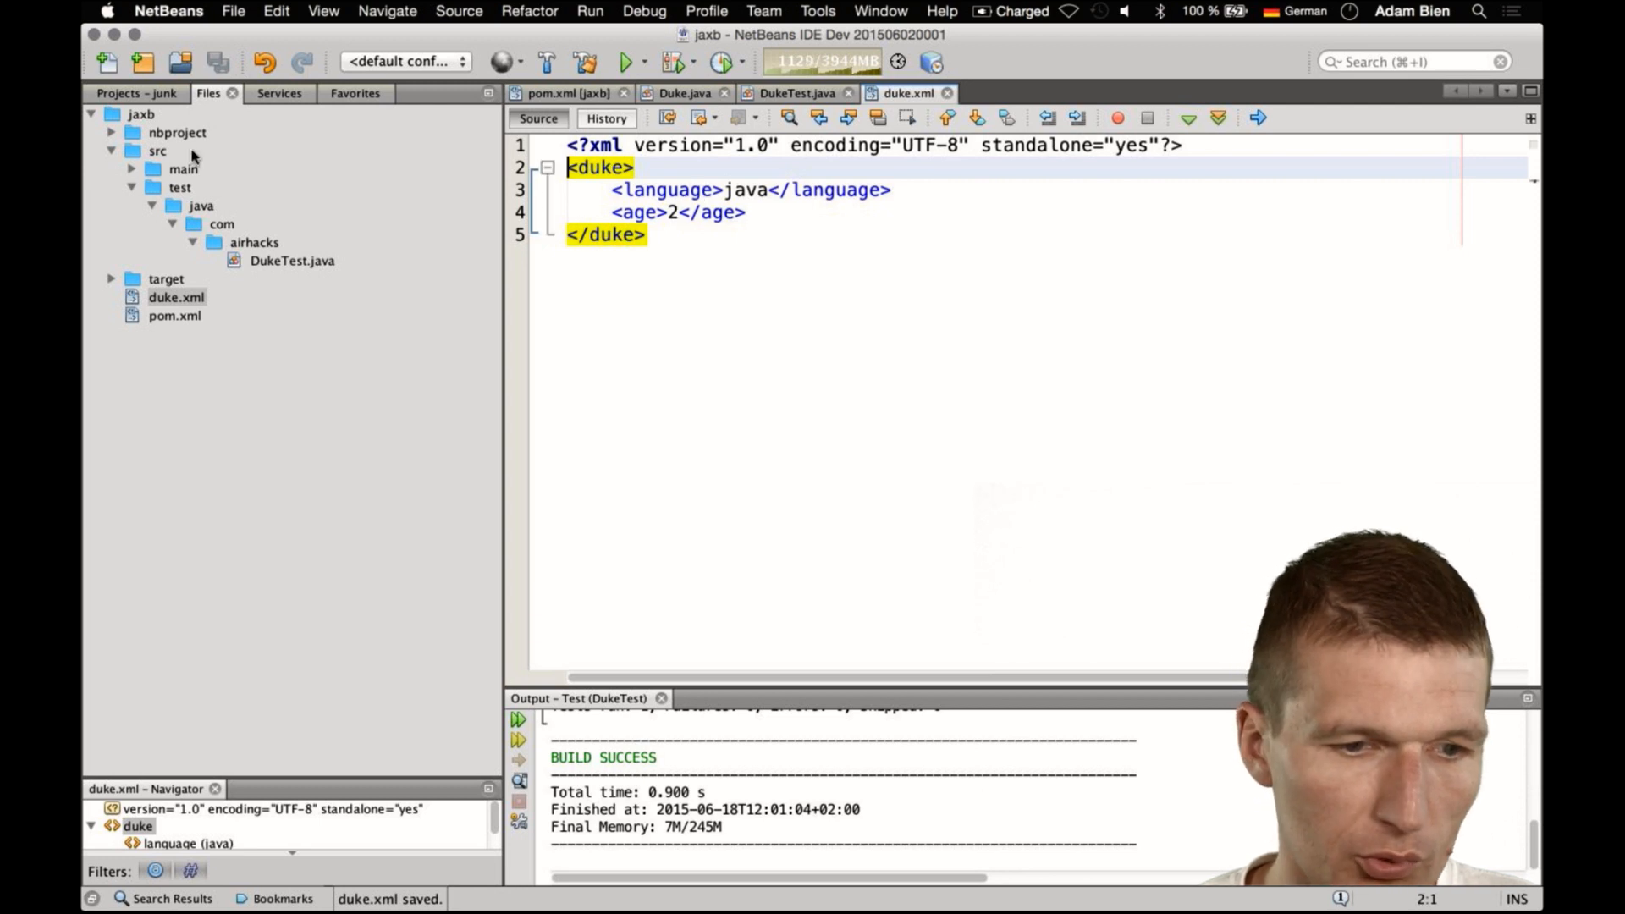
{"action": "left_click", "coordinate": [130, 94]}
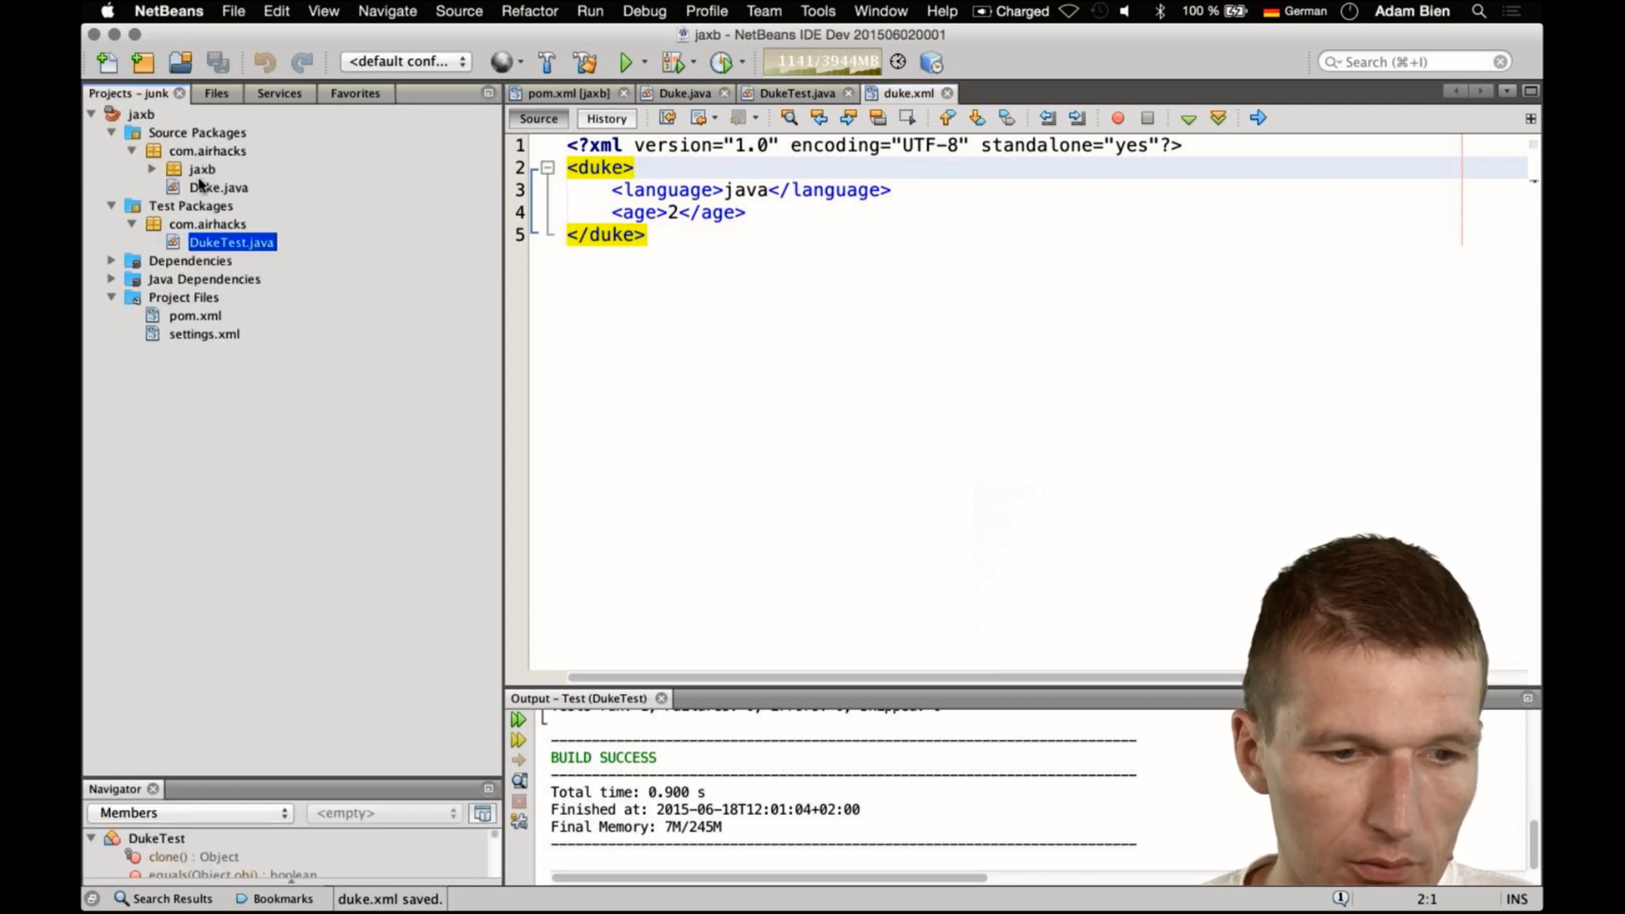
{"action": "left_click", "coordinate": [795, 93]}
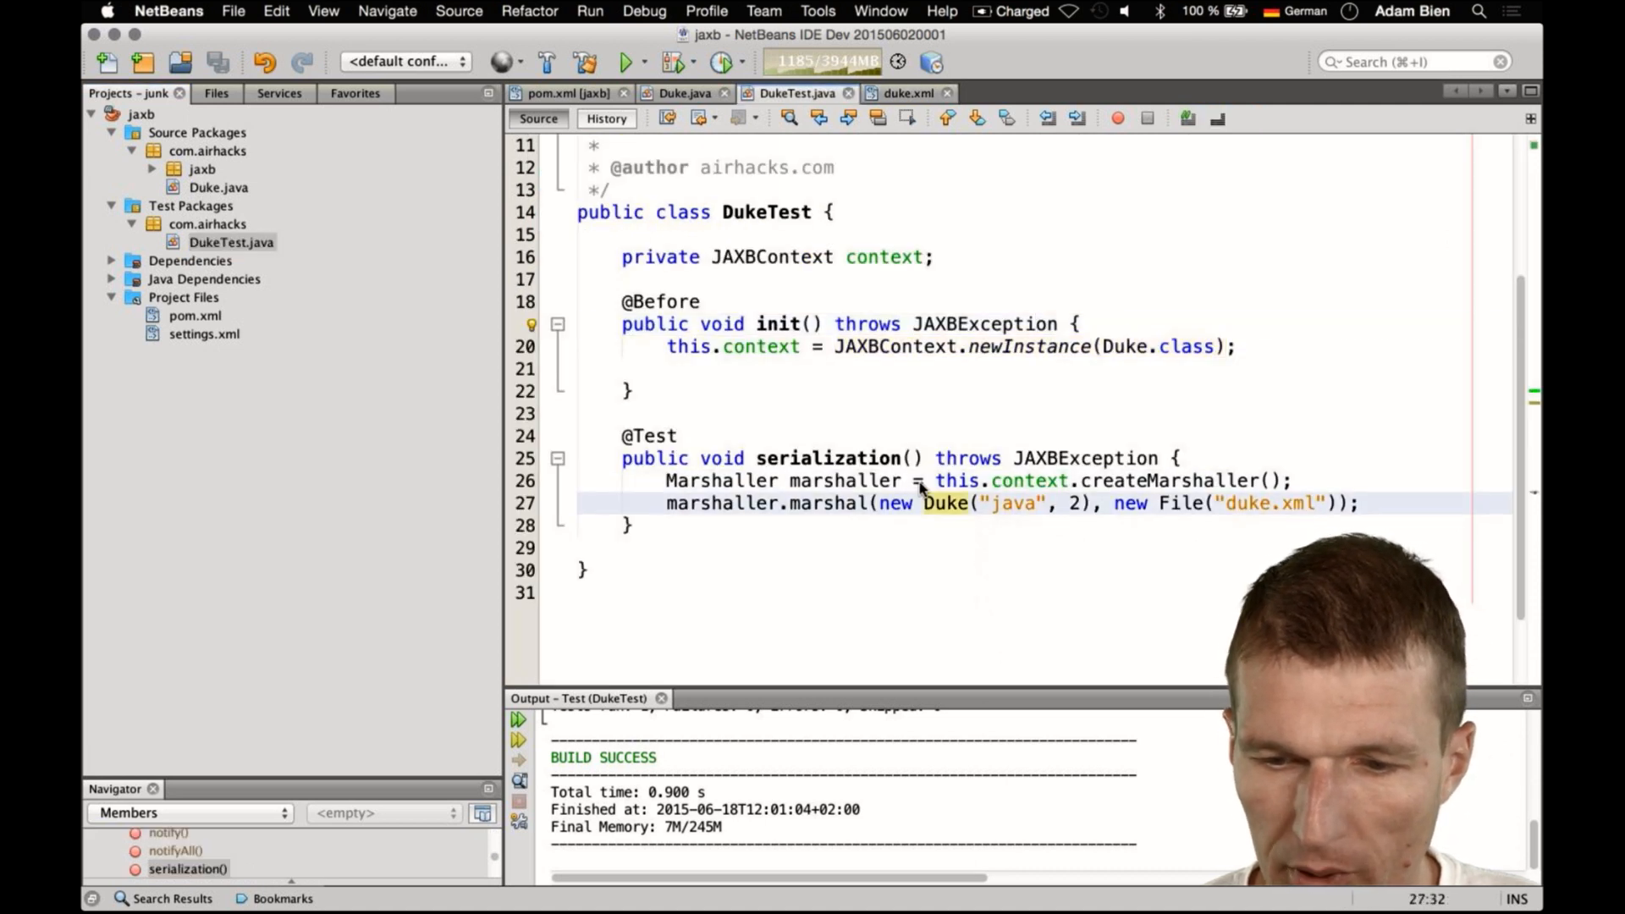
Create an Unmarshaller from context and unmarshal new File("duke.xml") into an Object named unmarshalled.
{"action": "key", "text": "enter"}
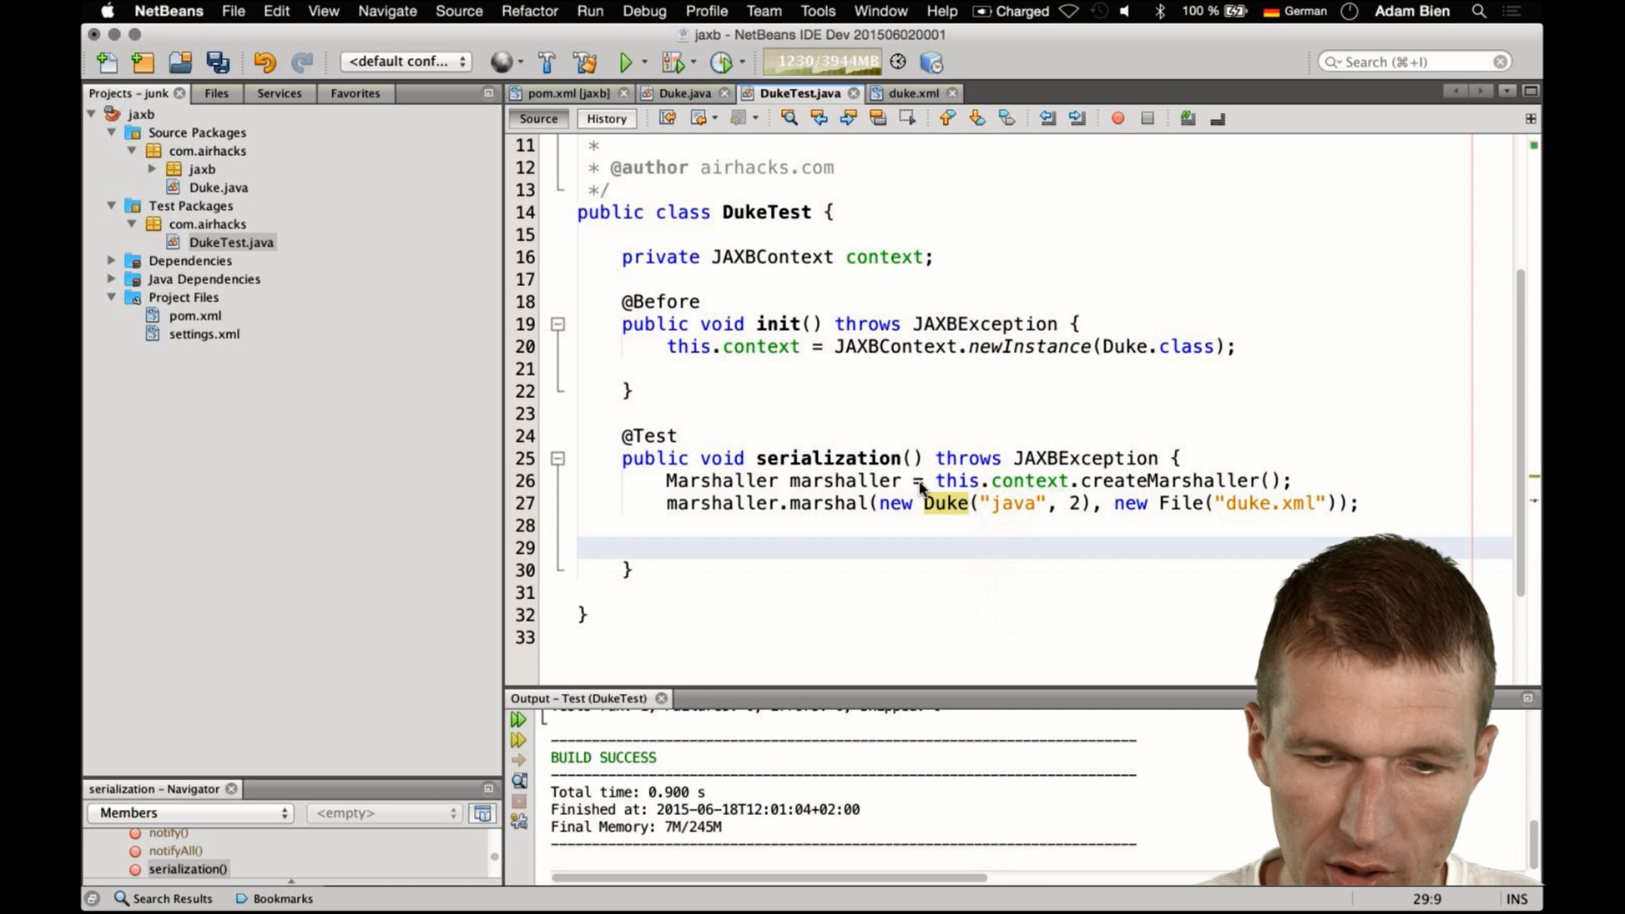
{"action": "type", "text": "this.context"}
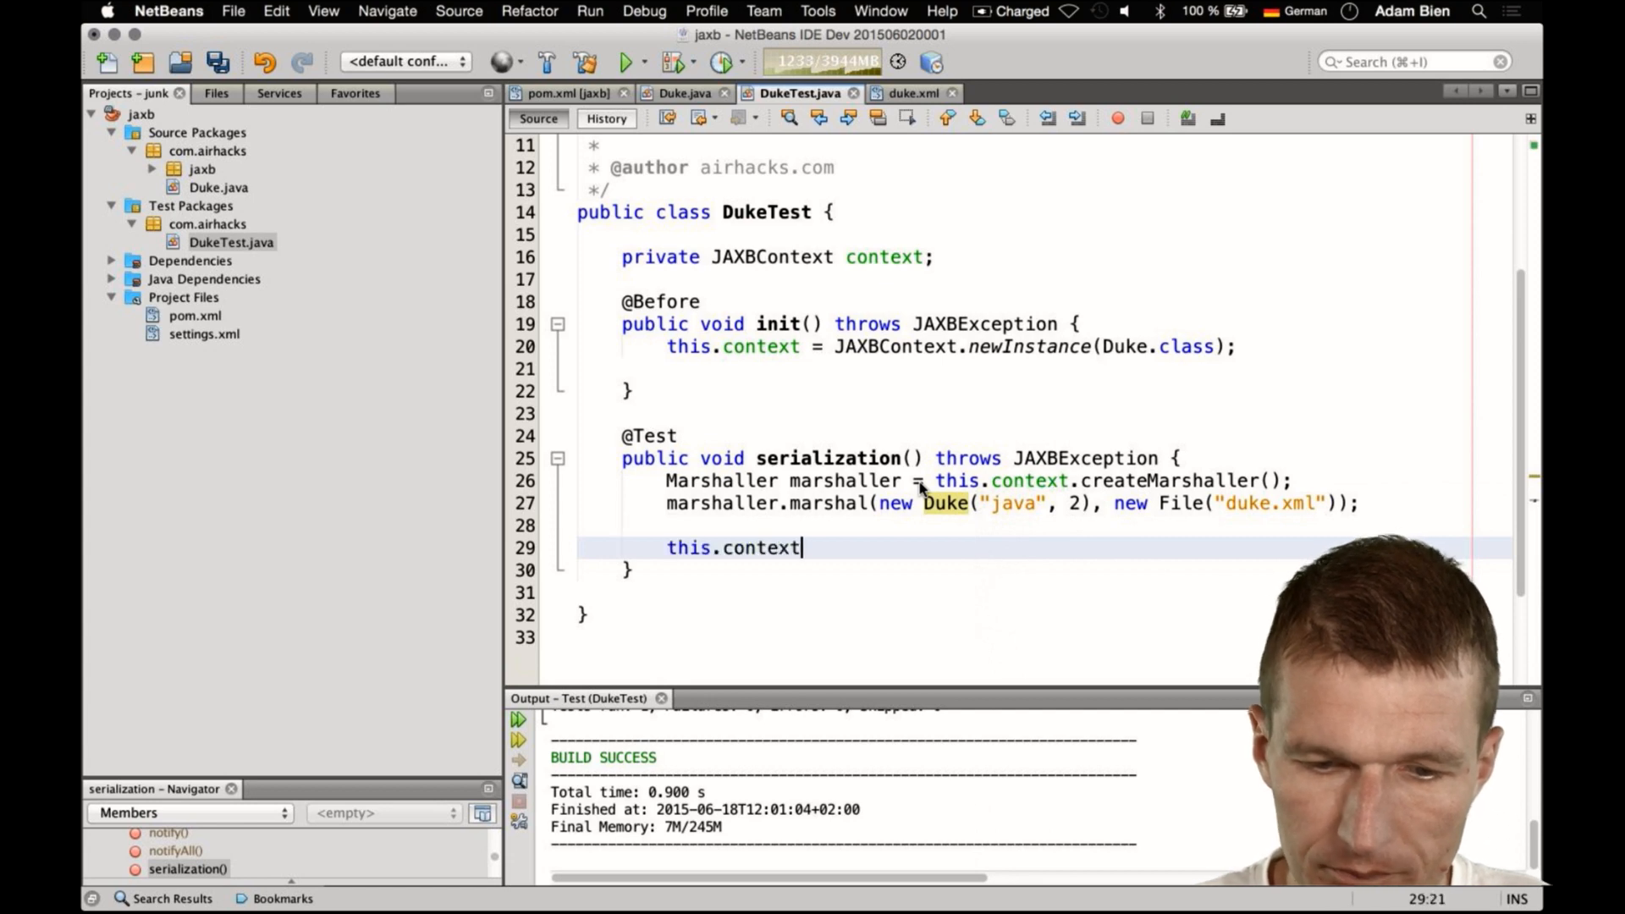
{"action": "type", "text": ".un"}
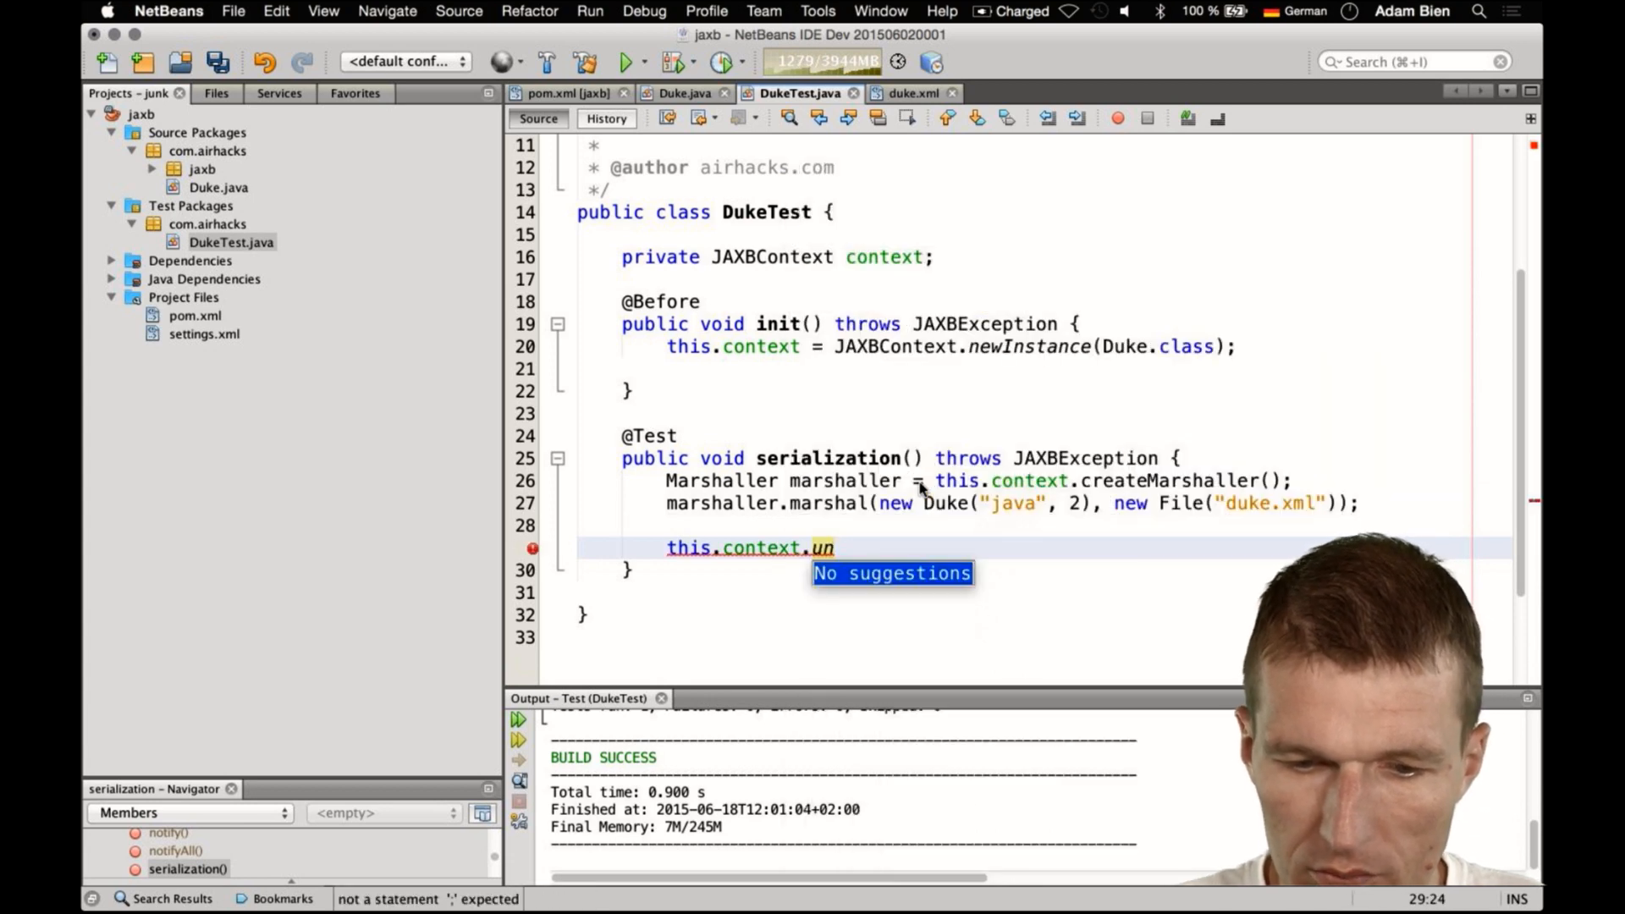
{"action": "type", "text": "createUnmarshaller("}
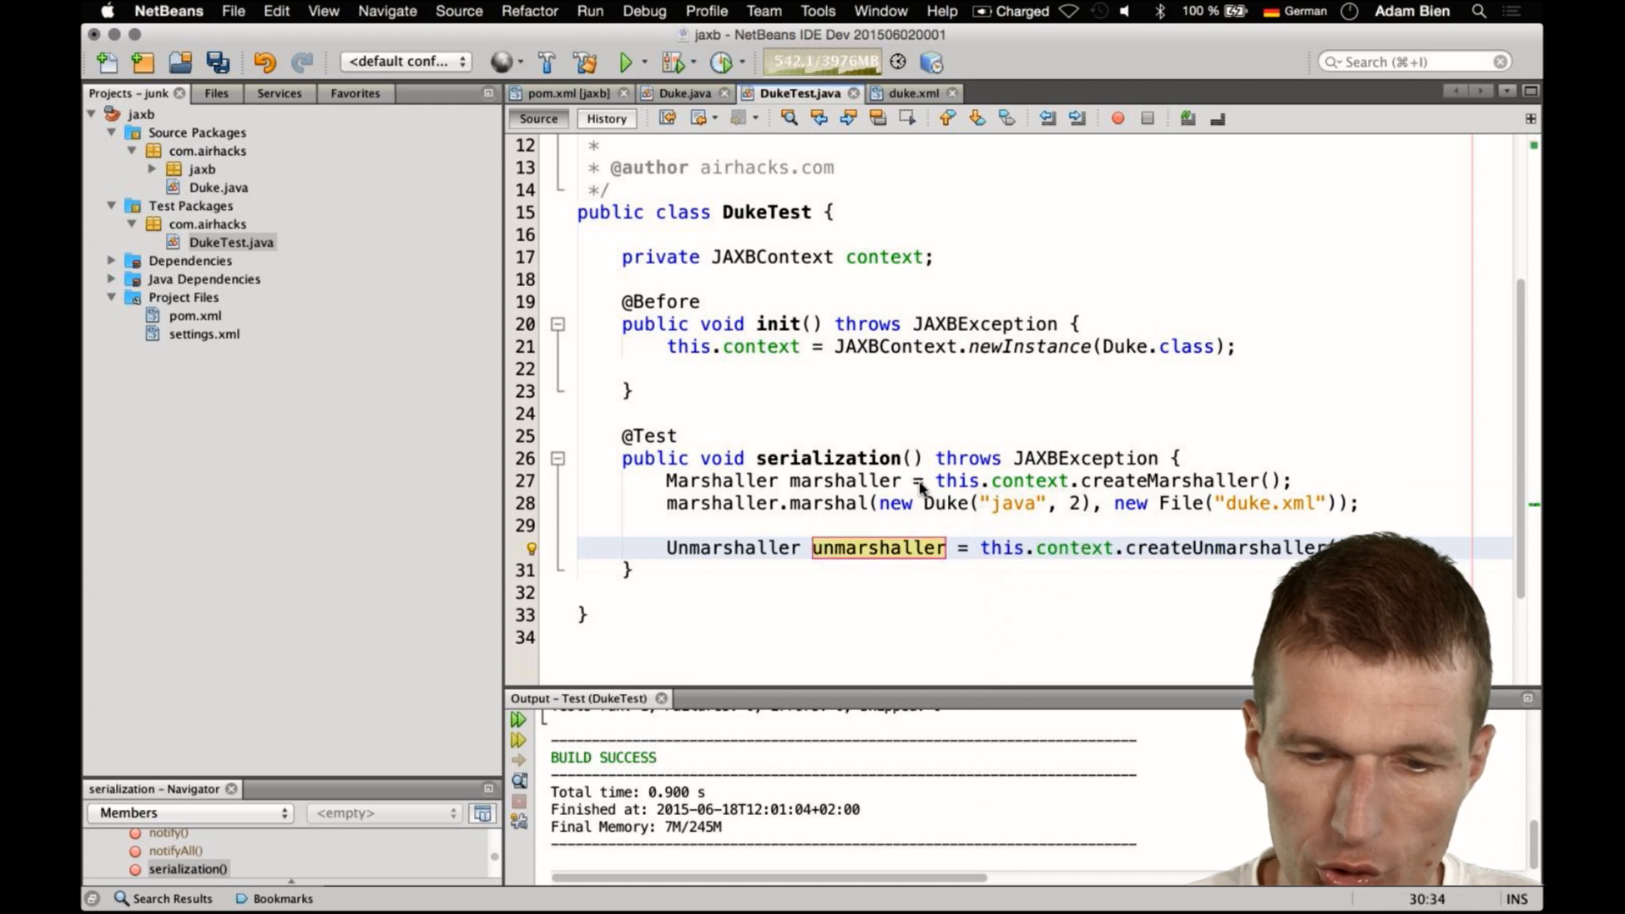
{"action": "type", "text": "unmarshaller."}
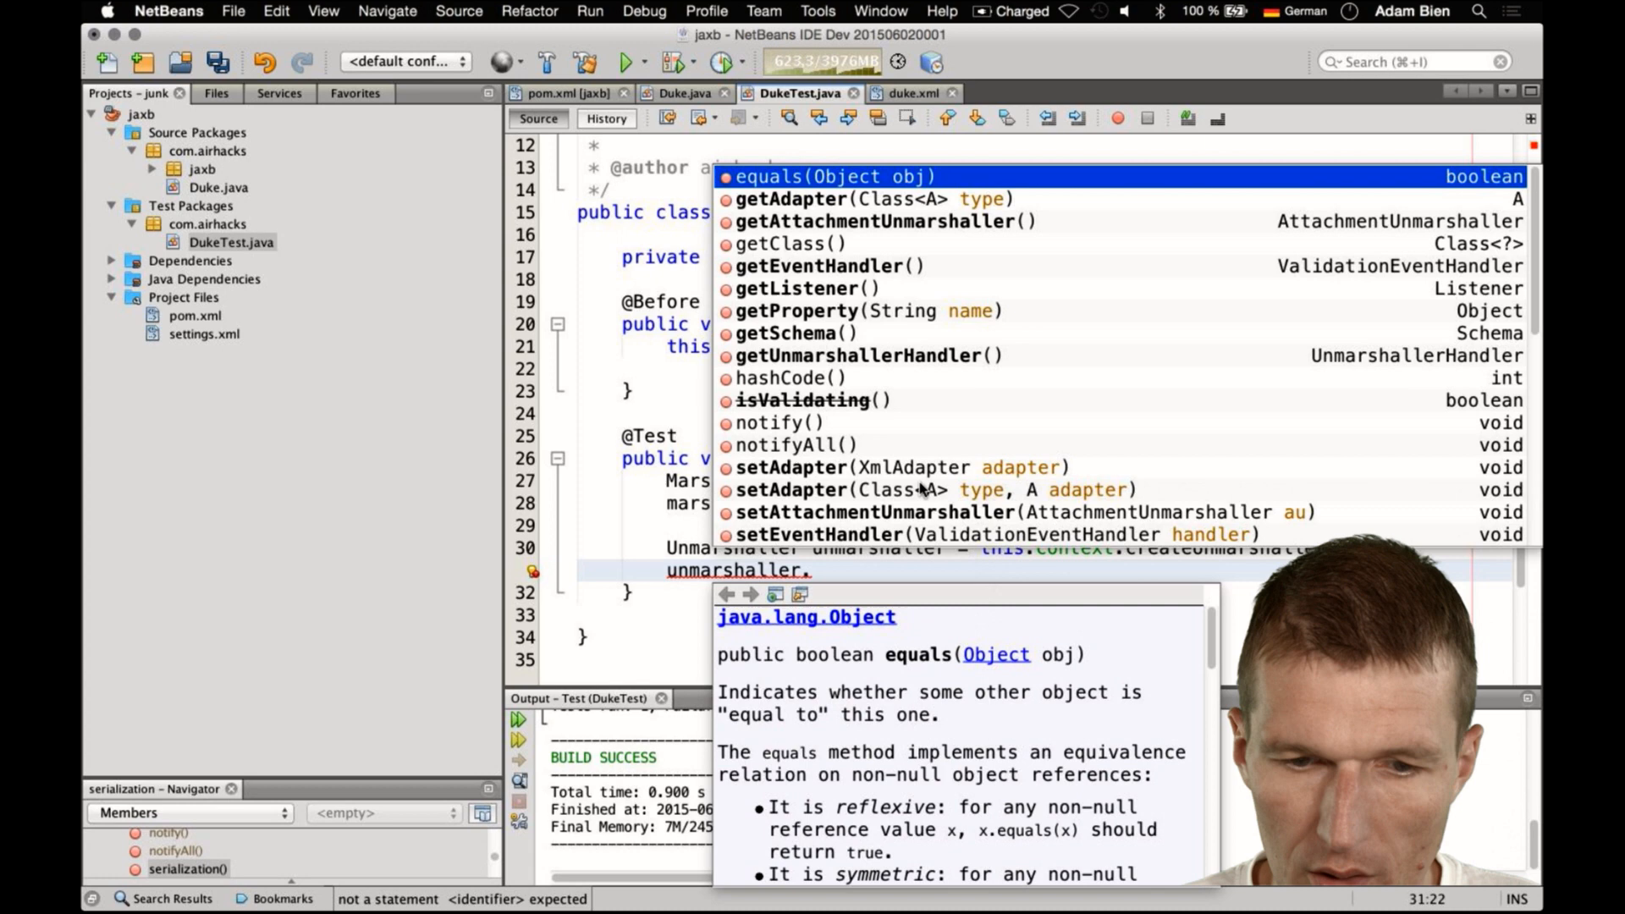
{"action": "type", "text": "unmarshal(new File(\"\"));"}
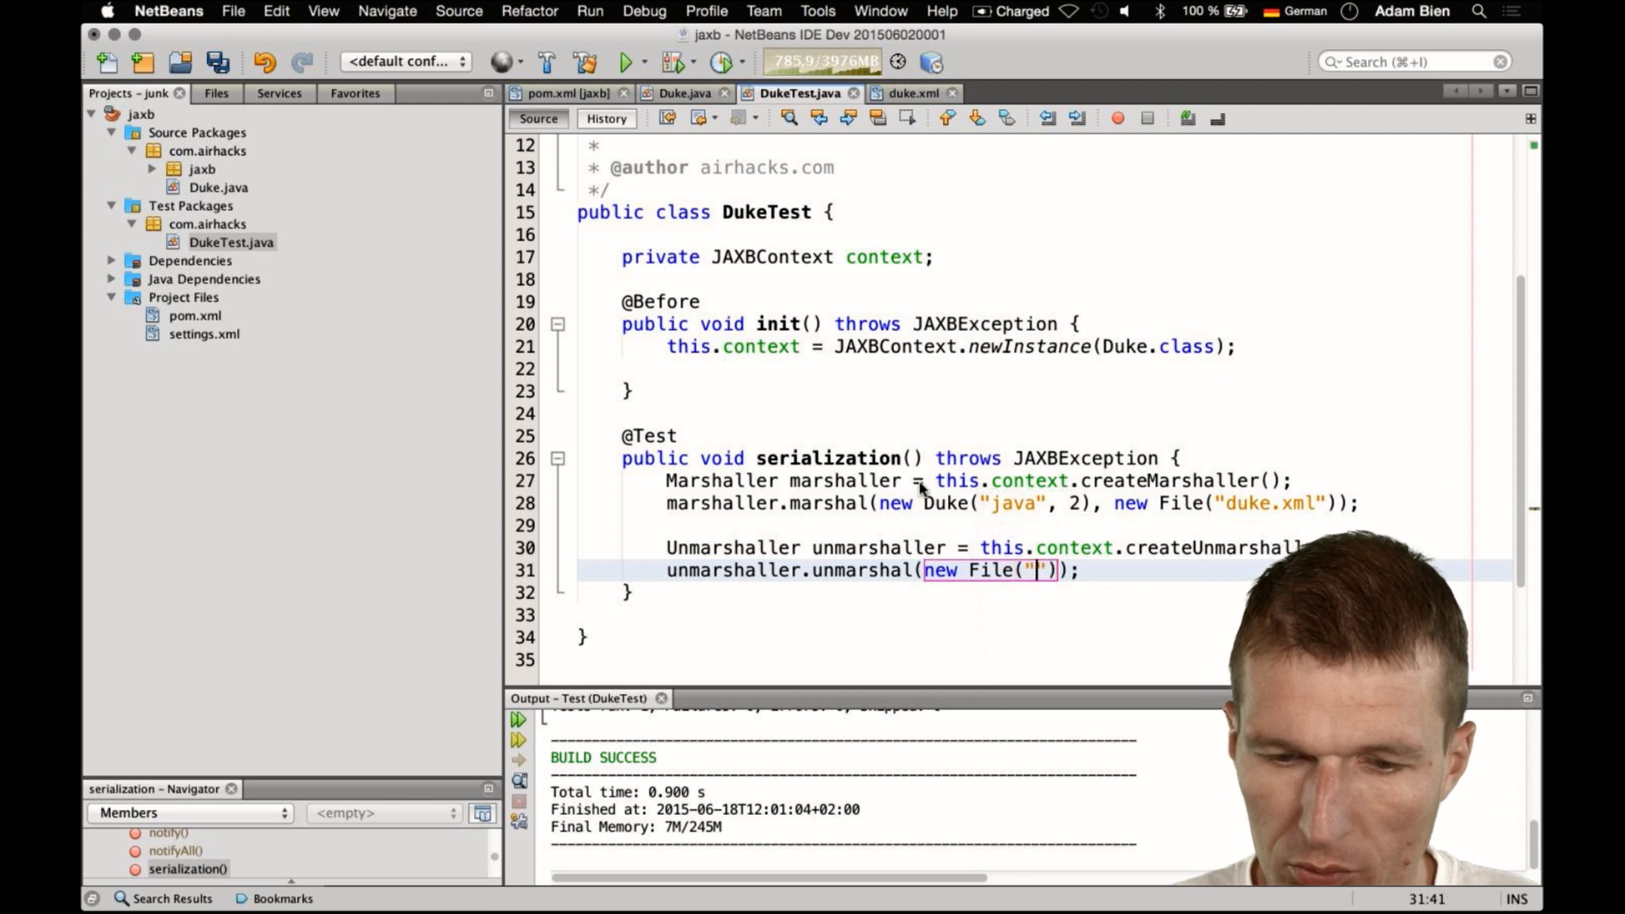
{"action": "type", "text": "duke.xml"}
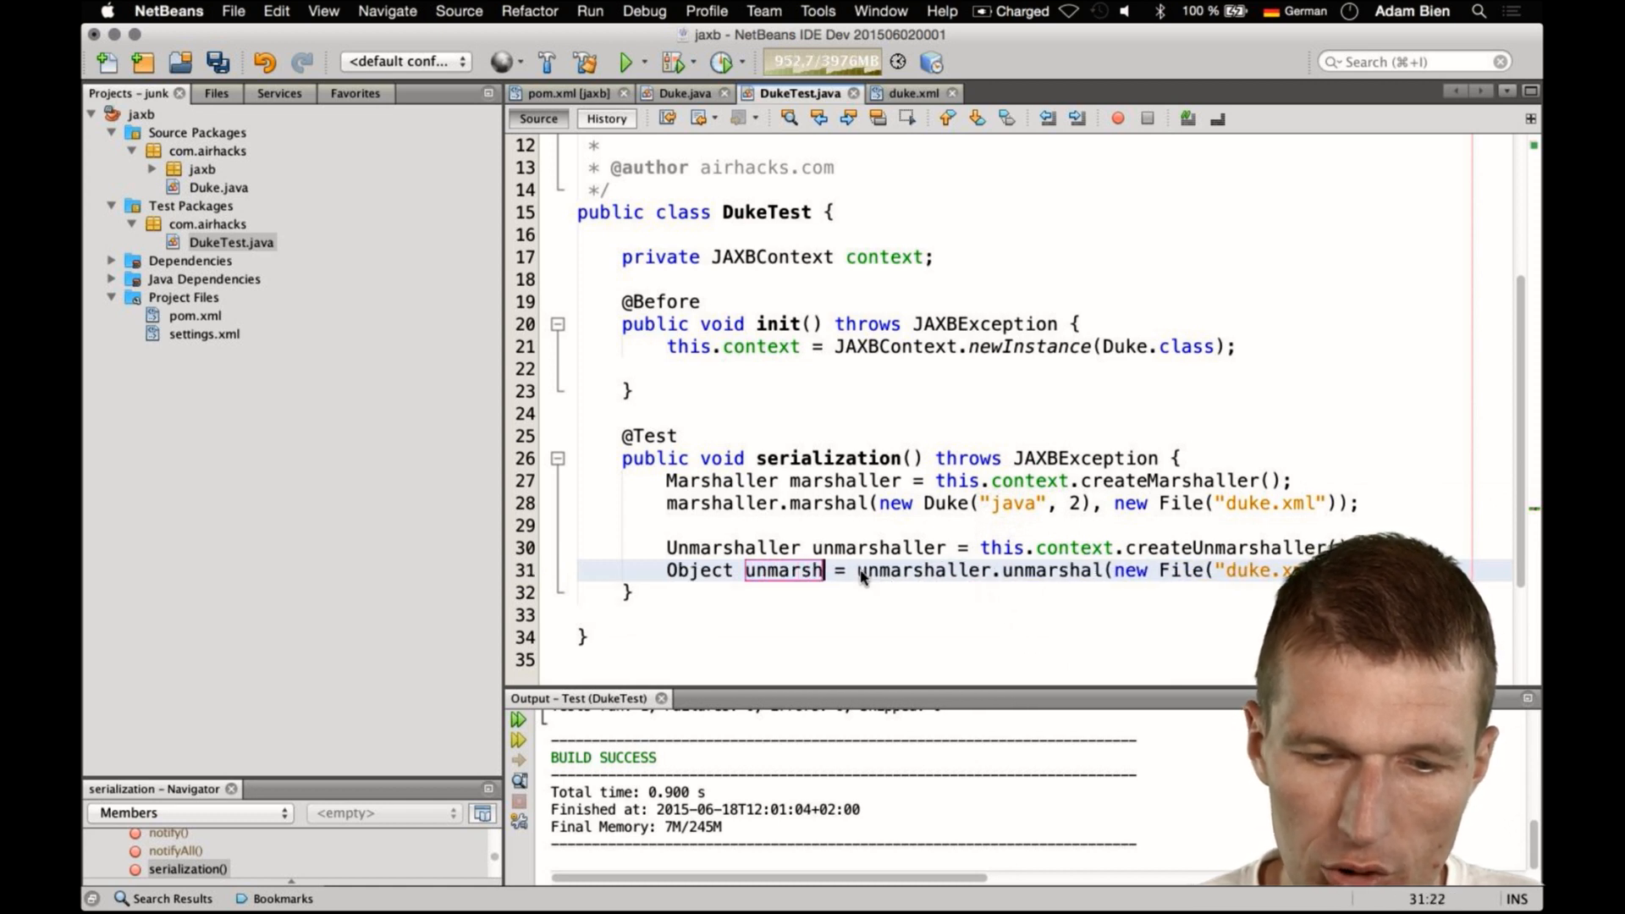
{"action": "type", "text": "alled"}
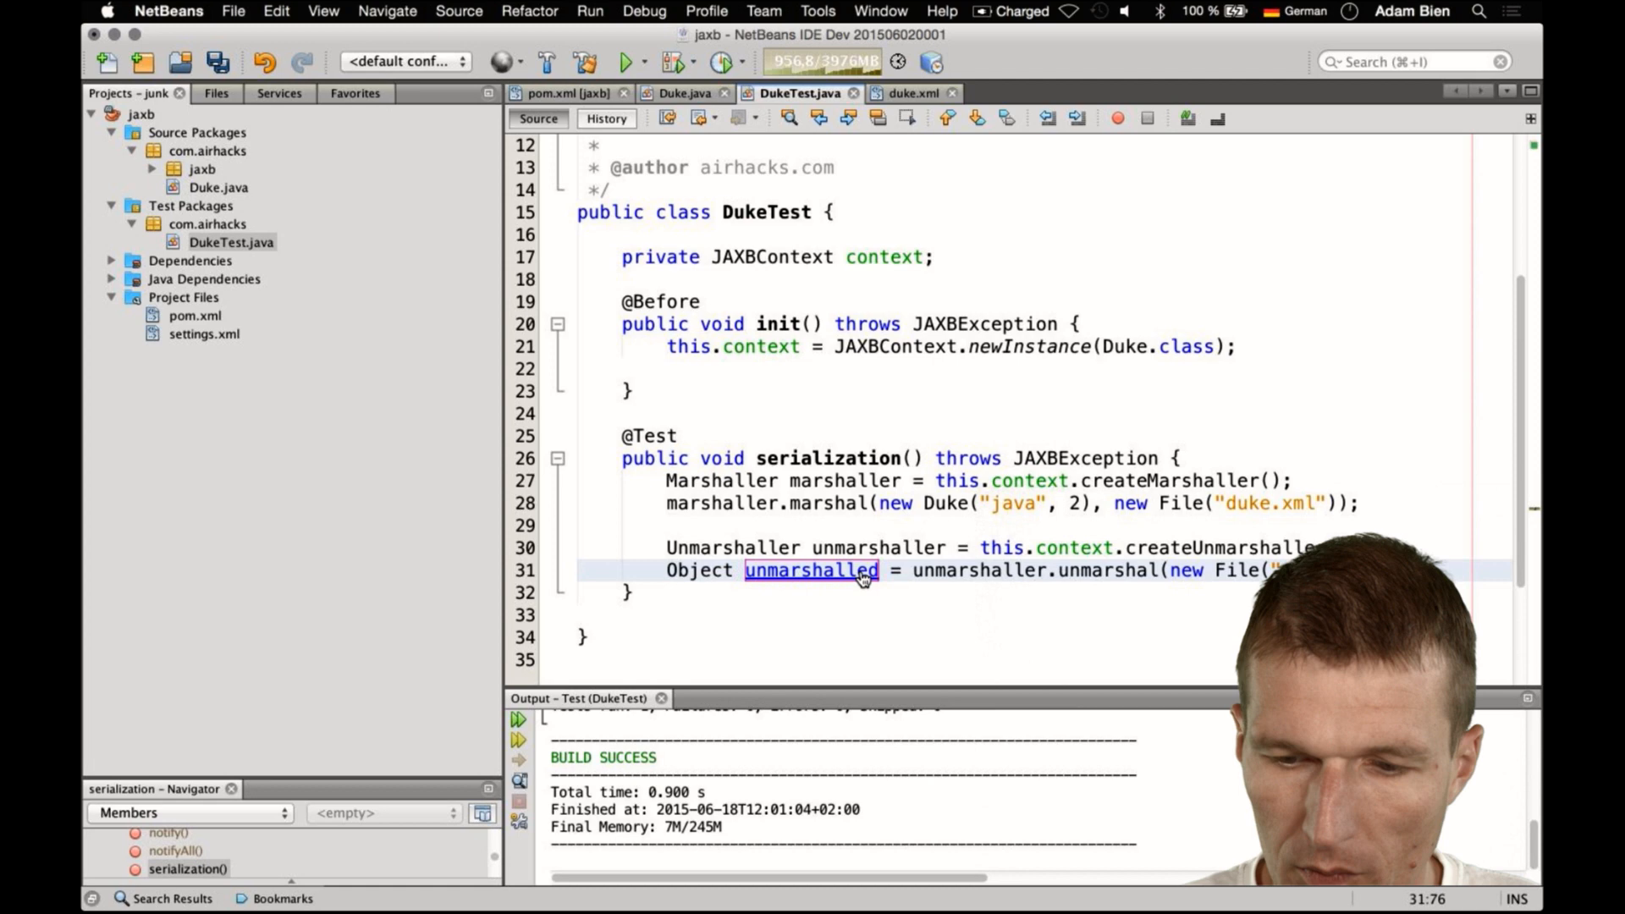
Print unmarshalled with a sout-generated System.out.println and bring up the run actions for the test.
{"action": "type", "text": "sout"}
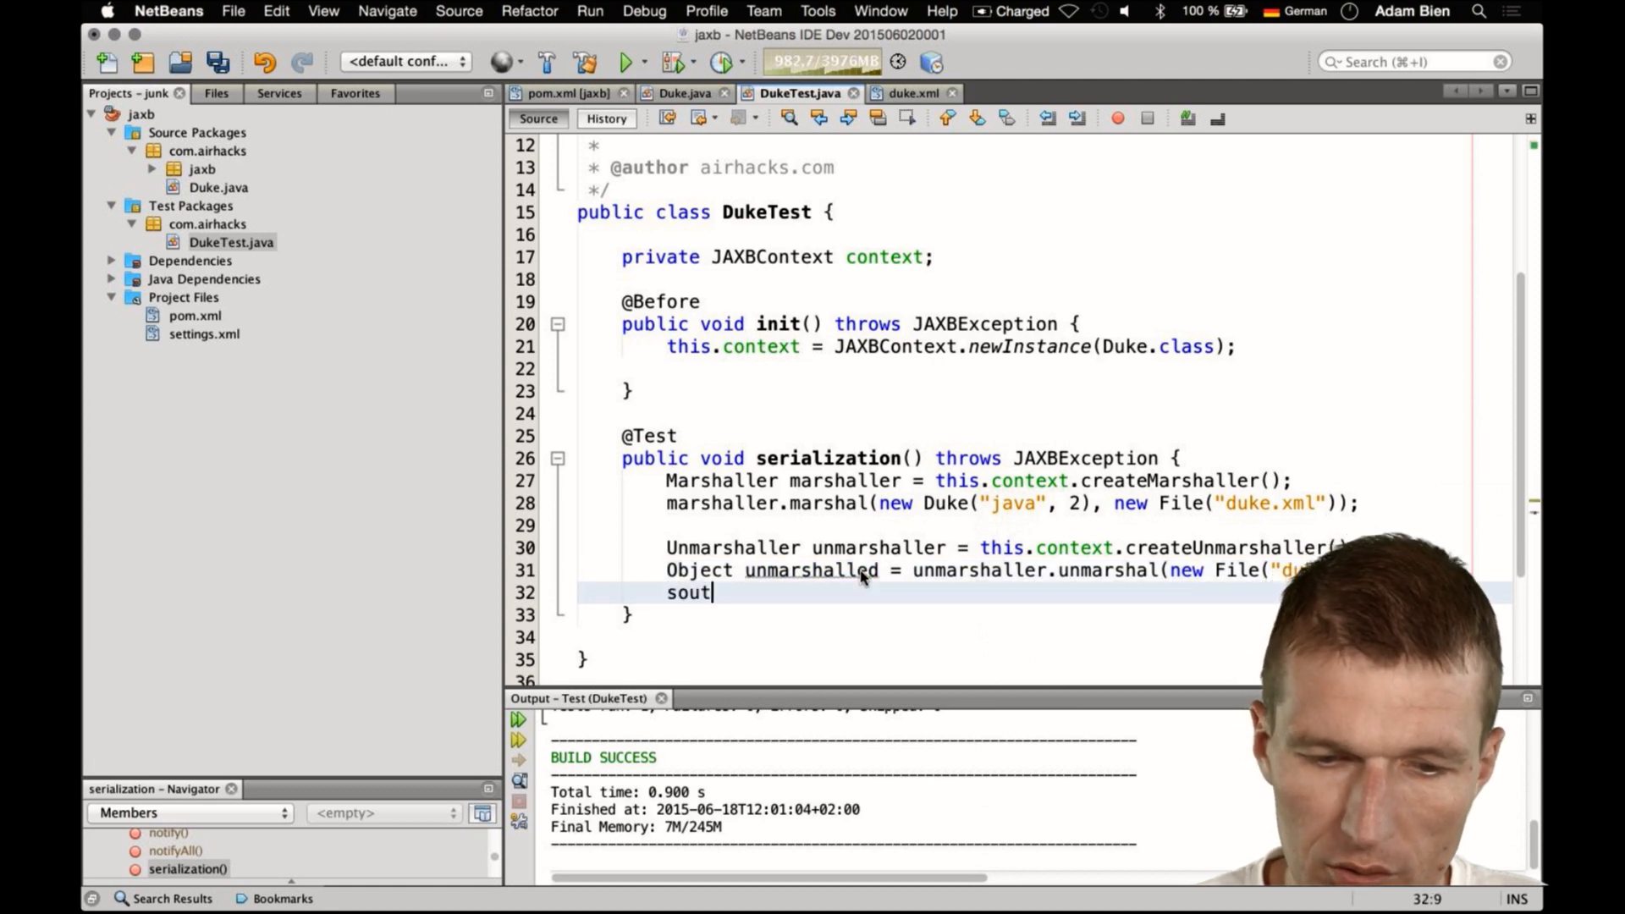
{"action": "key", "text": "Tab"}
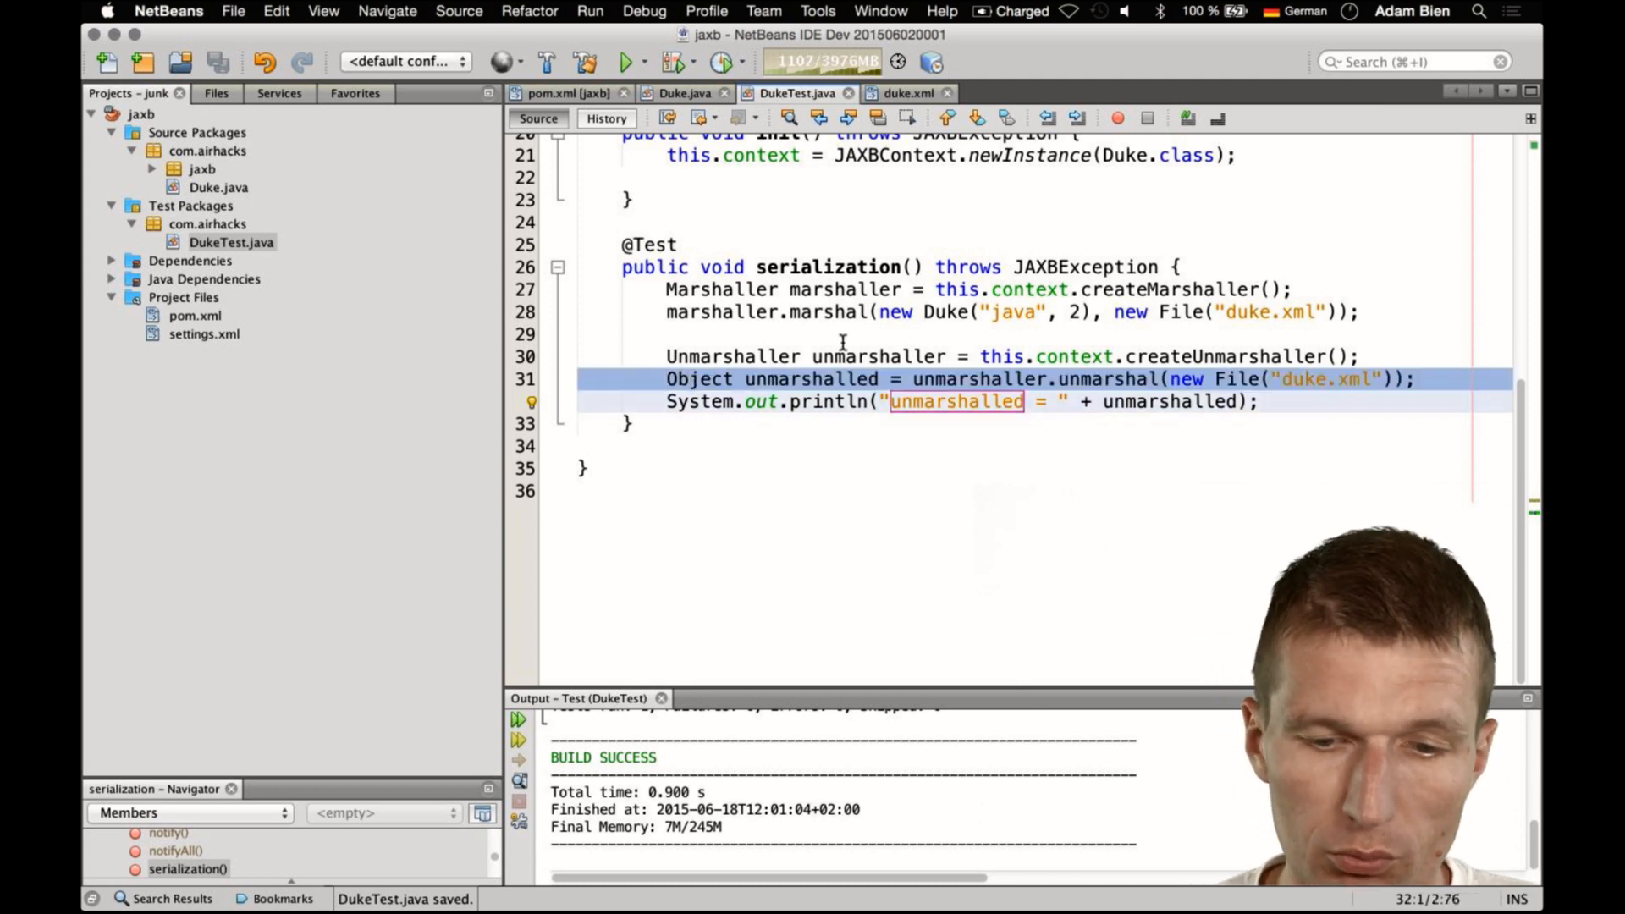
{"action": "right_click", "coordinate": [839, 377]}
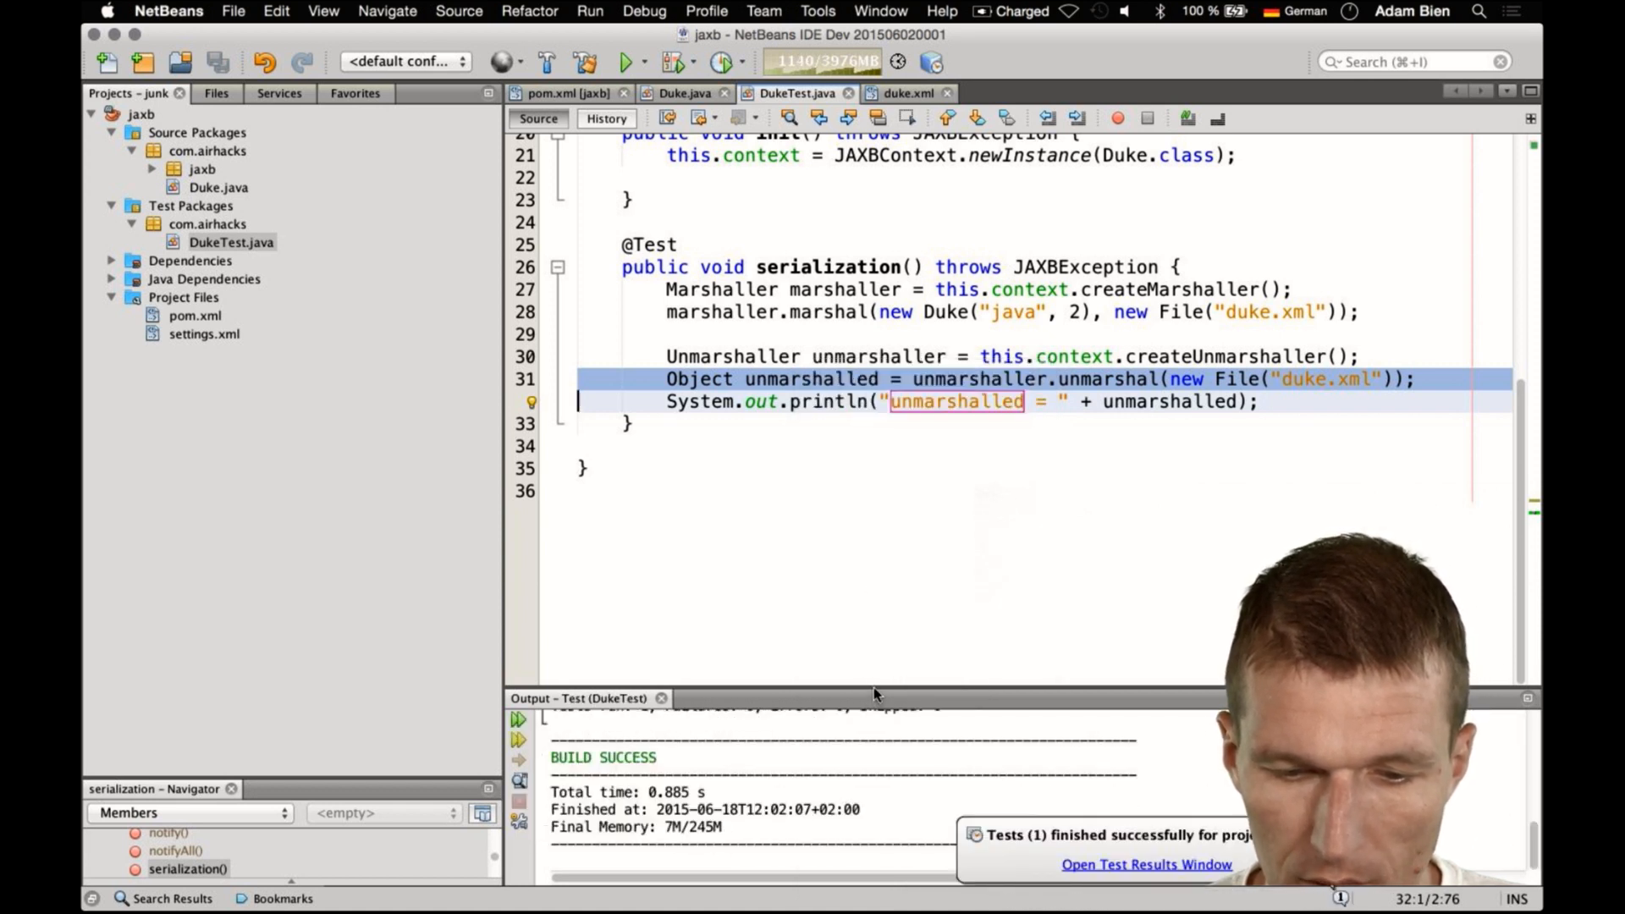
Check Test Results and Output showing unmarshalled = Duke{language=java, age=2}.
{"action": "left_click", "coordinate": [1145, 863]}
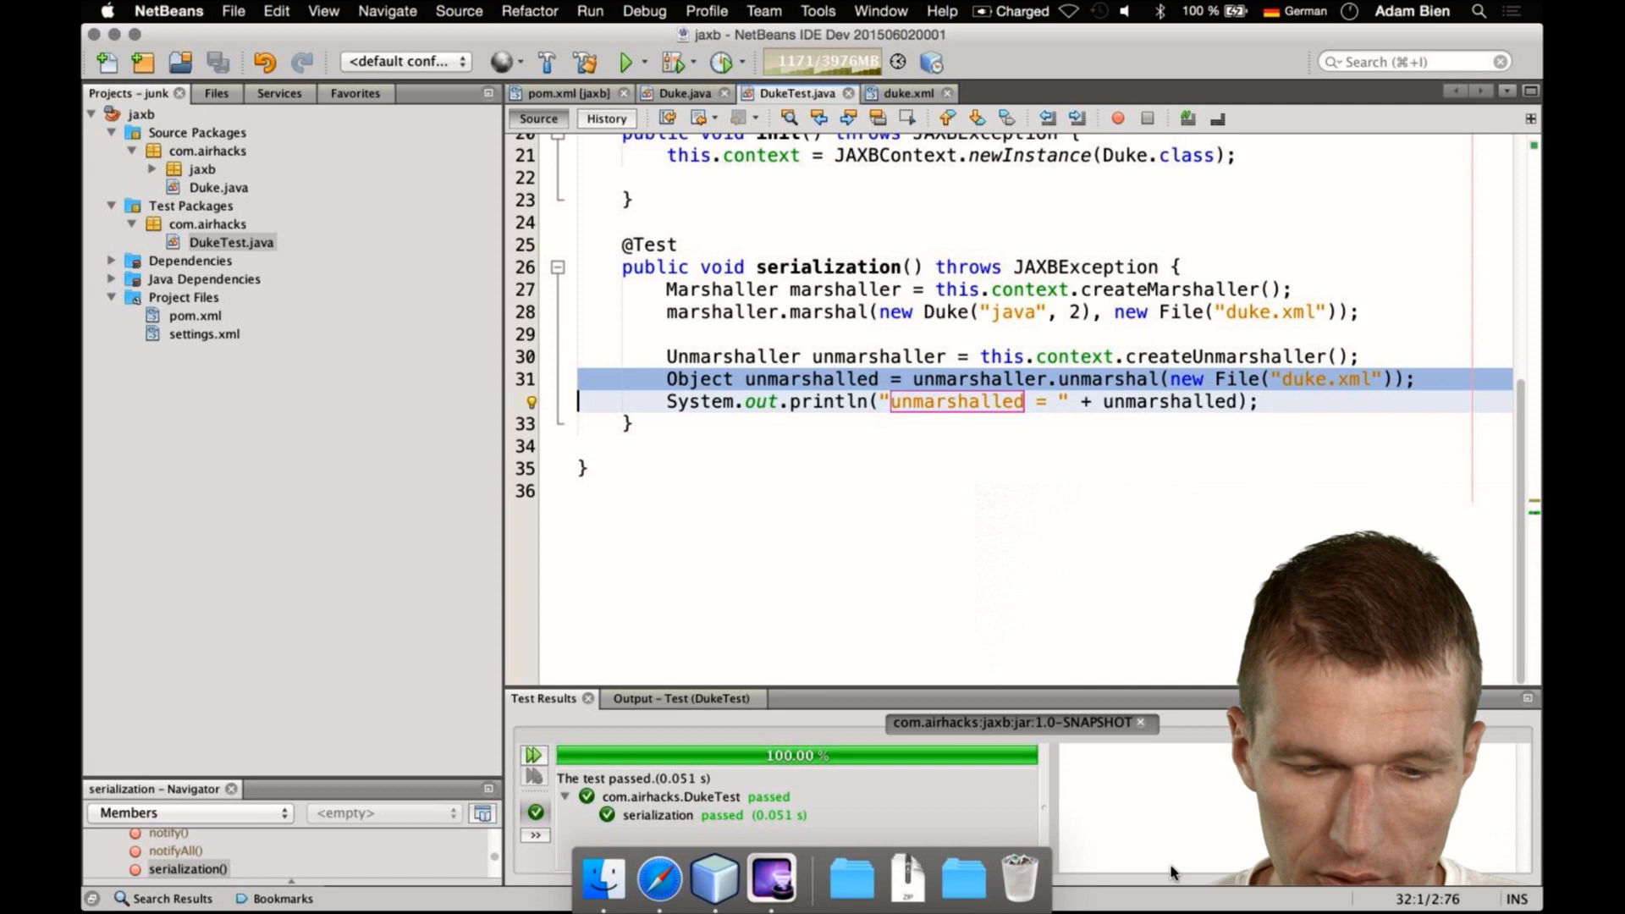
{"action": "left_click", "coordinate": [673, 697]}
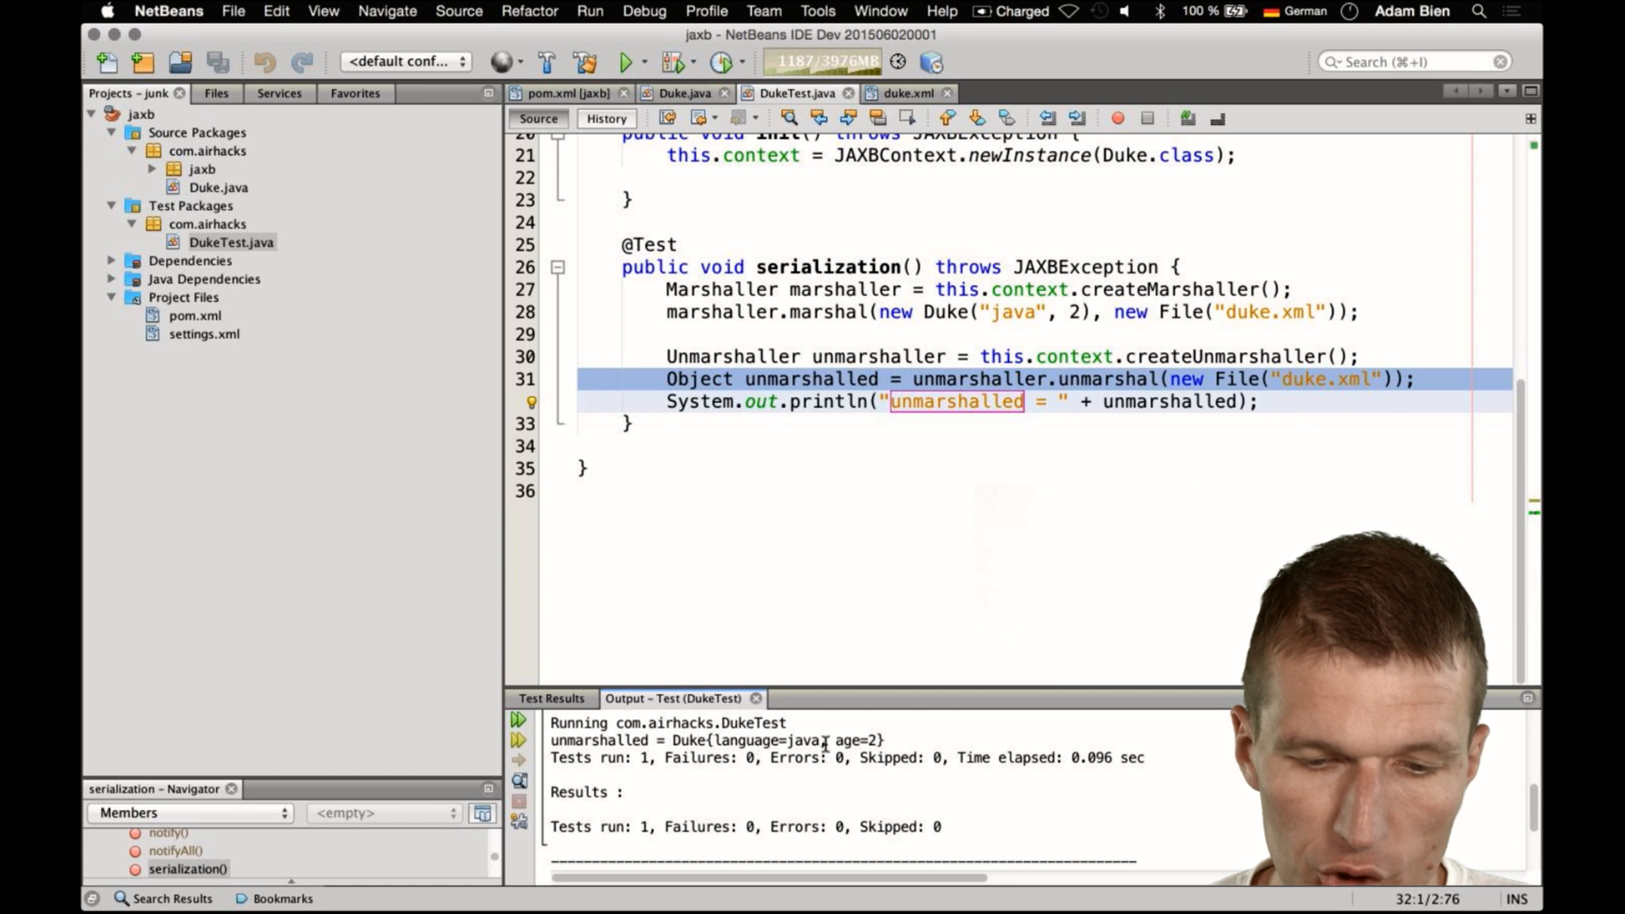
{"action": "double_click", "coordinate": [597, 740]}
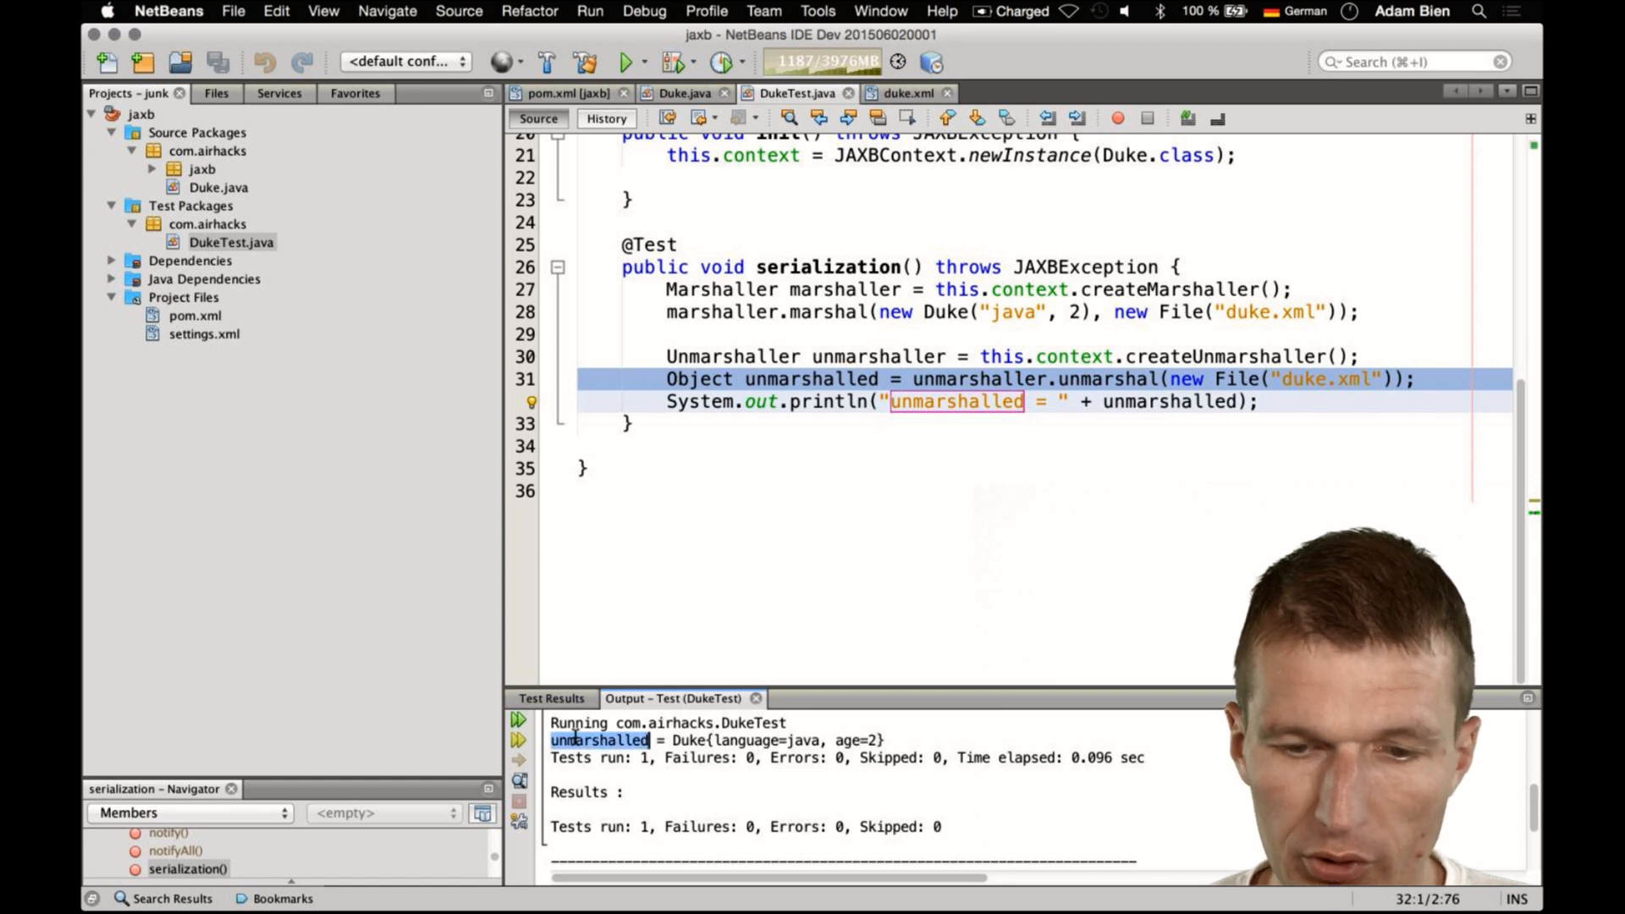